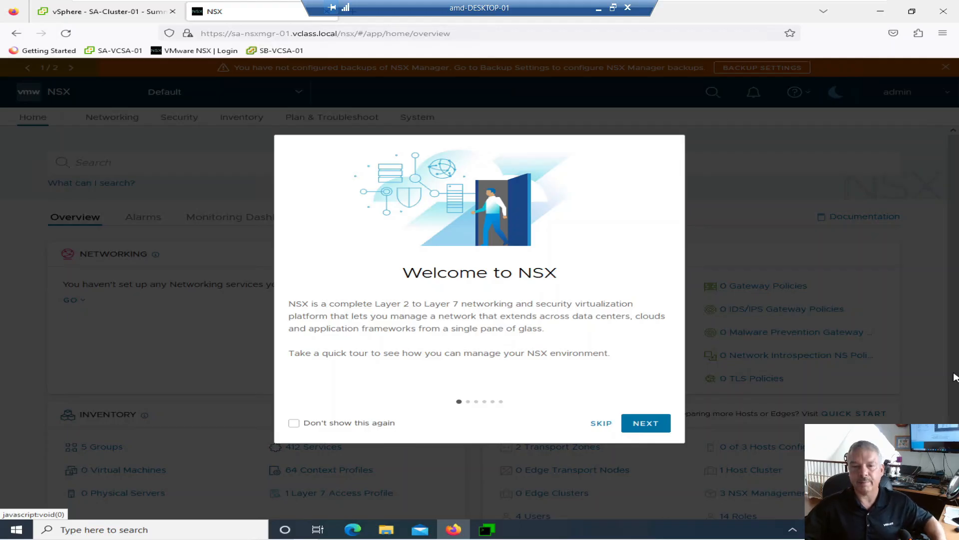
mouse_move(597, 424)
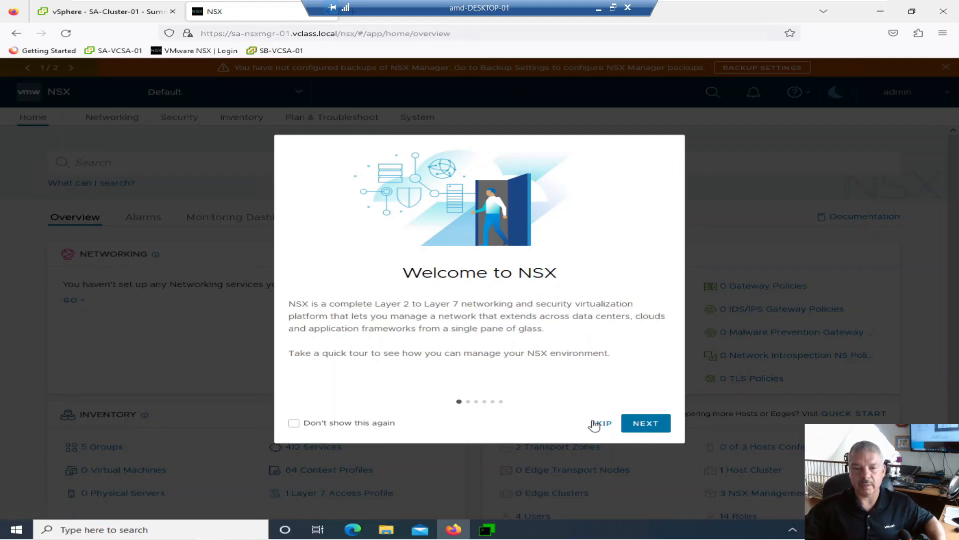
Skip the Welcome to NSX tour and show the System Overview page
left_click(601, 422)
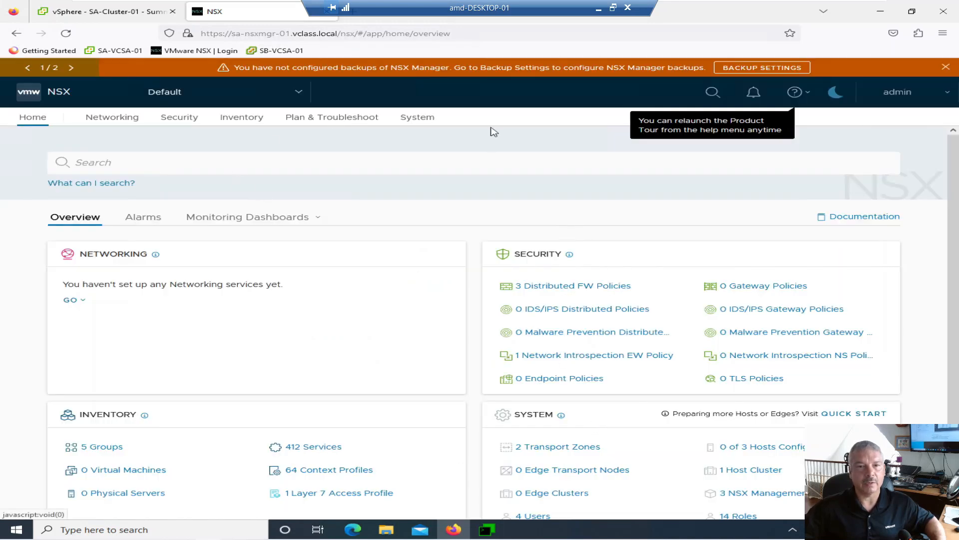
left_click(753, 92)
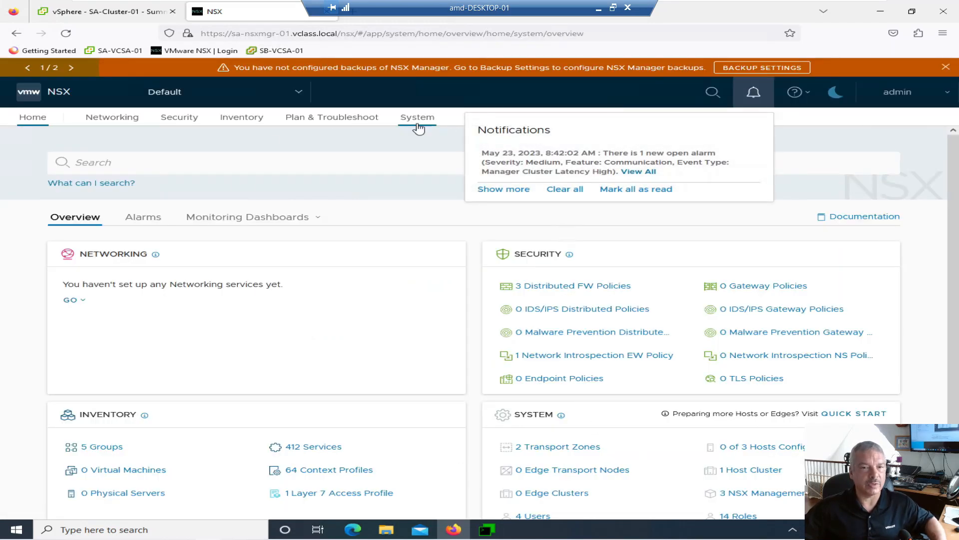
left_click(418, 117)
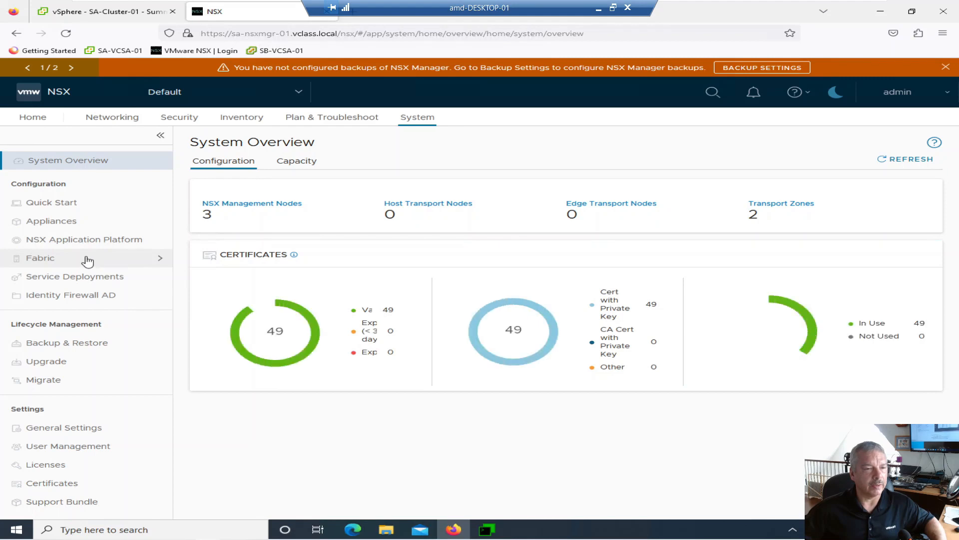
Show the Appliances page with the degraded cluster and unavailable 172.20.10.43 node
left_click(52, 220)
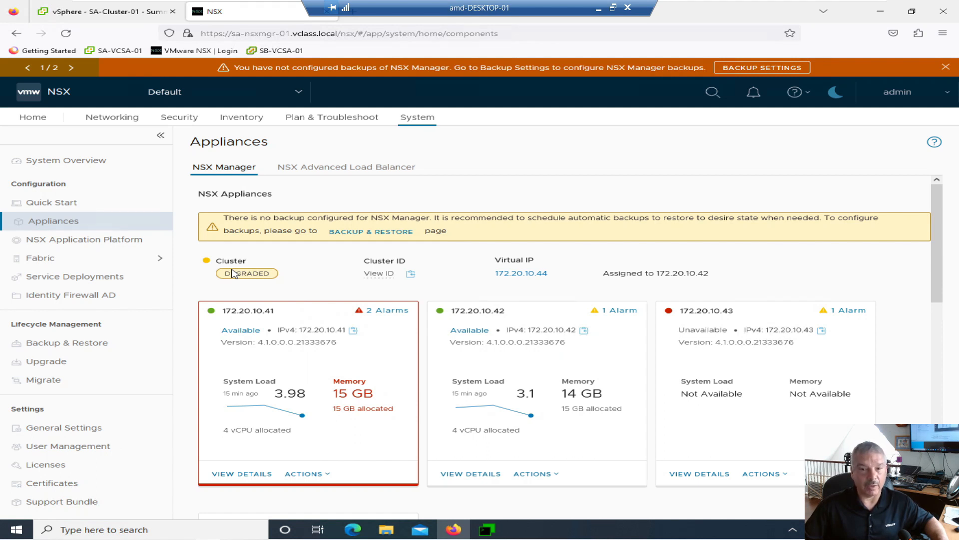
mouse_move(290, 291)
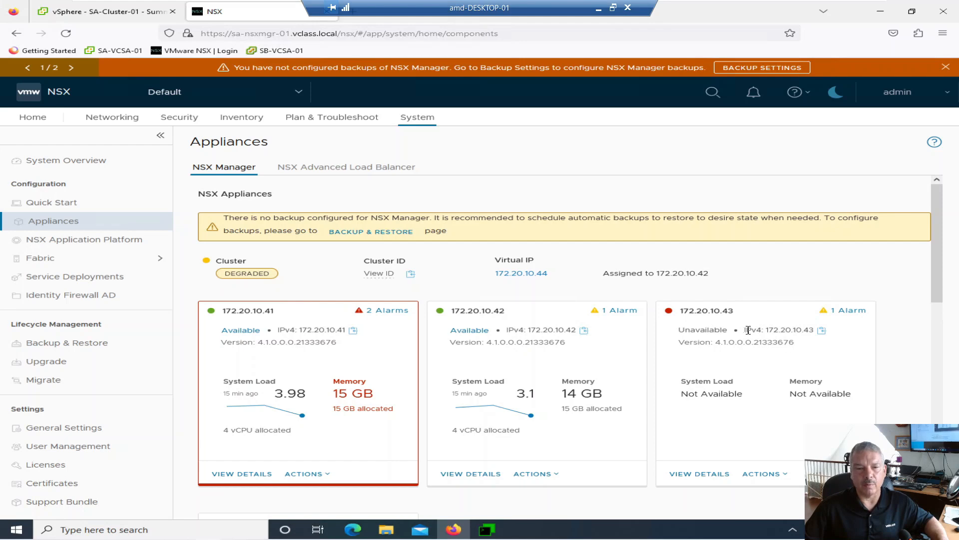
mouse_move(235, 323)
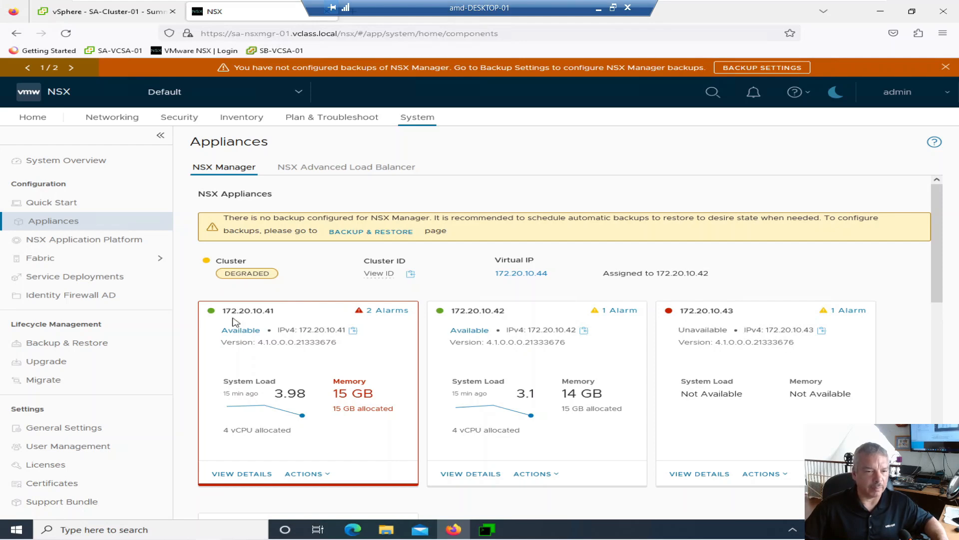
mouse_move(285, 321)
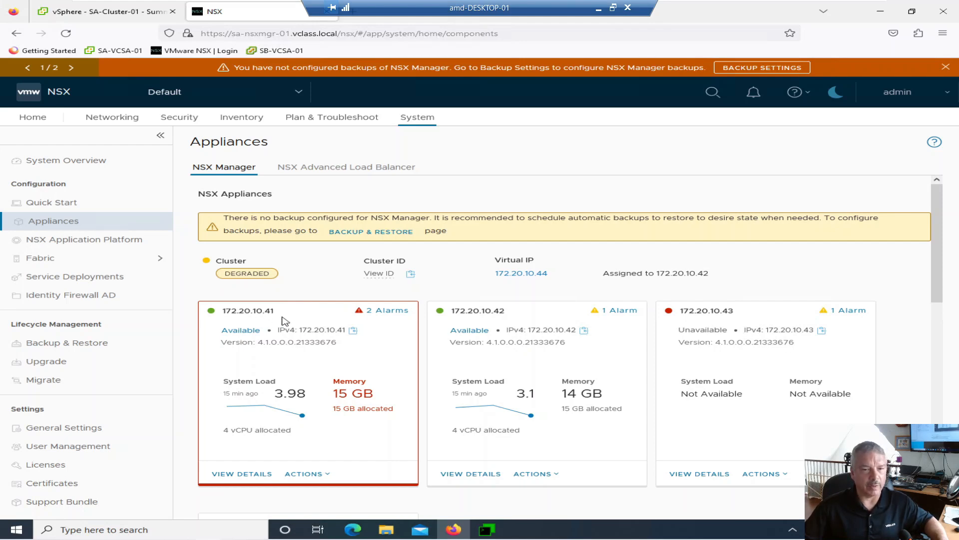
mouse_move(706, 317)
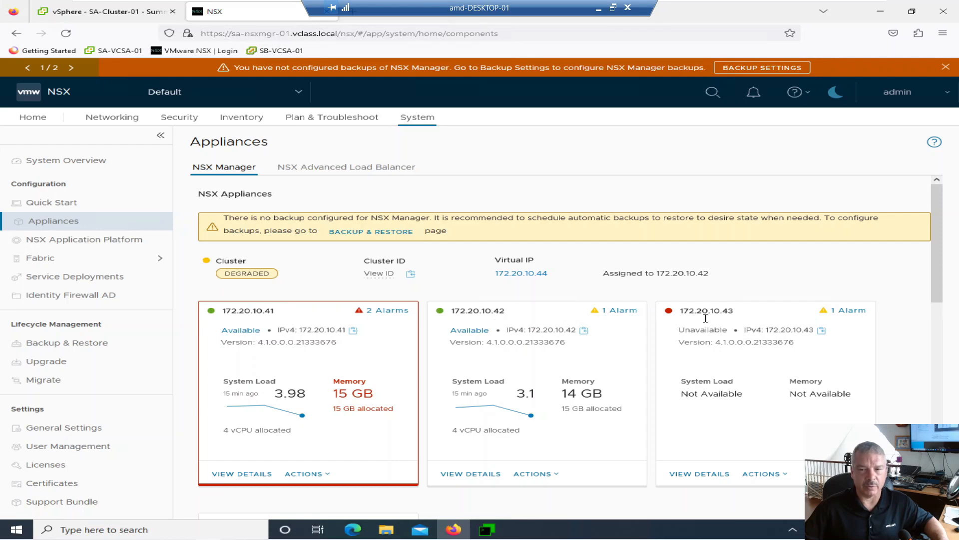
mouse_move(751, 323)
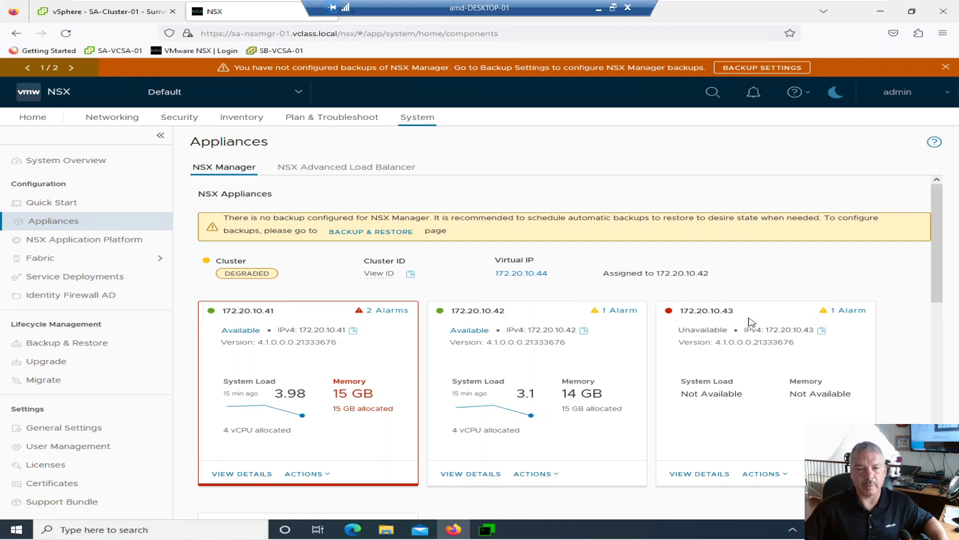
mouse_move(700, 343)
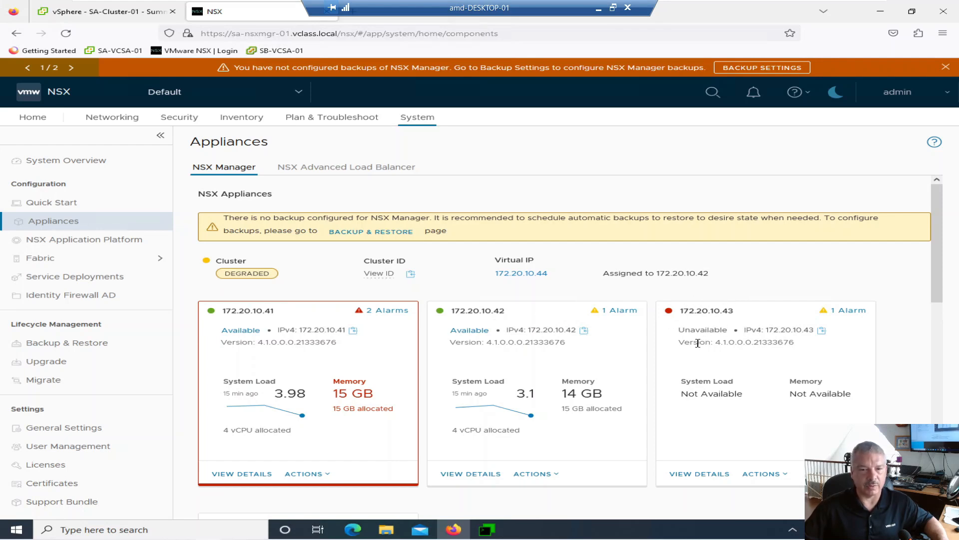
mouse_move(585, 331)
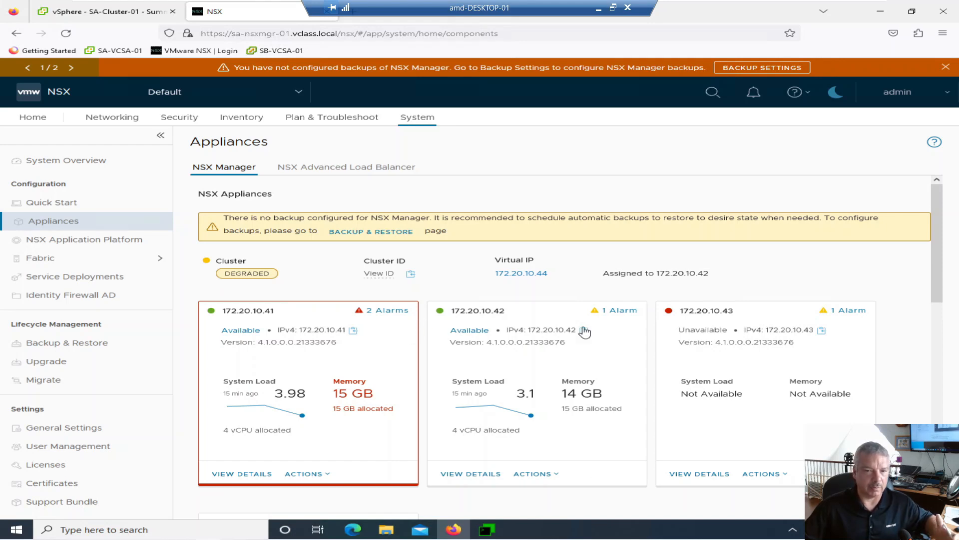
mouse_move(611, 329)
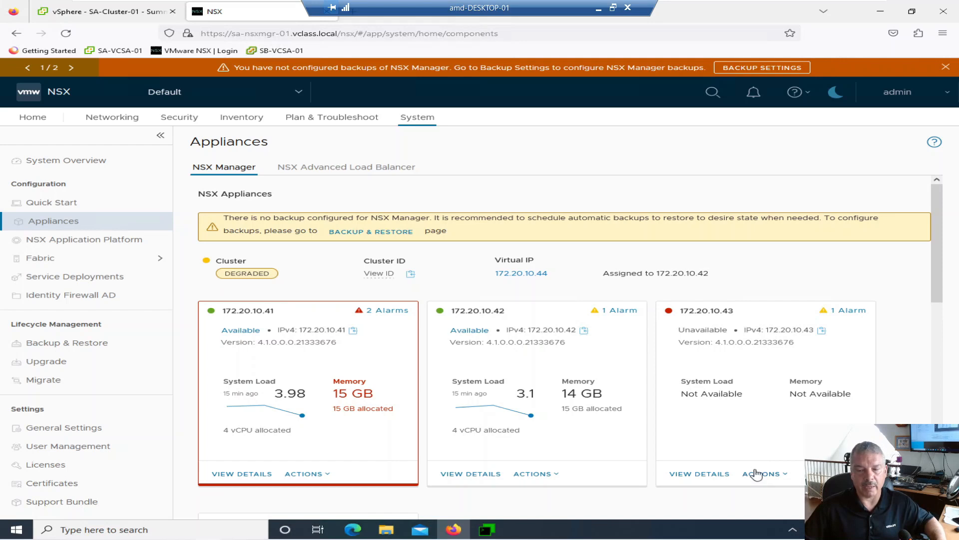
Delete the unavailable 172.20.10.43 node from its card's Actions menu
left_click(764, 472)
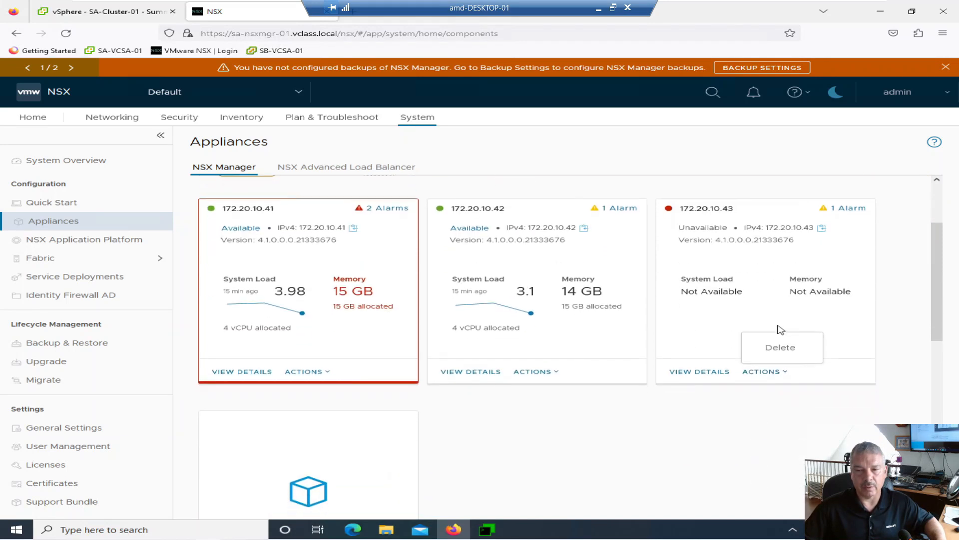
left_click(780, 347)
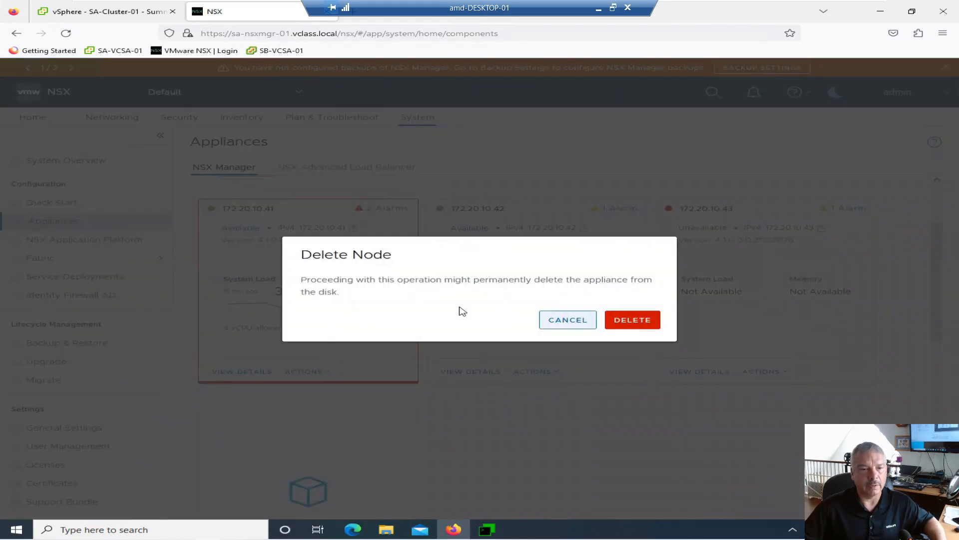
mouse_move(583, 303)
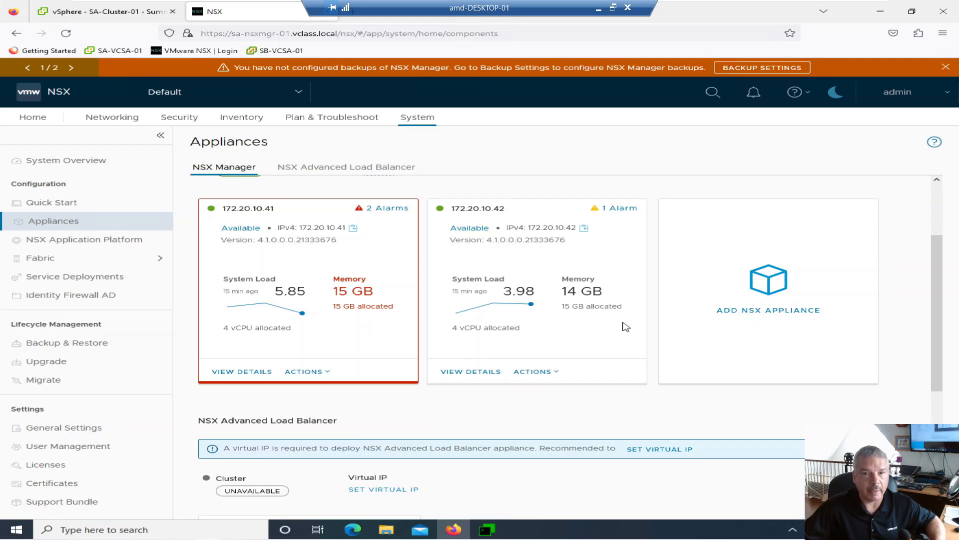
mouse_move(702, 298)
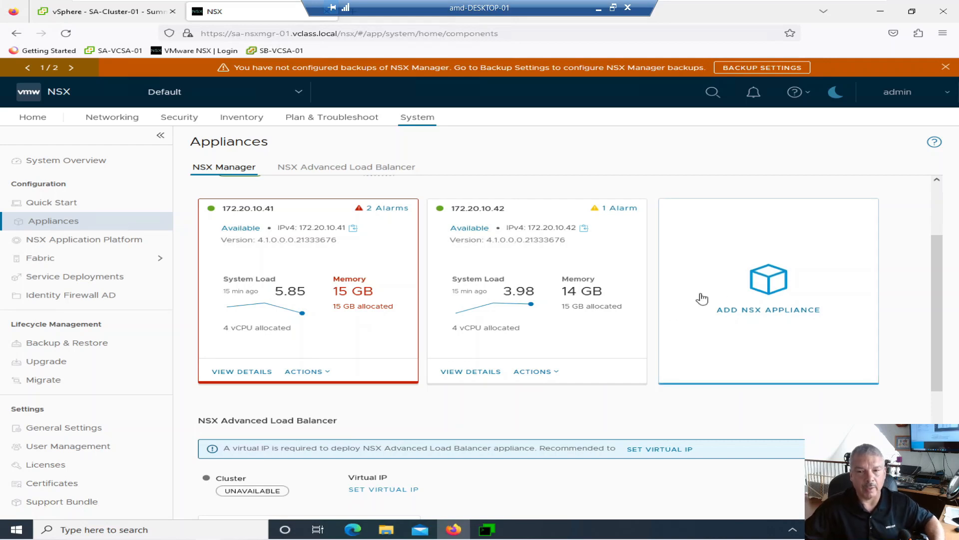
mouse_move(774, 285)
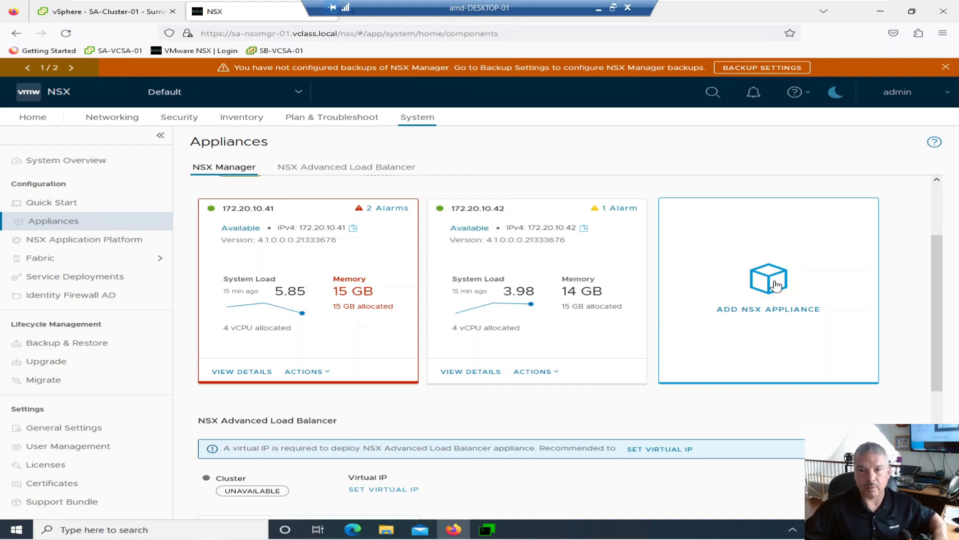
Start Add Appliance with gateway 172.20.10.10 and name sa-nsxmgr-03.vclass.local
left_click(767, 287)
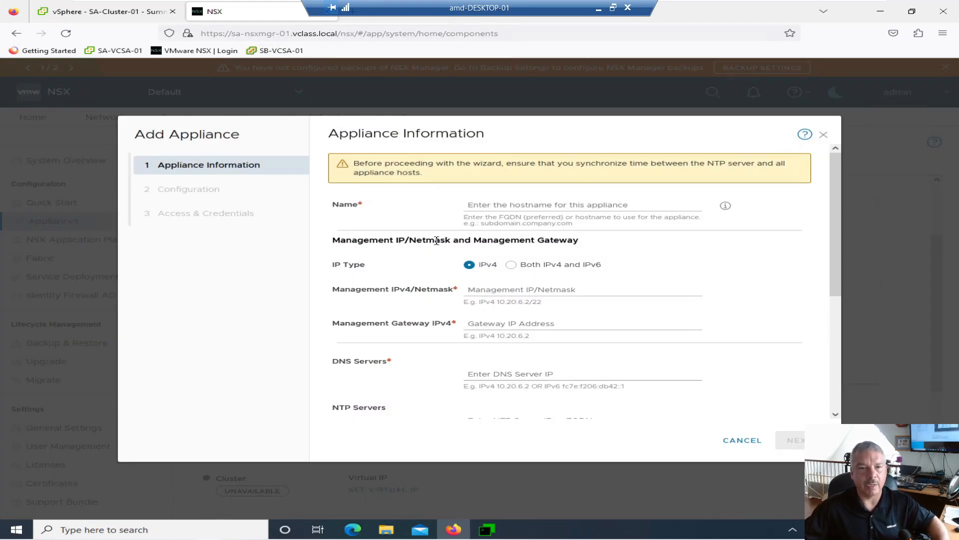
type("172.20.10.10")
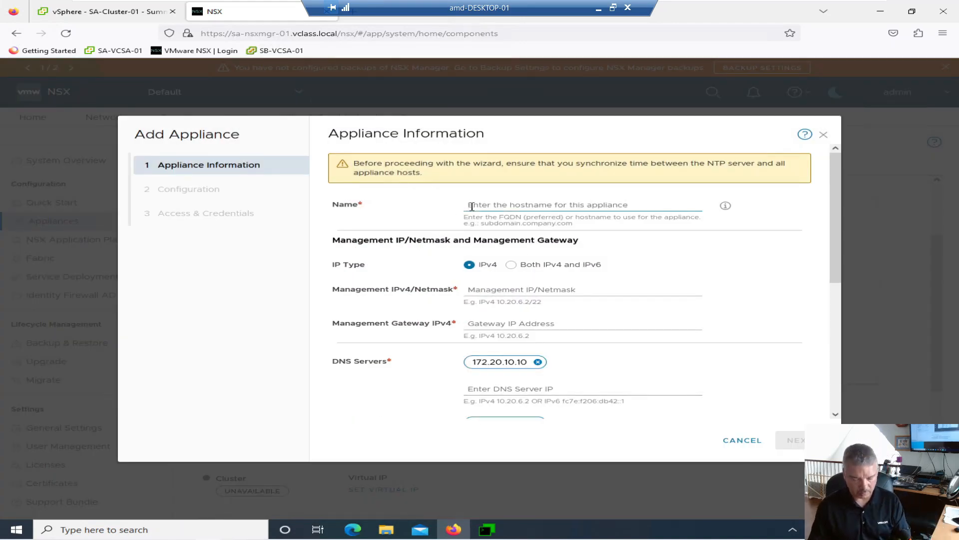
type("sa-nsxm")
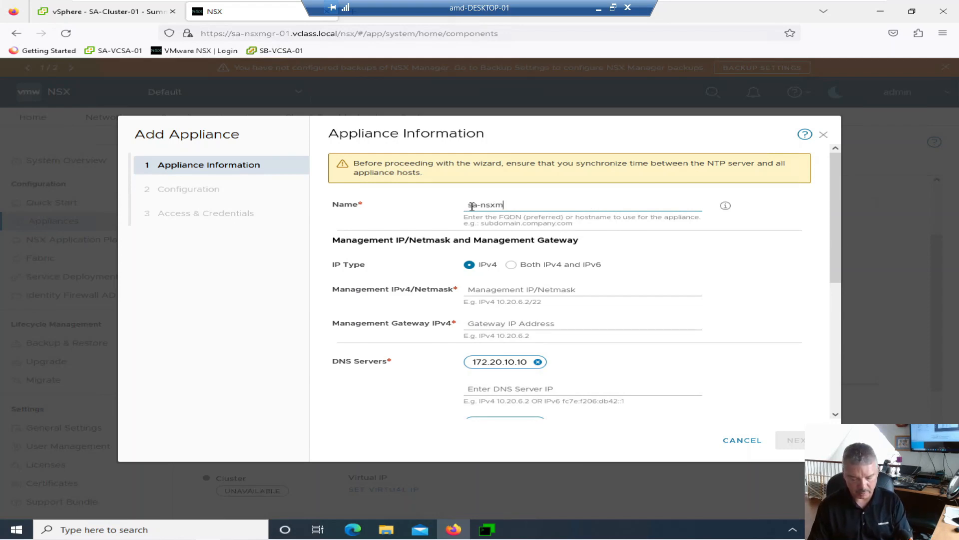
type("gr-03")
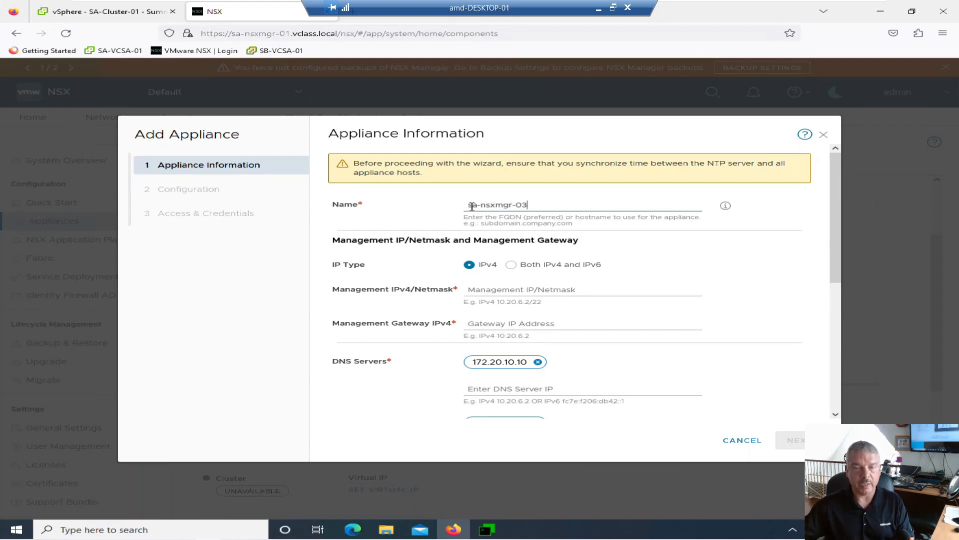
type(".vcla")
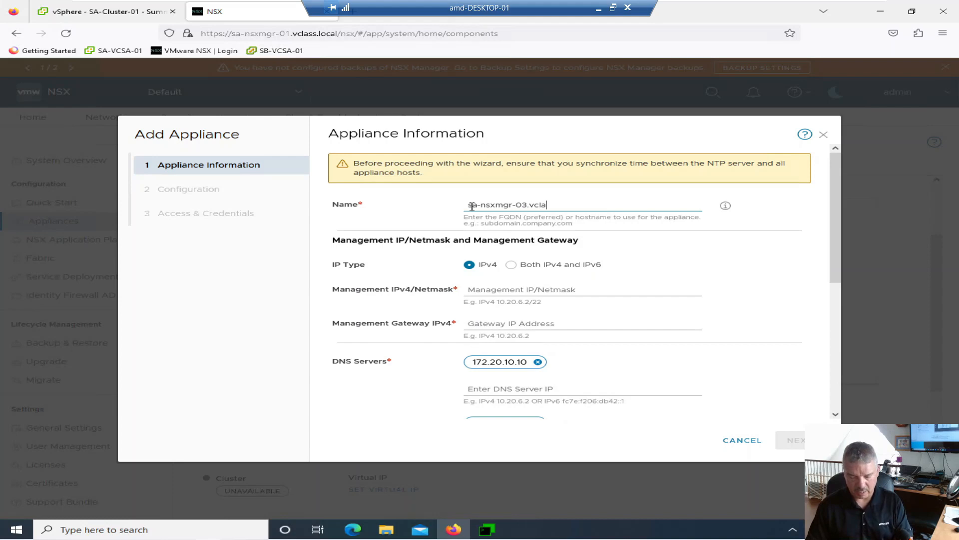
type("ss.local")
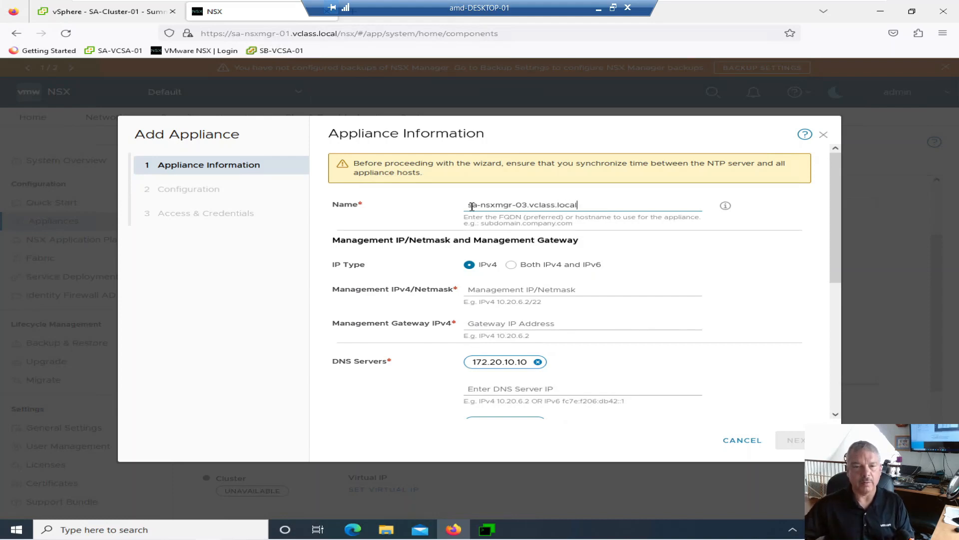
Enter management IP 172.20.10.43/24 and the 172.20 DNS/NTP address for the appliance
left_click(582, 289)
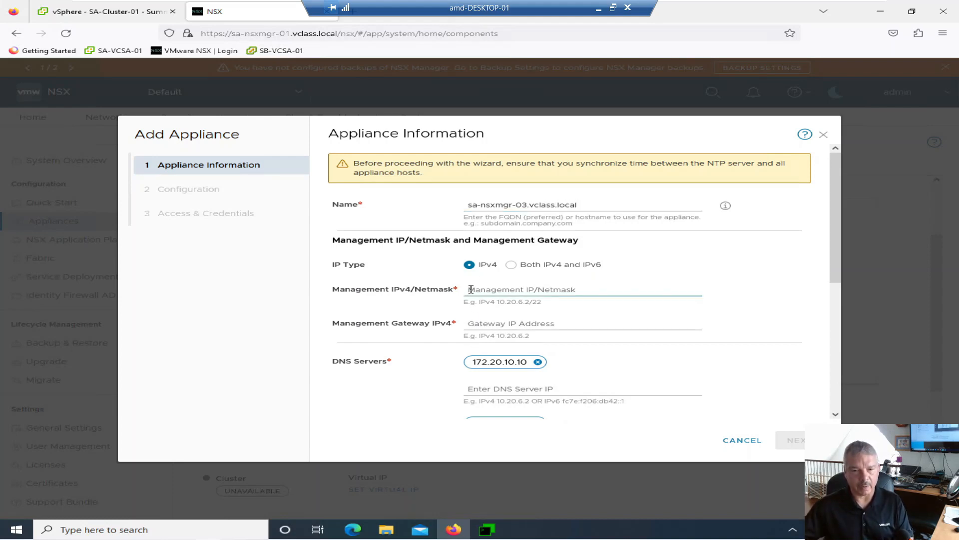
type("172.20")
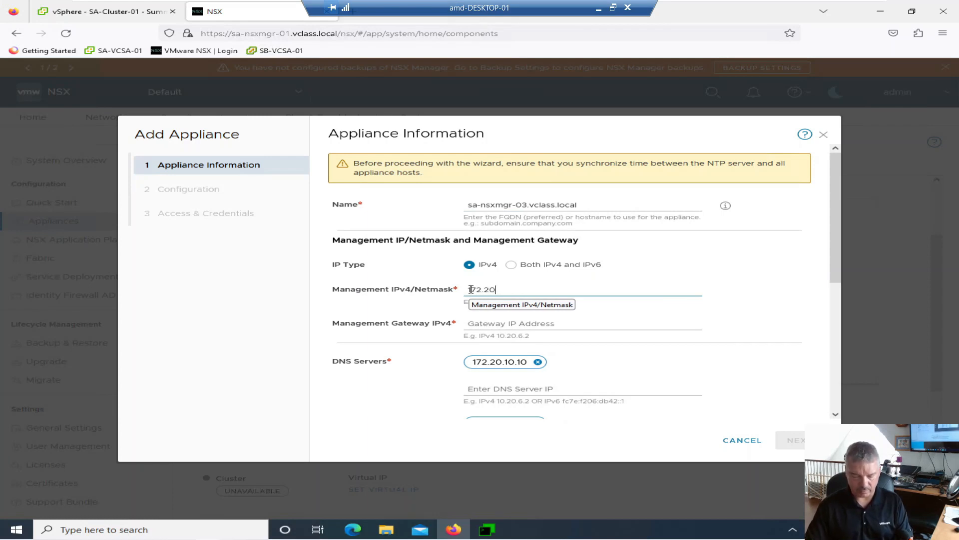
type(".10.43")
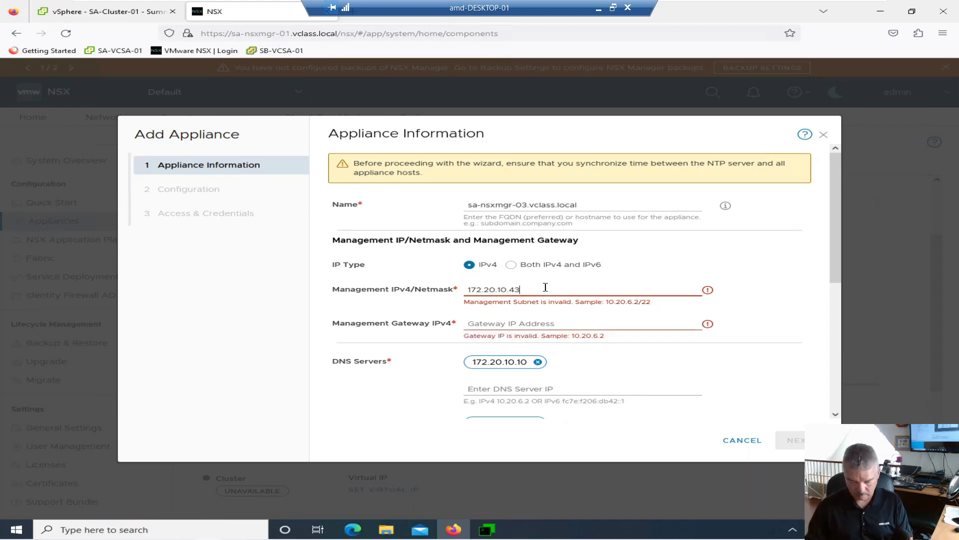
type("/24")
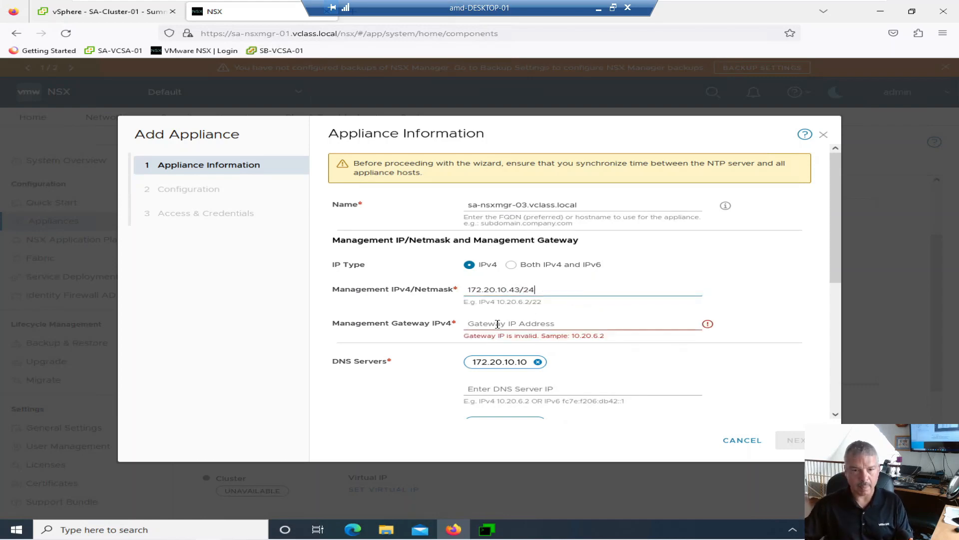
type("172.20.10.10")
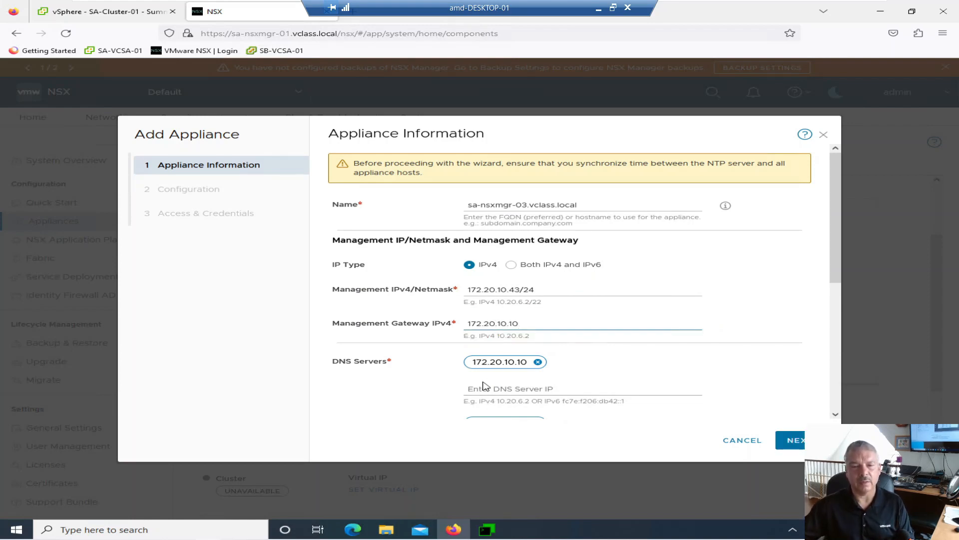
scroll("down", 3)
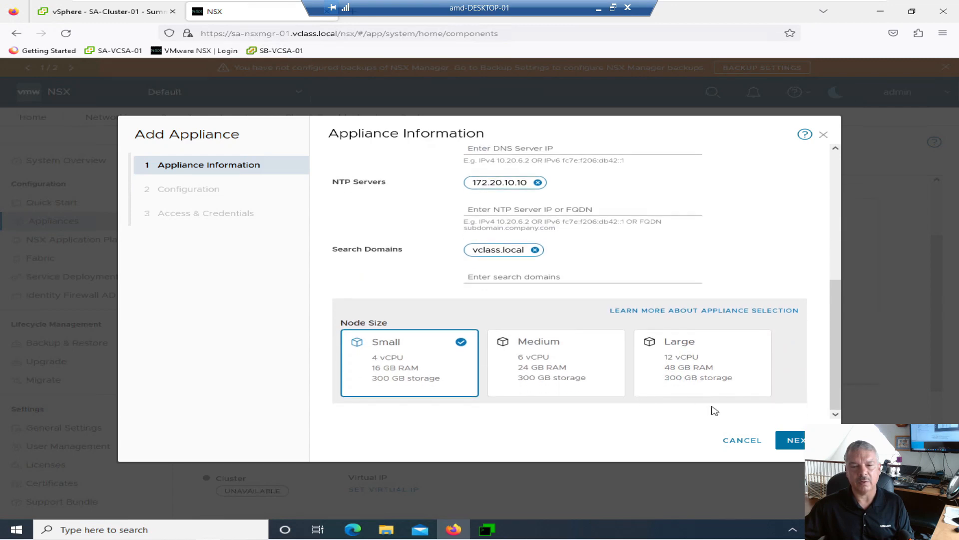
Place the appliance on host sa-esxi-03 attached to the Management network
left_click(795, 440)
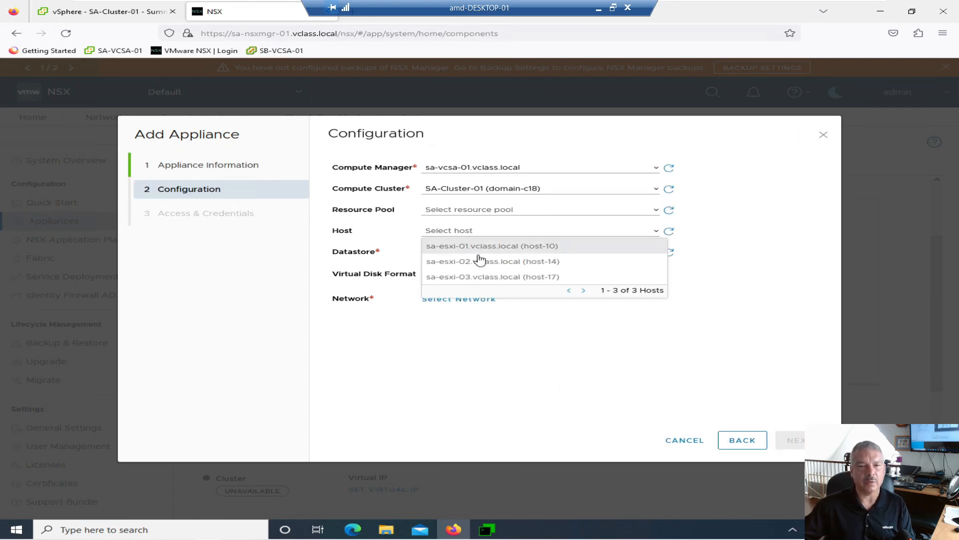
left_click(492, 276)
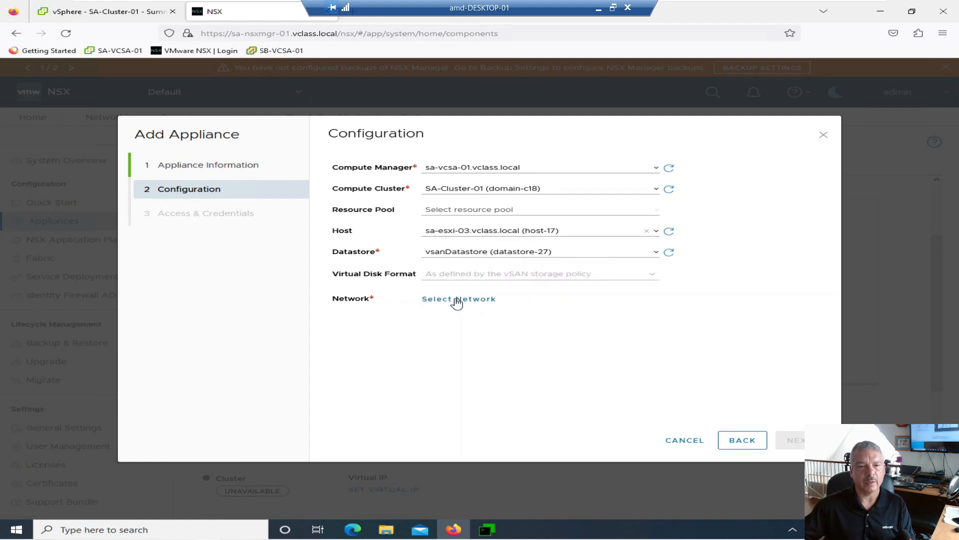
left_click(458, 299)
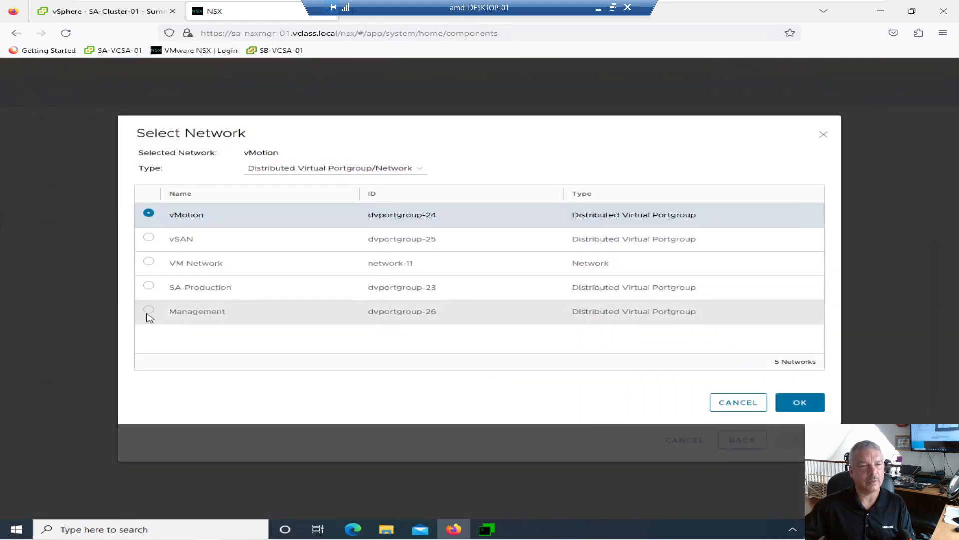
left_click(798, 401)
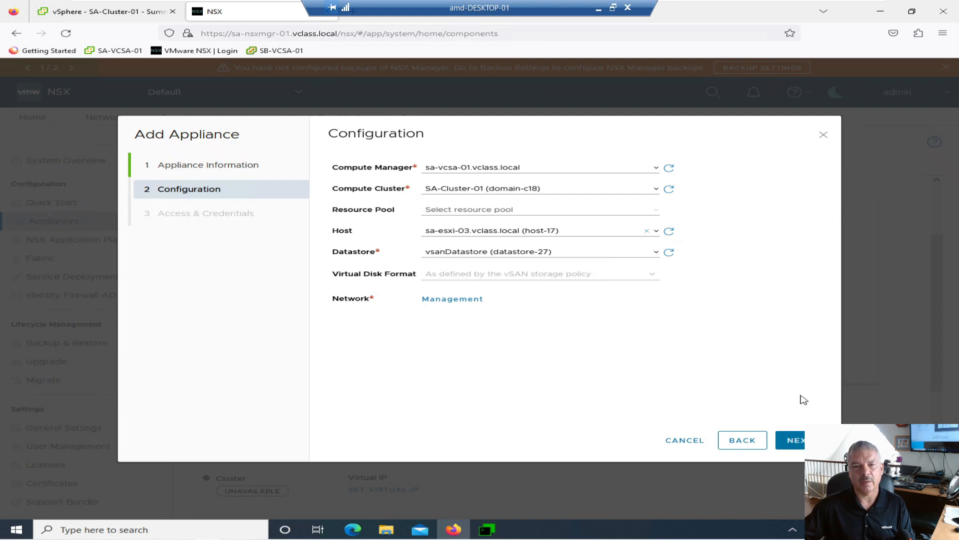
left_click(797, 440)
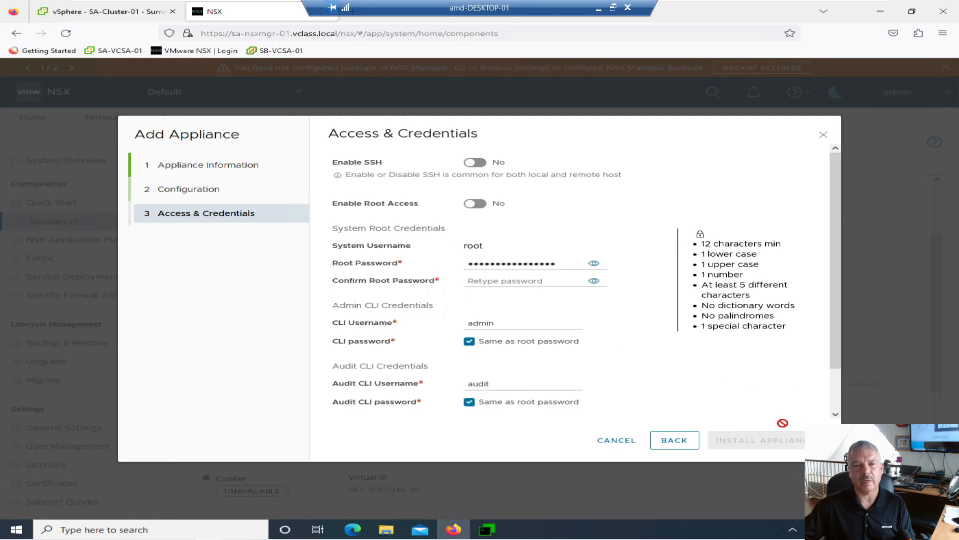
left_click(474, 162)
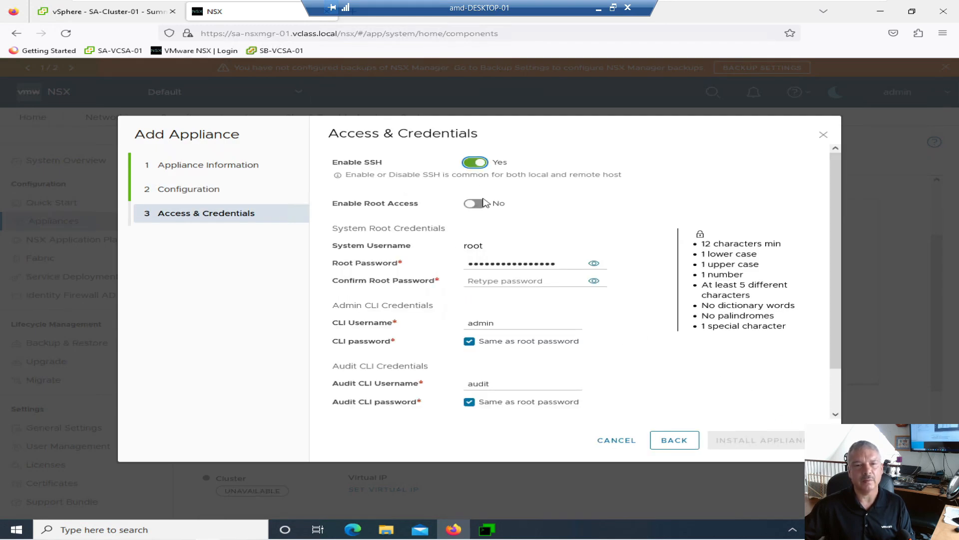
left_click(475, 203)
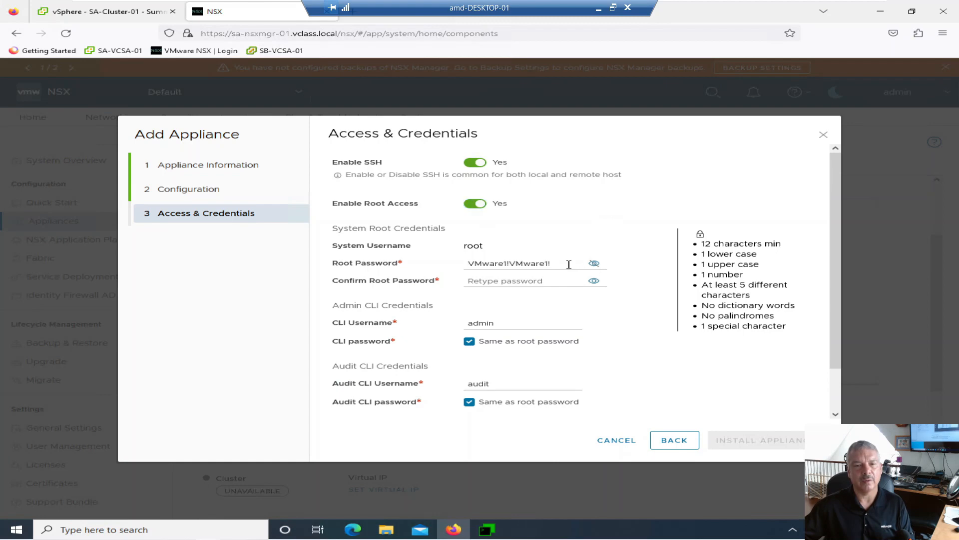
triple_click(507, 263)
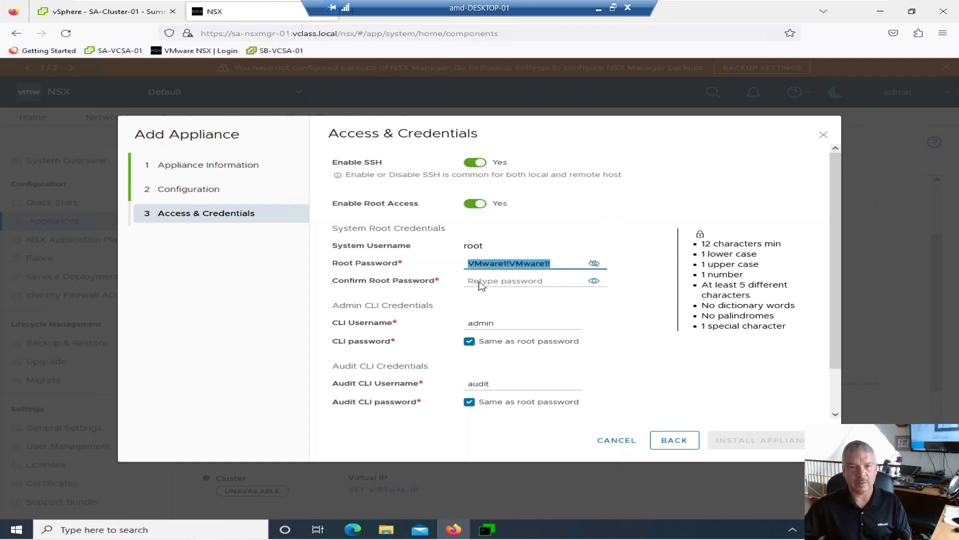
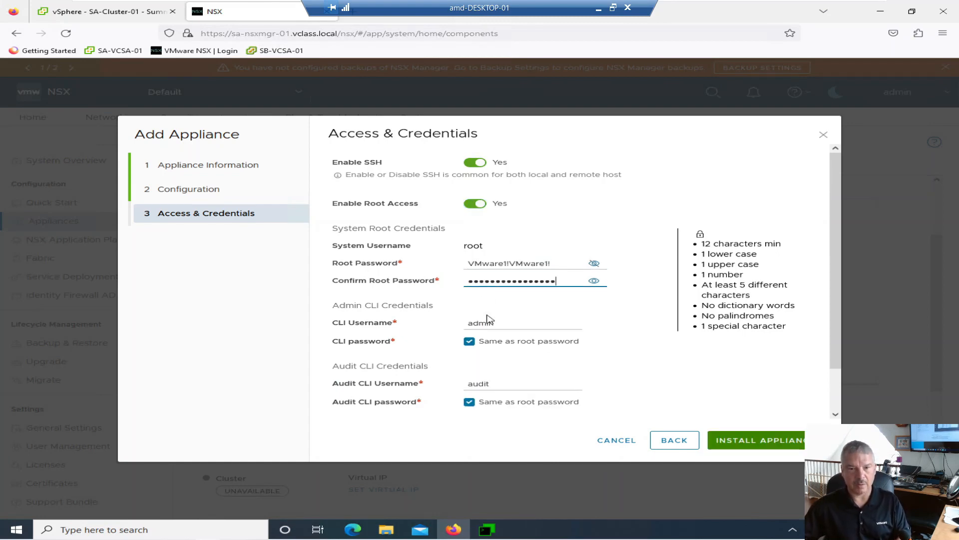
scroll("down", 3)
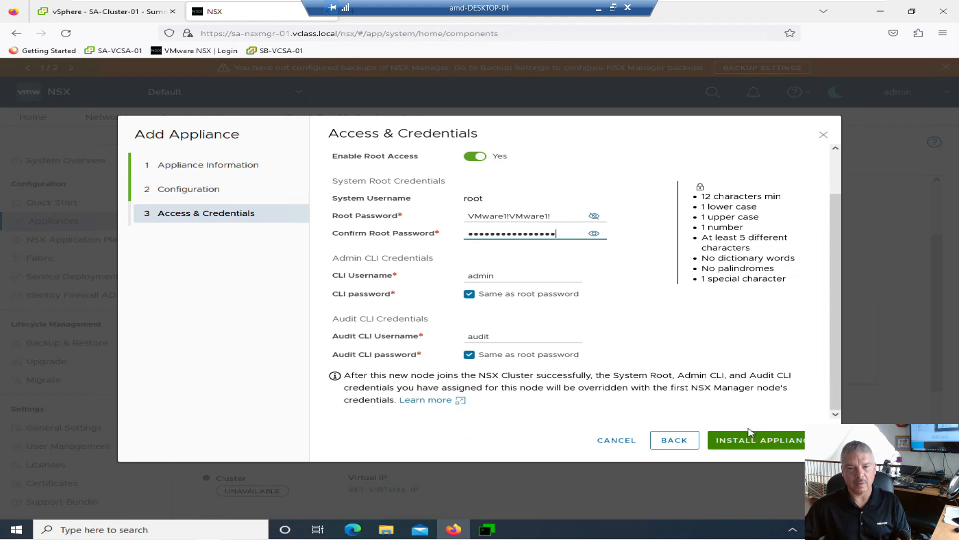
left_click(757, 440)
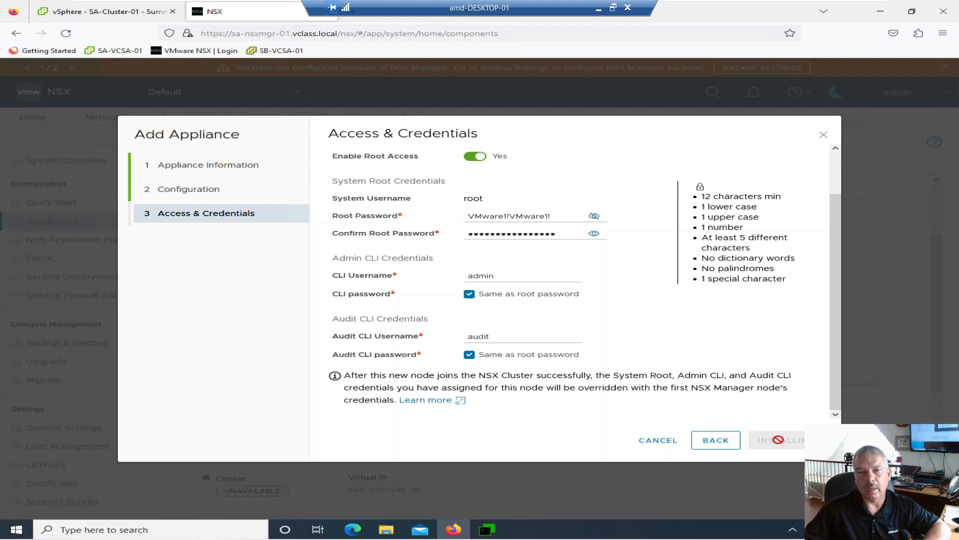
Answer Yes to the Session Inactivity Warning while sa-nsxmgr-03 installs
left_click(778, 440)
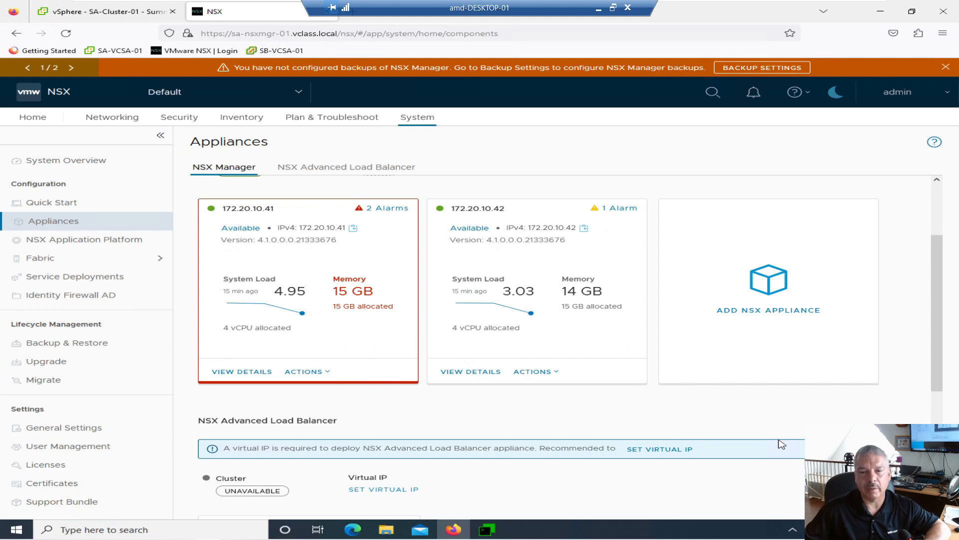
mouse_move(639, 409)
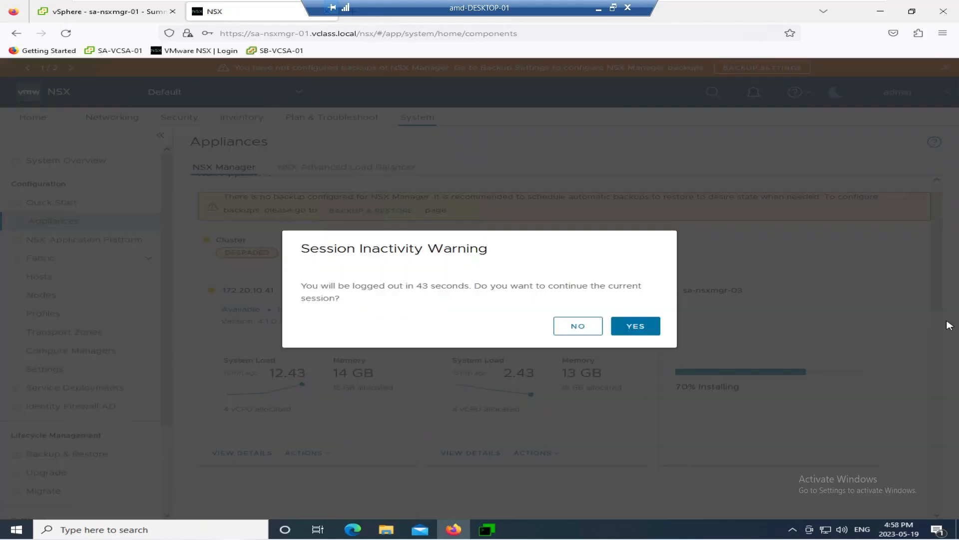
left_click(634, 325)
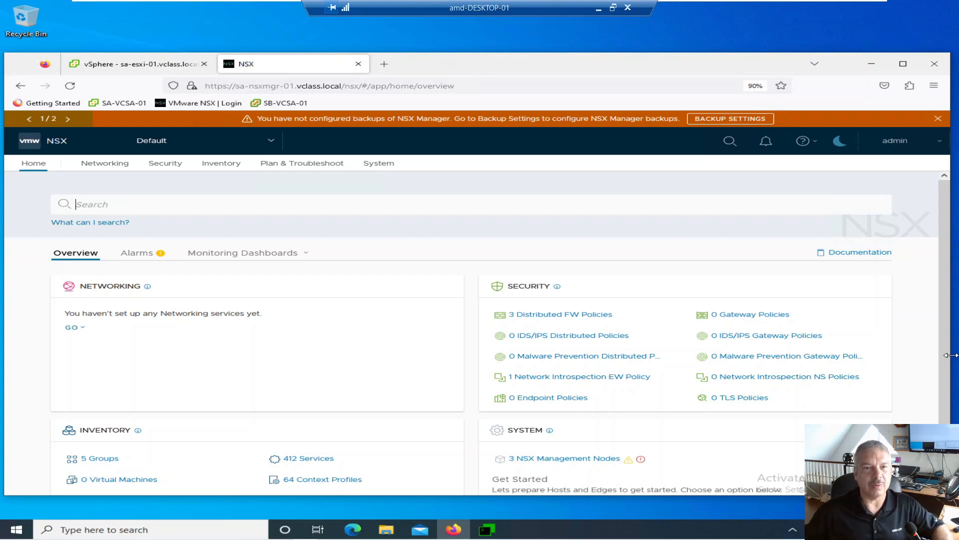
Show the NSX Manager appliance cards under System > Appliances
left_click(378, 163)
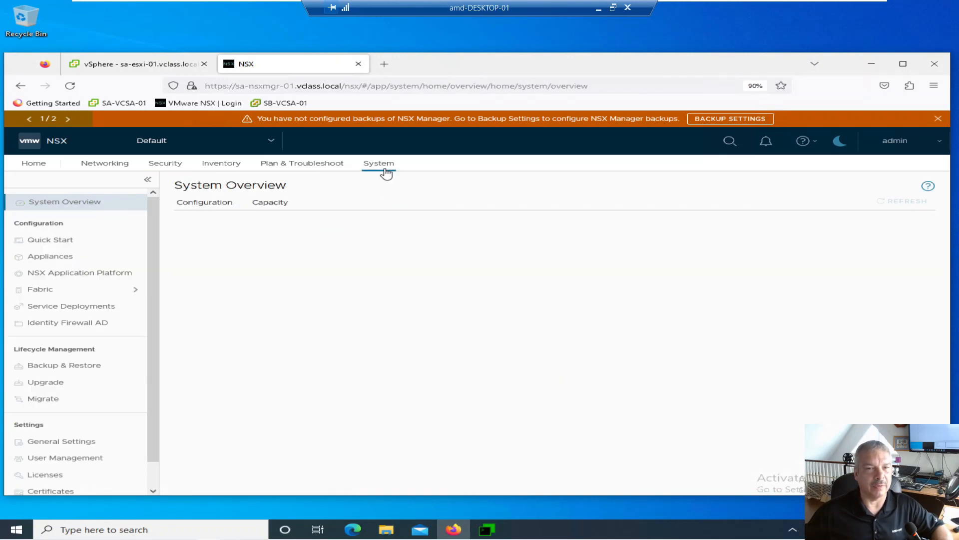
left_click(51, 256)
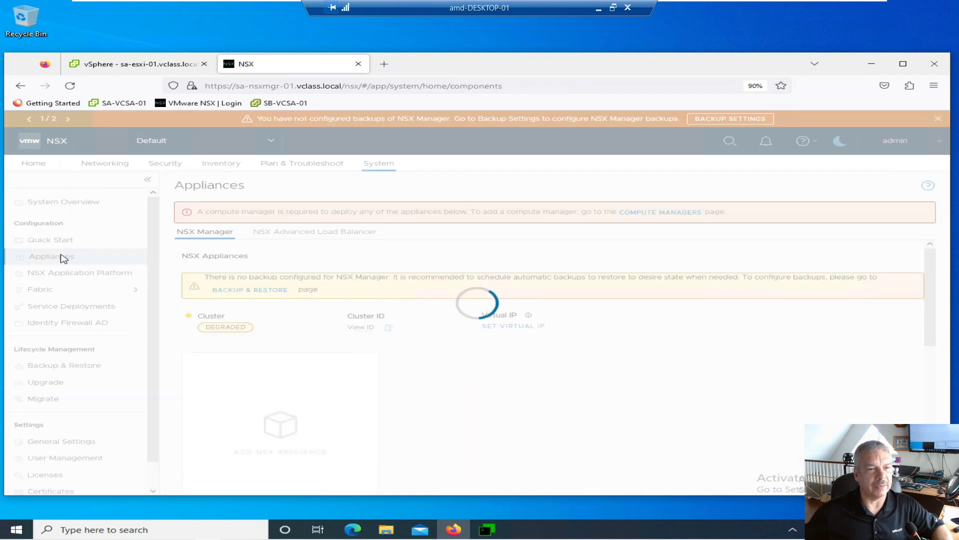
mouse_move(241, 257)
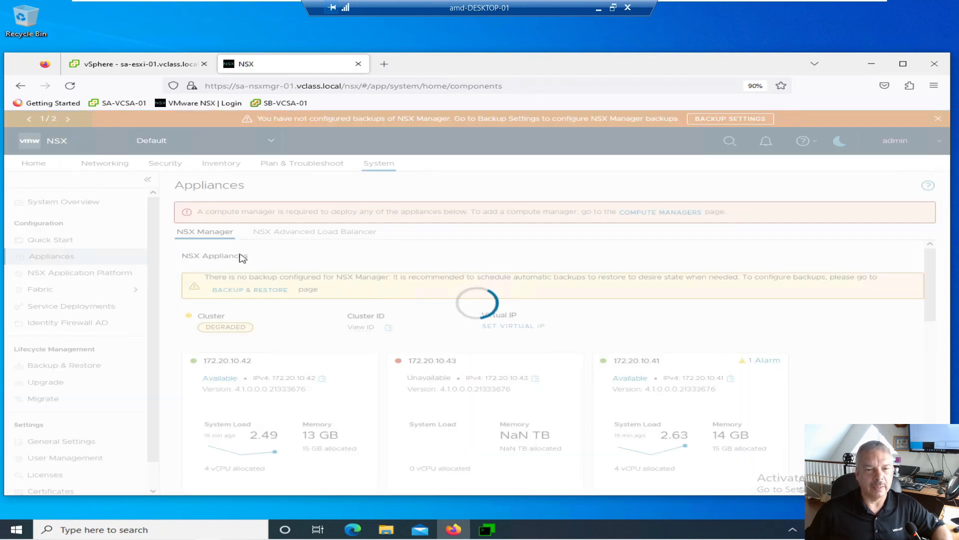
mouse_move(384, 356)
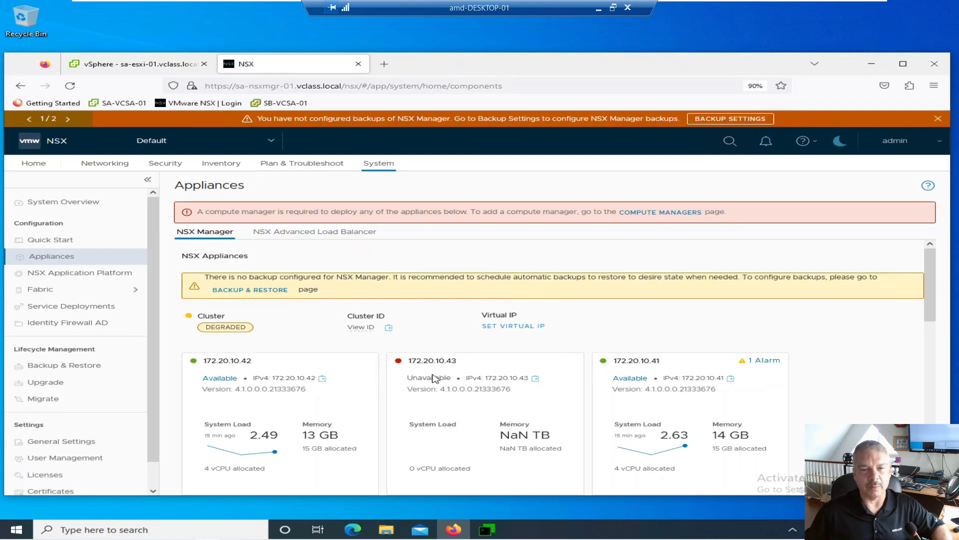
scroll("down", 3)
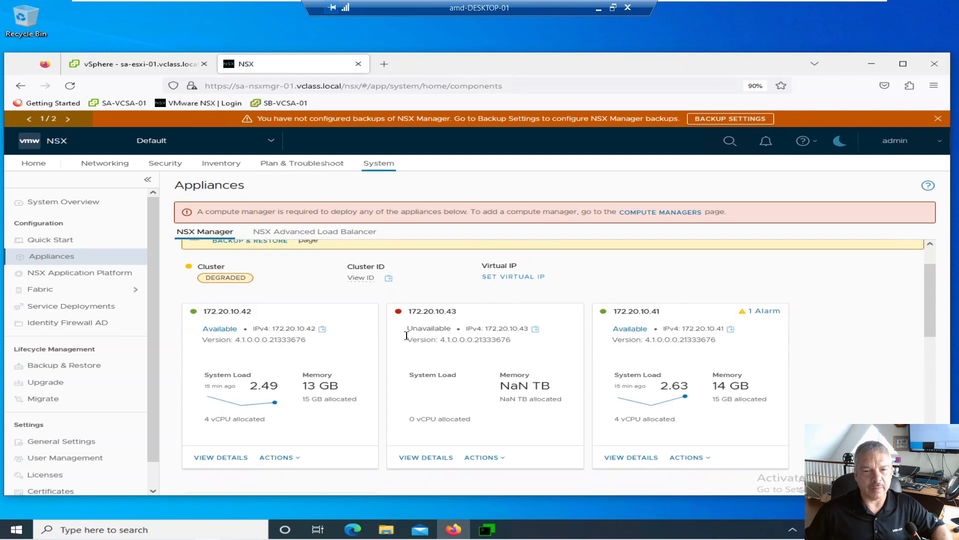
mouse_move(630, 328)
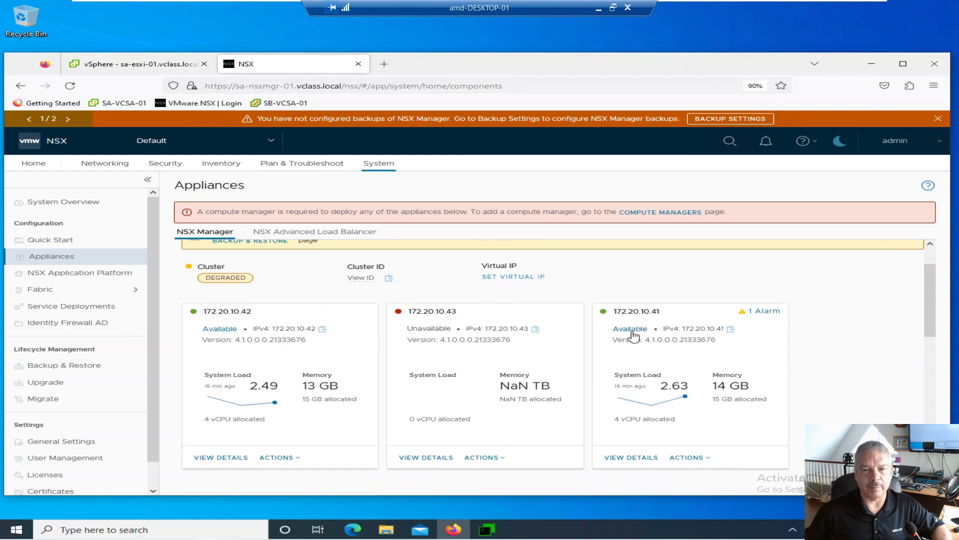
mouse_move(631, 327)
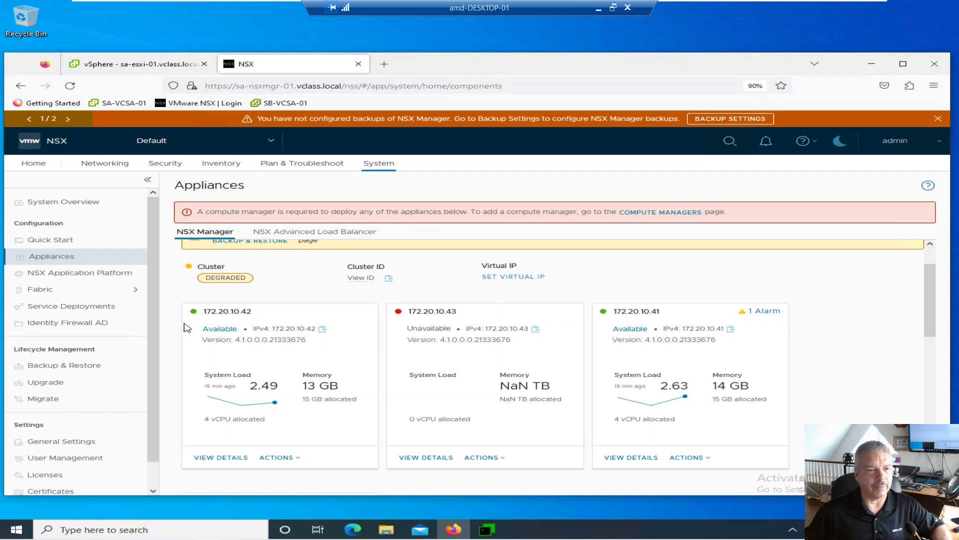
mouse_move(210, 323)
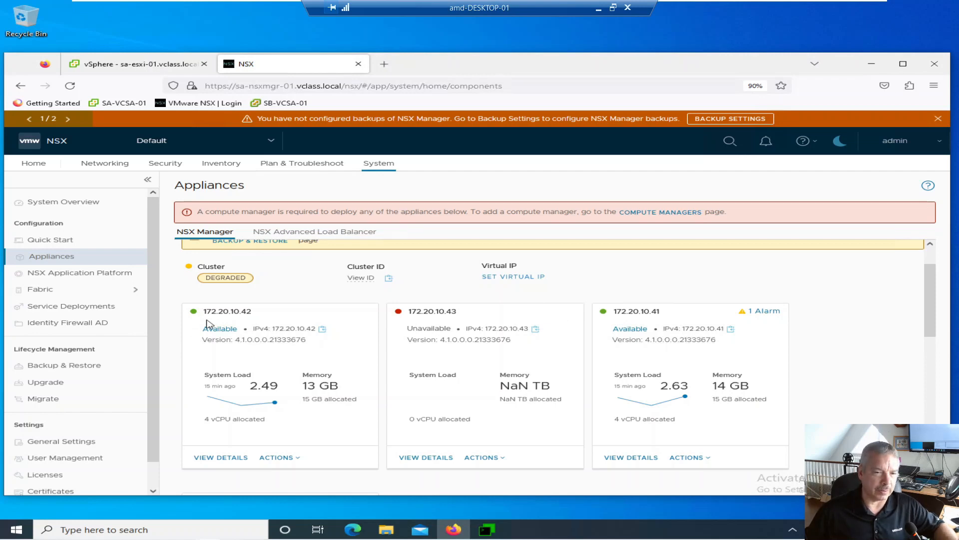
mouse_move(189, 266)
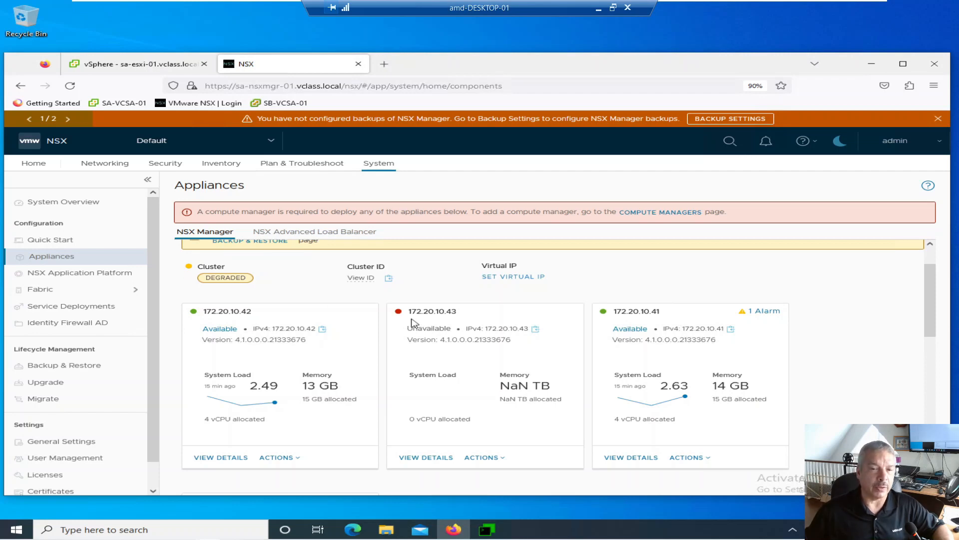
mouse_move(449, 325)
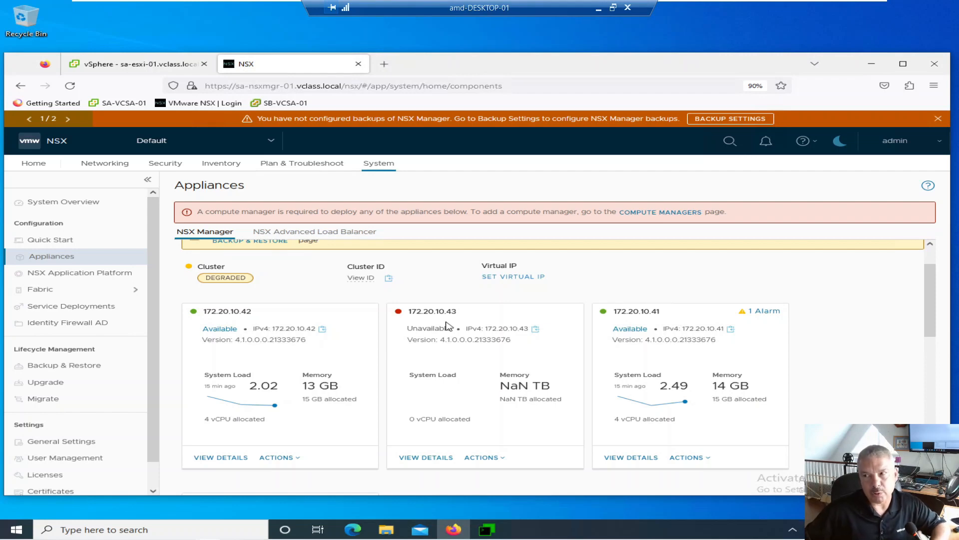
mouse_move(484, 457)
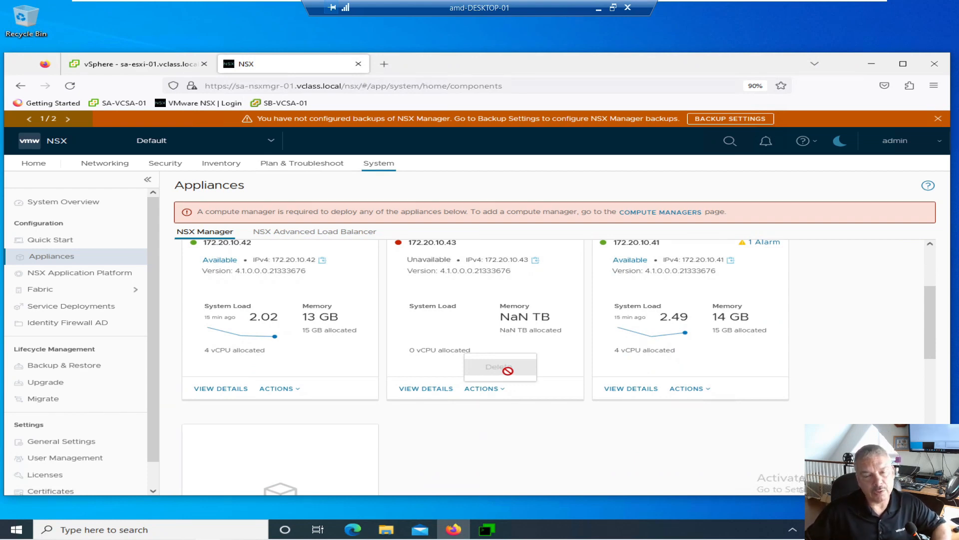
mouse_move(481, 347)
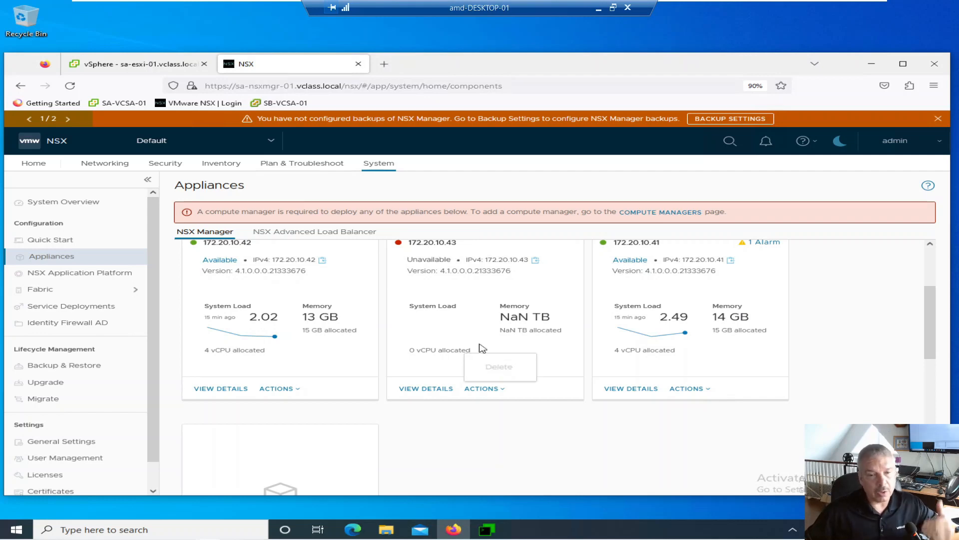
mouse_move(480, 347)
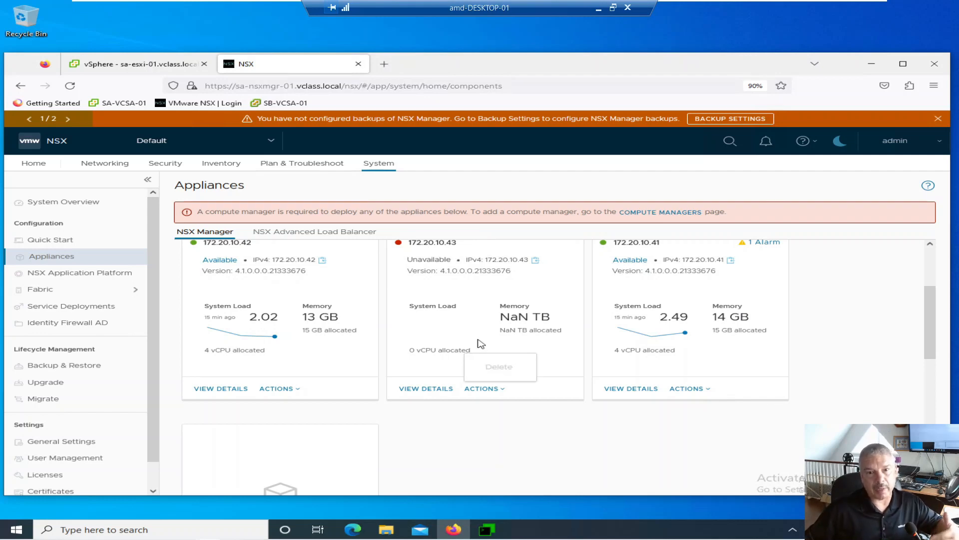
scroll("down", 3)
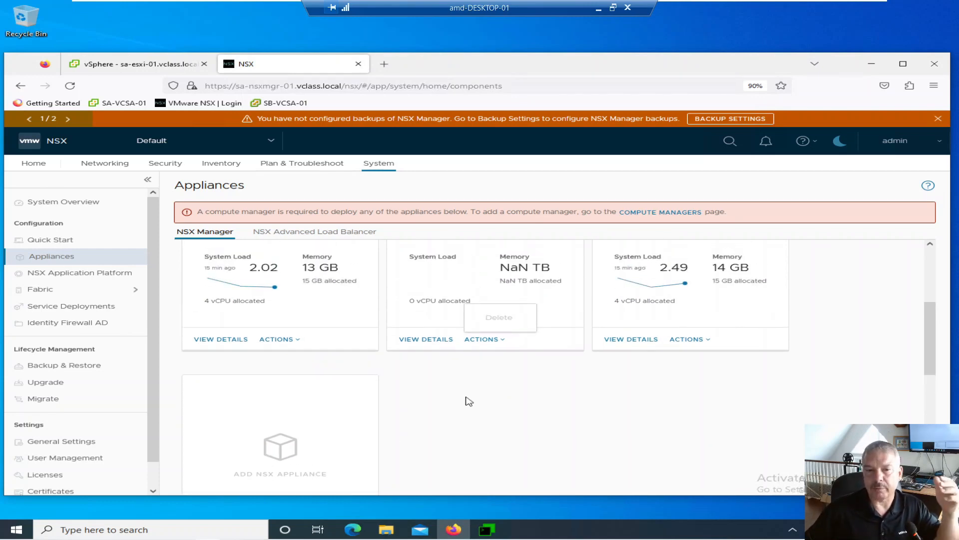
scroll("up", 3)
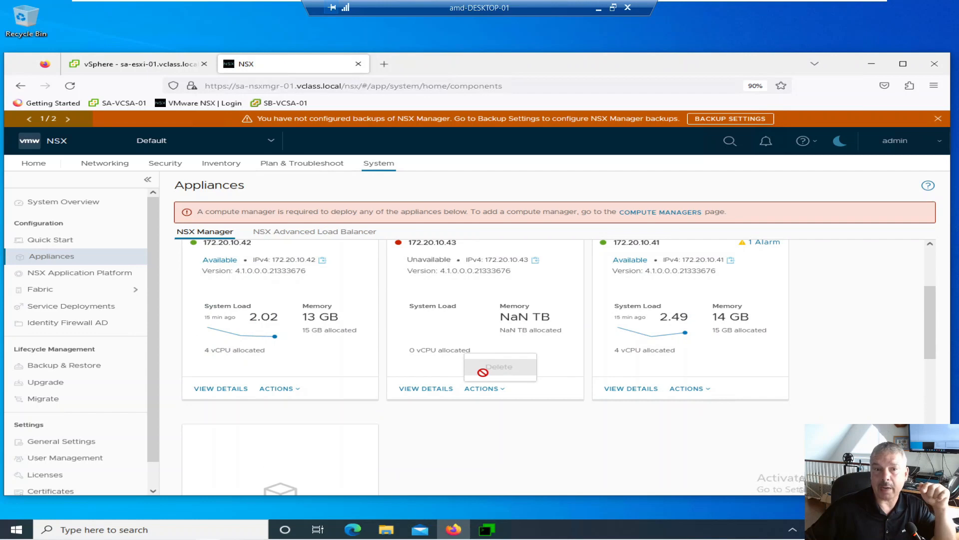
mouse_move(389, 313)
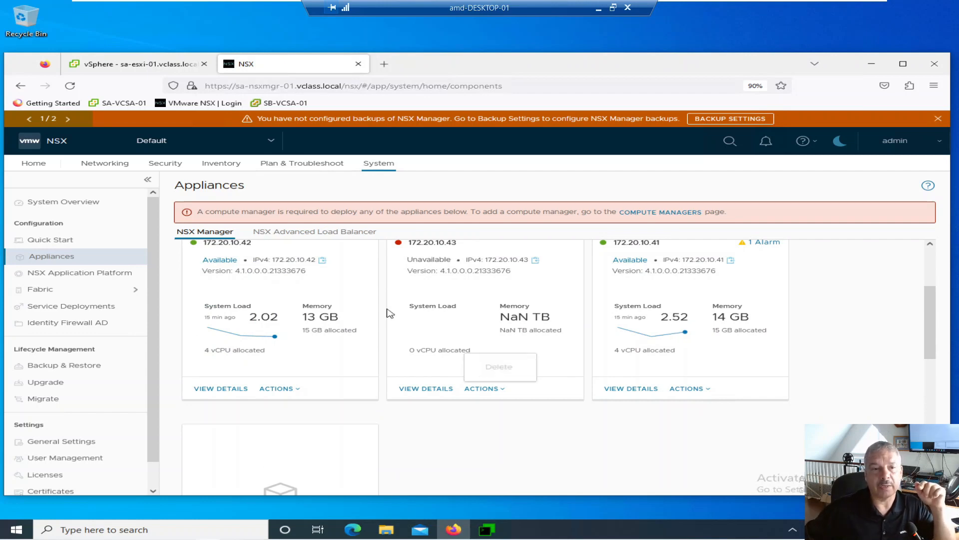
mouse_move(336, 219)
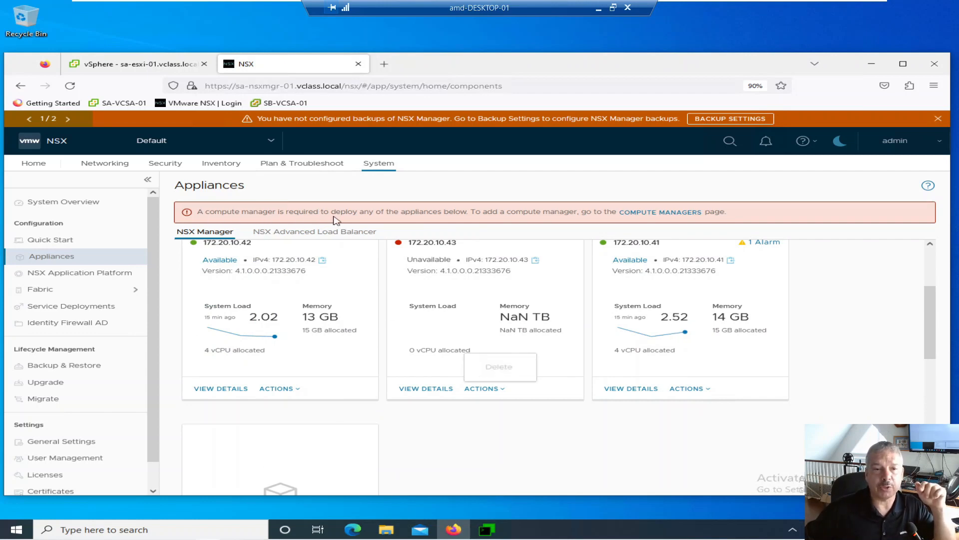
mouse_move(453, 217)
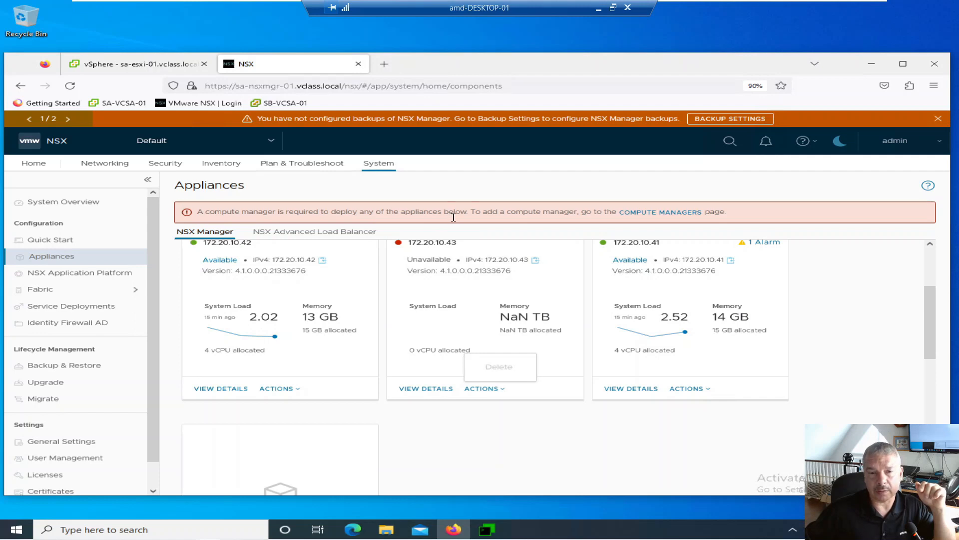
scroll("up", 3)
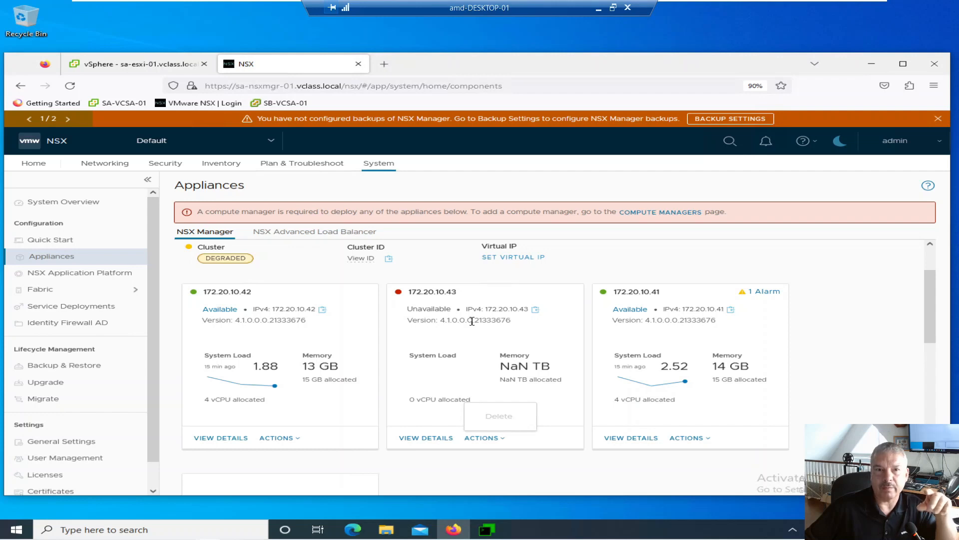
scroll("down", 3)
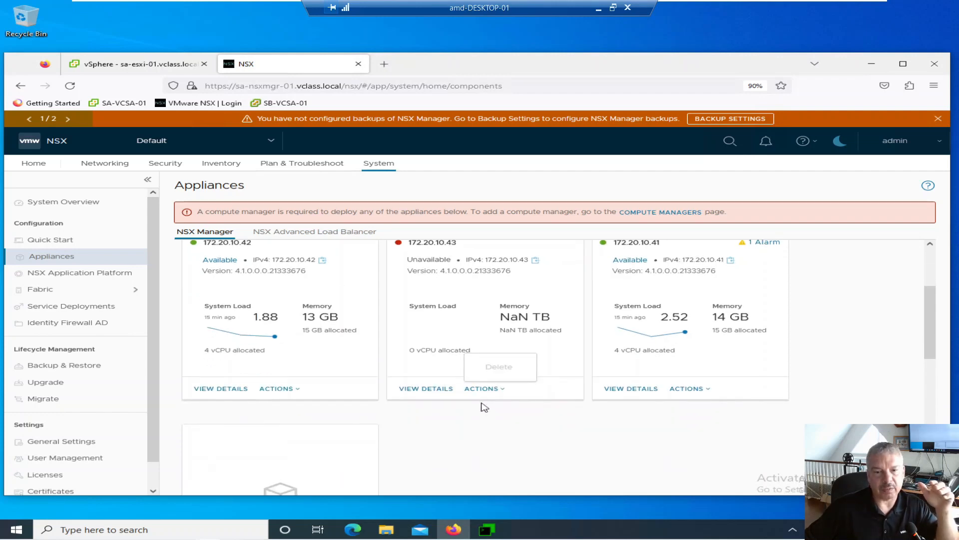
scroll("up", 3)
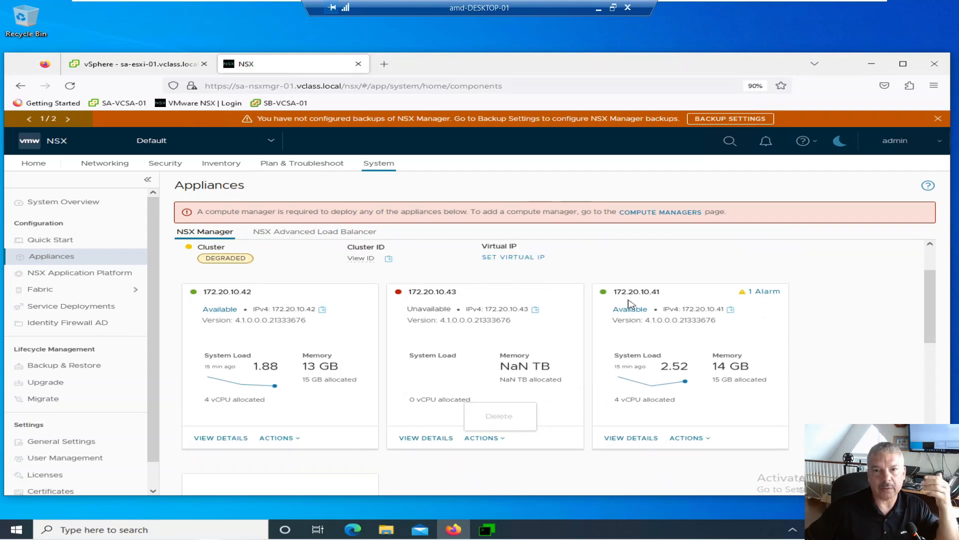
mouse_move(653, 304)
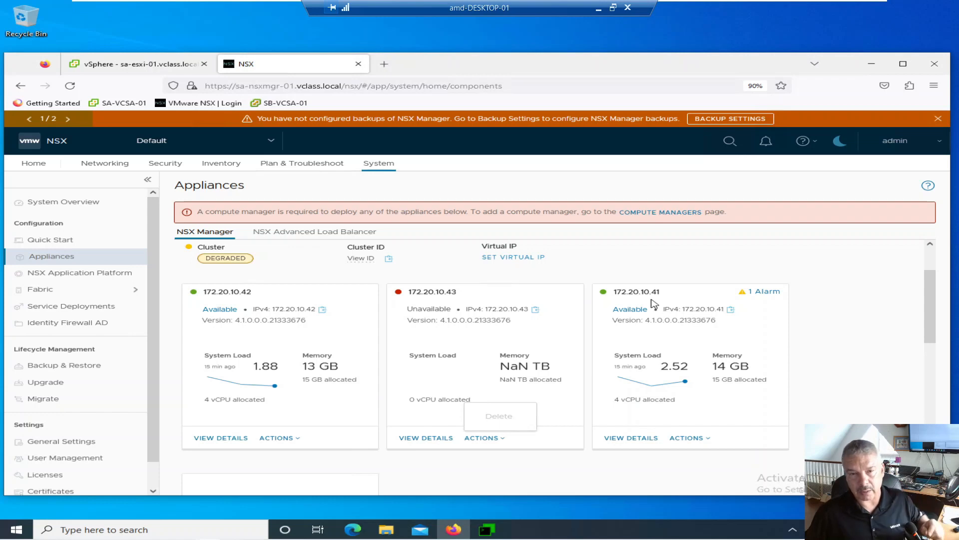
mouse_move(522, 311)
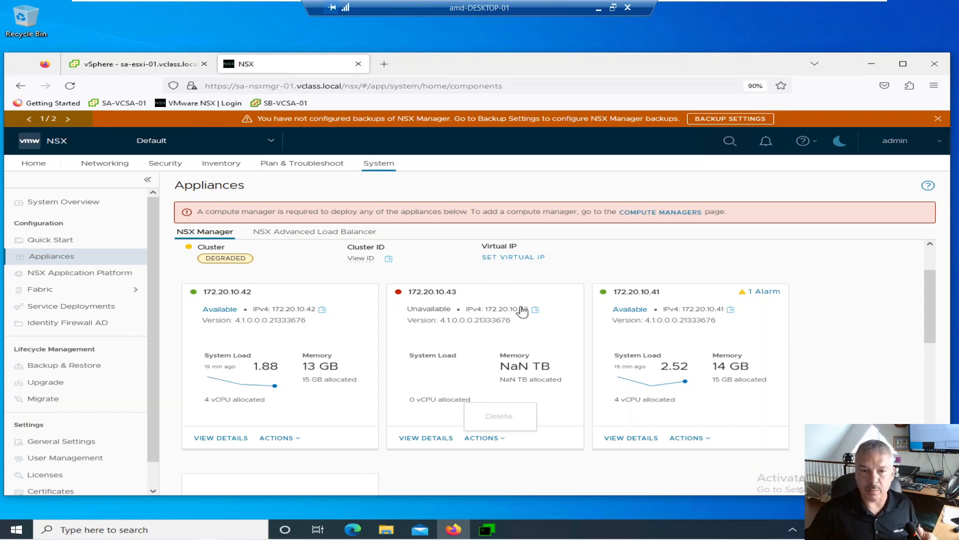
mouse_move(432, 302)
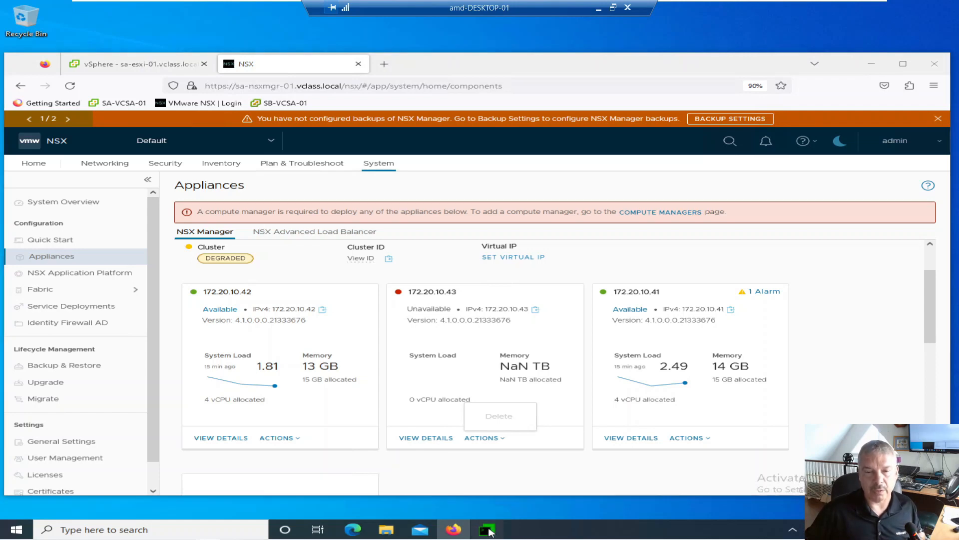
Open an MTPuTTY session to sa-nsxmgr-01 and hide the Servers pane
left_click(487, 530)
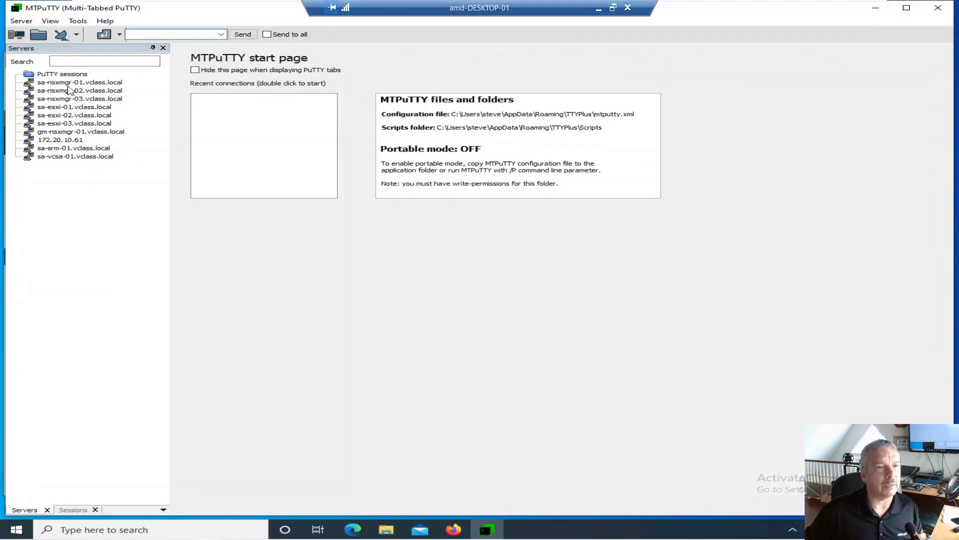
double_click(79, 82)
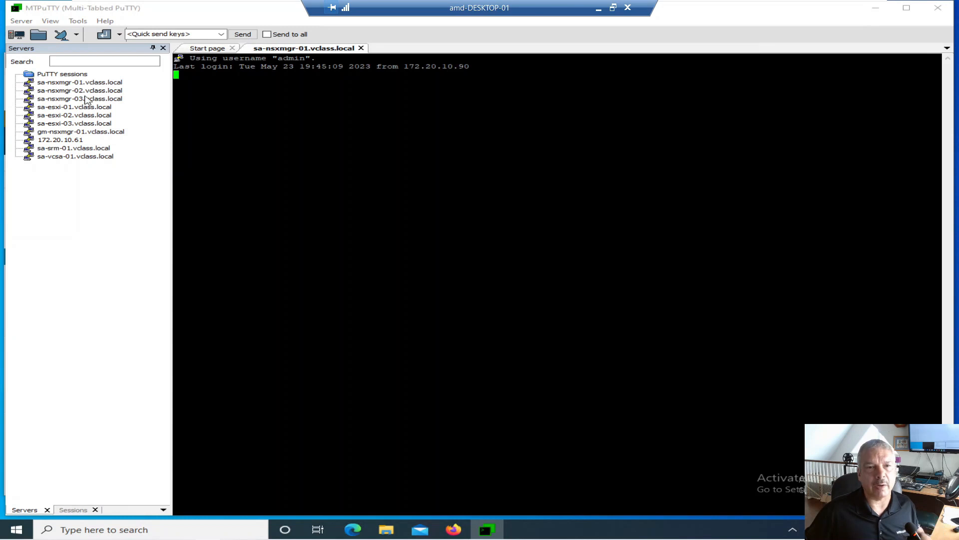
mouse_move(153, 45)
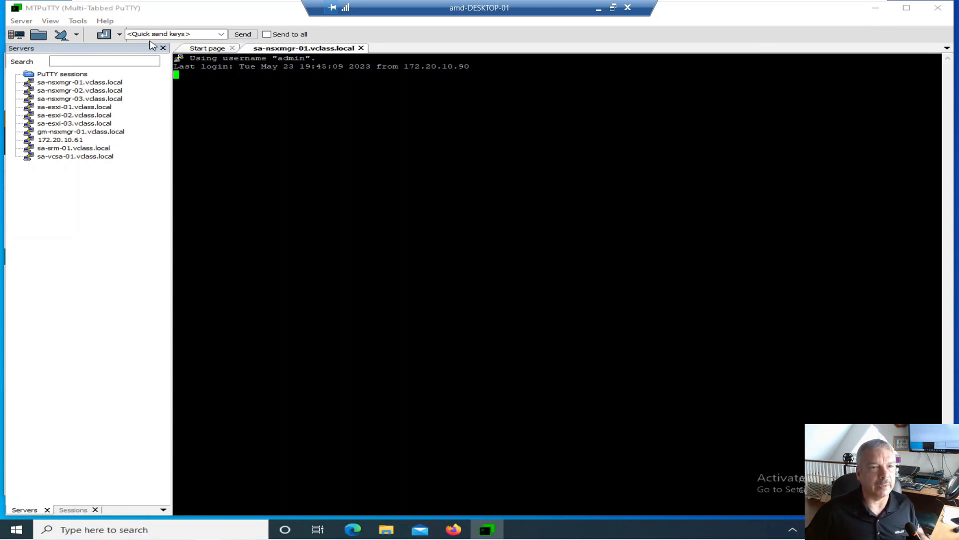
left_click(163, 48)
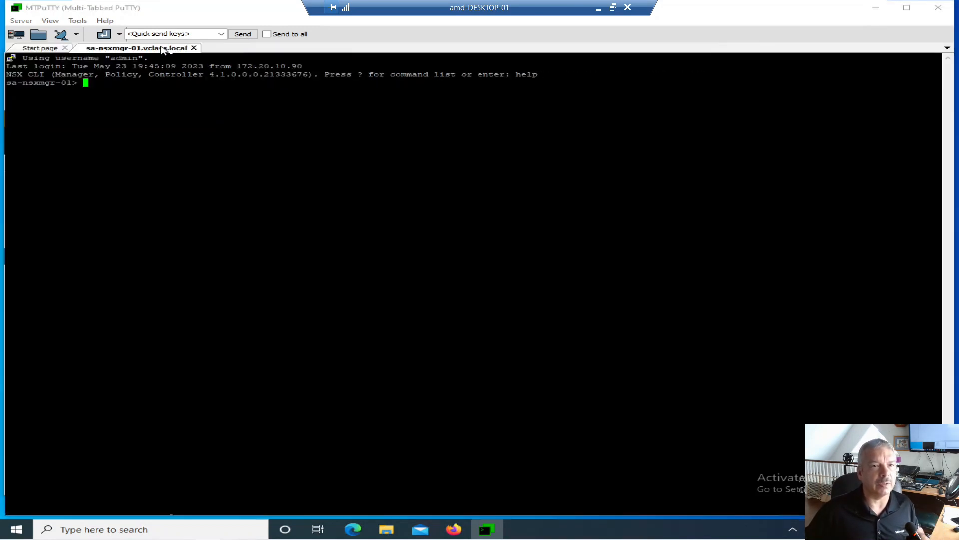
mouse_move(179, 159)
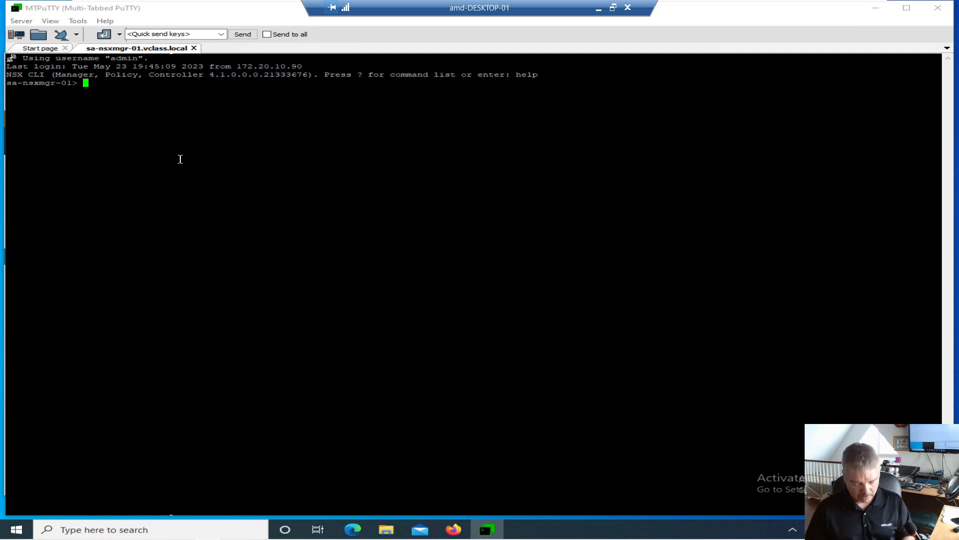
Run 'get cluster status' and highlight the DEGRADED groups and down sa-nsxmgr-03 member
type("get cluster status")
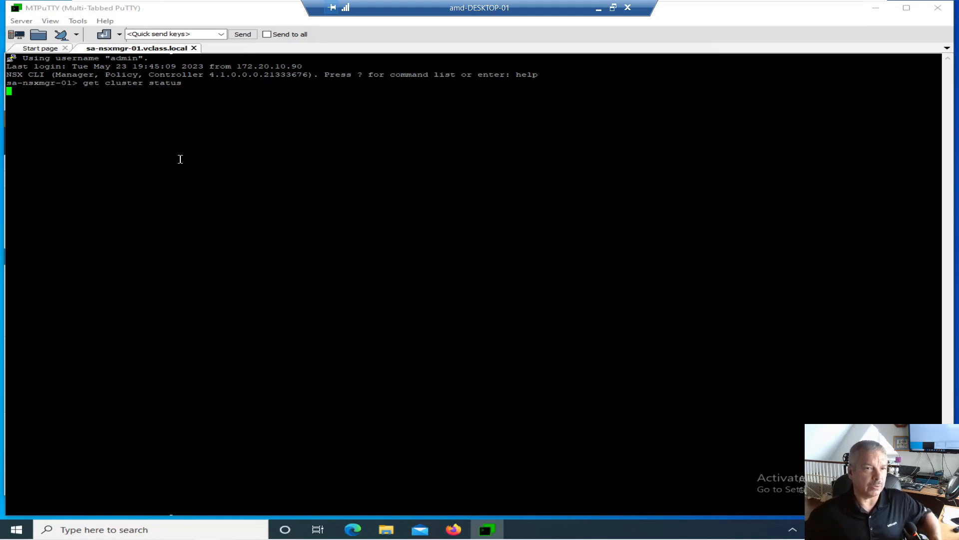
key("Return")
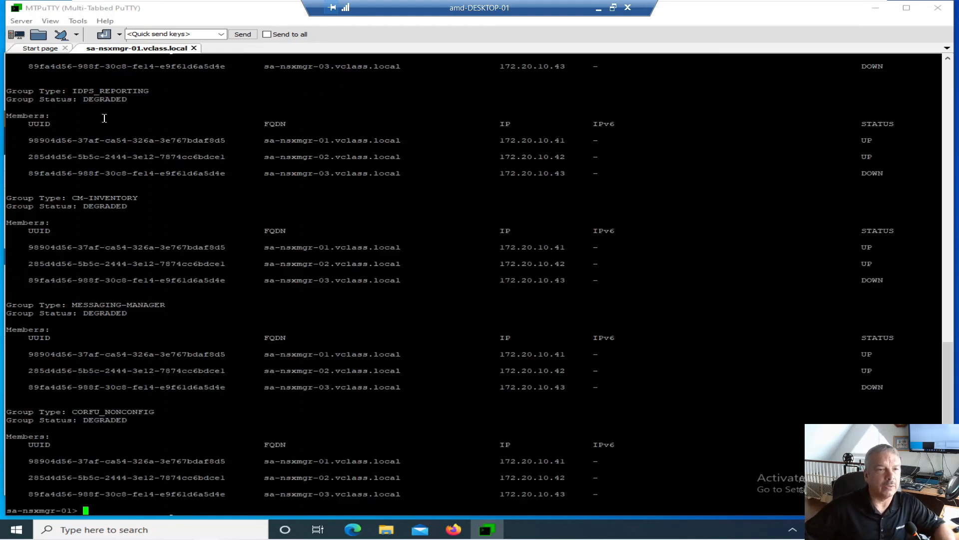
double_click(103, 99)
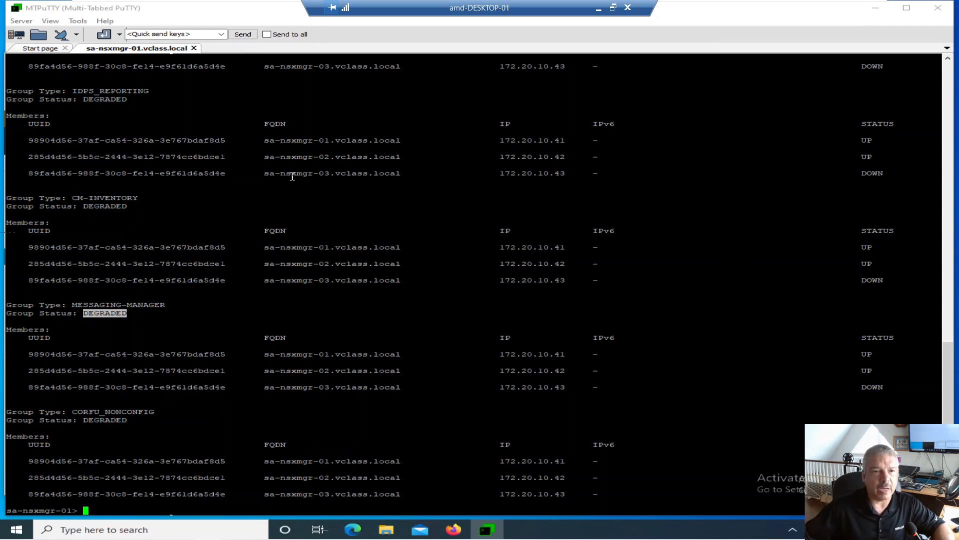
double_click(309, 173)
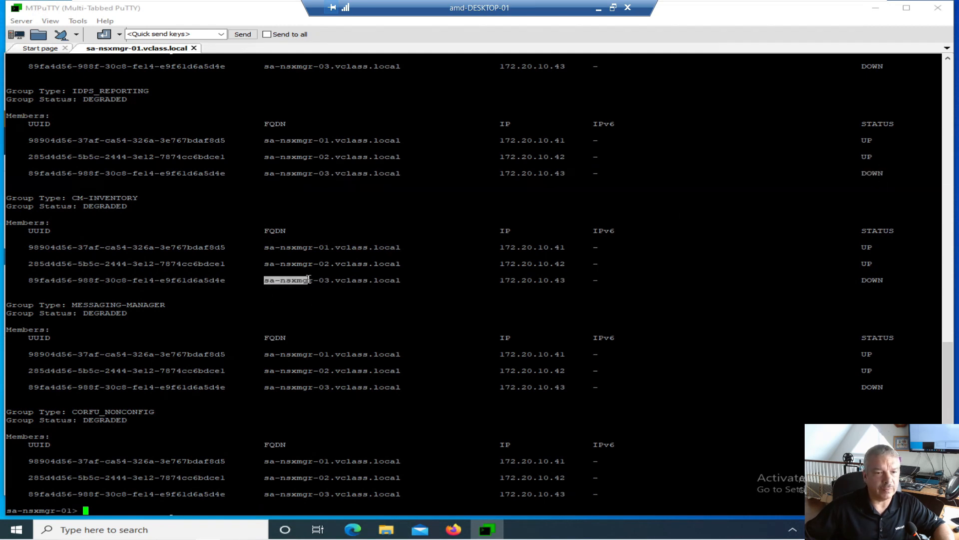
mouse_move(867, 283)
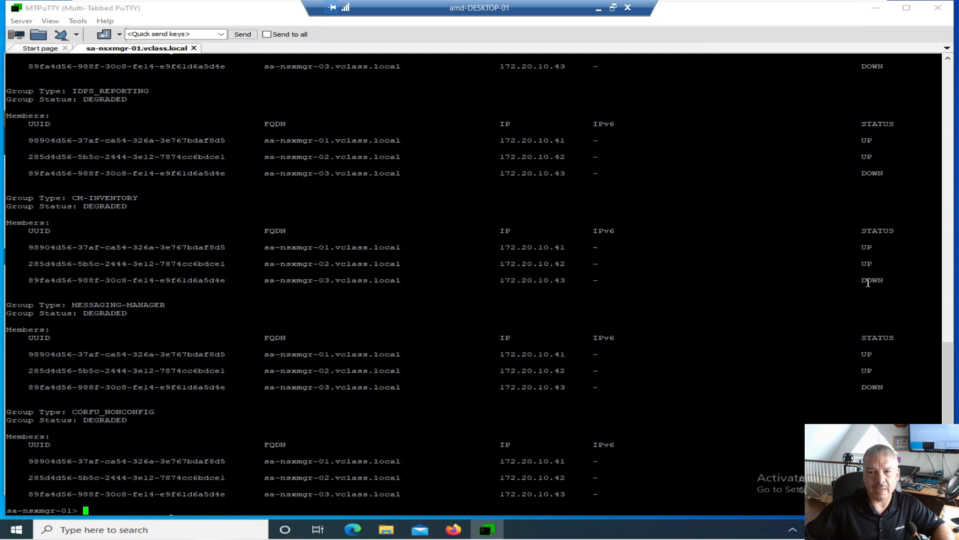
mouse_move(206, 288)
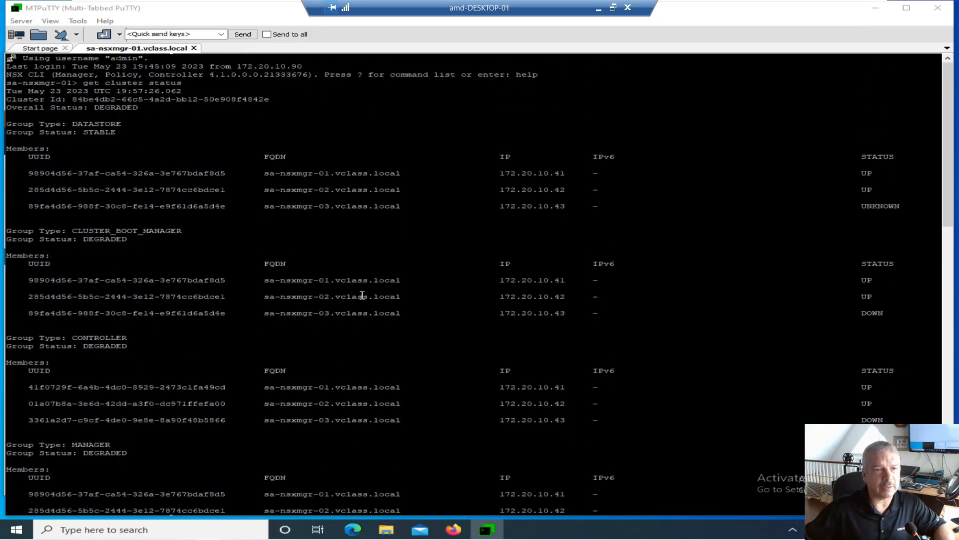
scroll("down", 3)
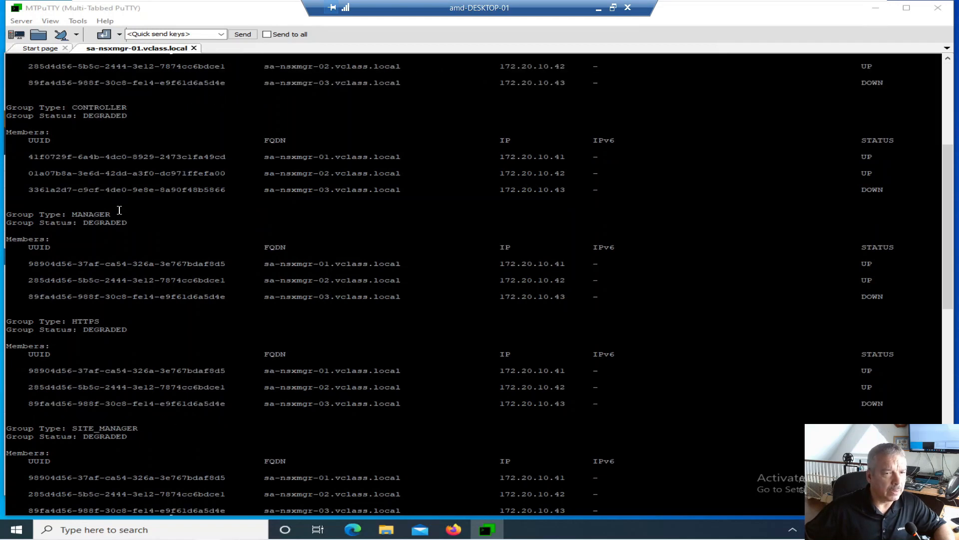
scroll("up", 3)
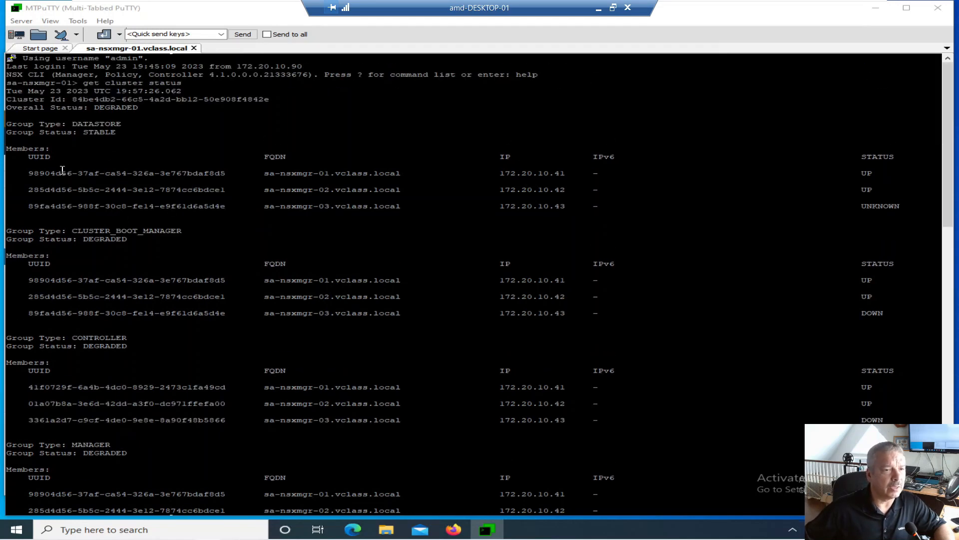
double_click(37, 157)
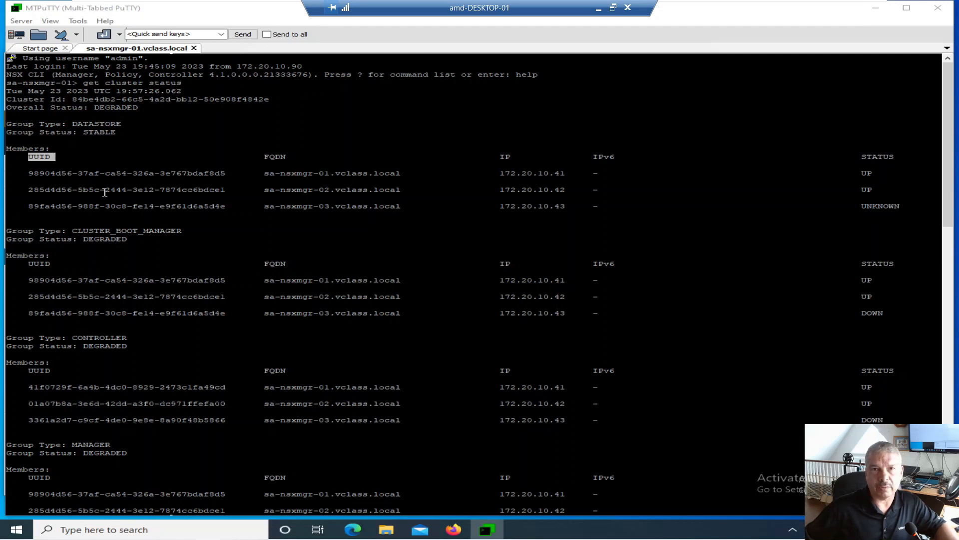
mouse_move(266, 205)
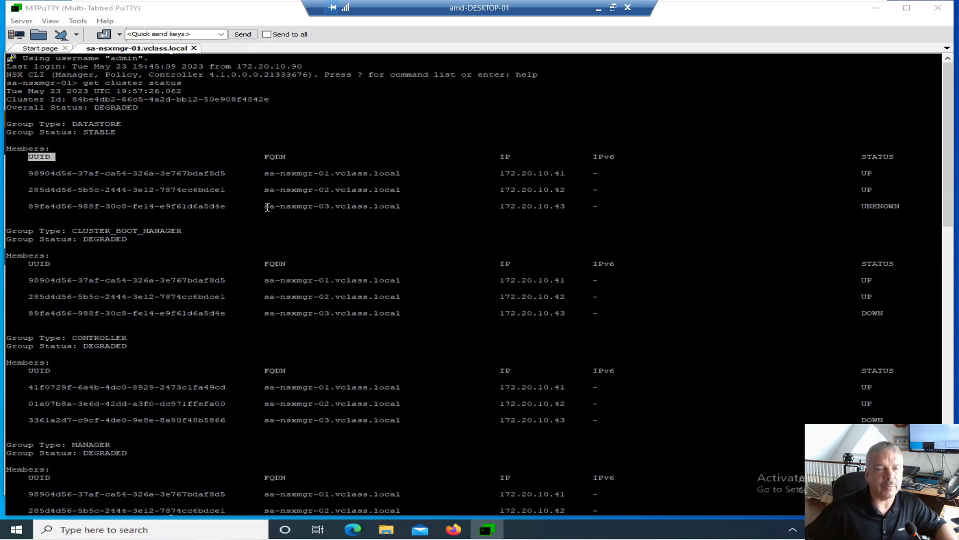
double_click(331, 206)
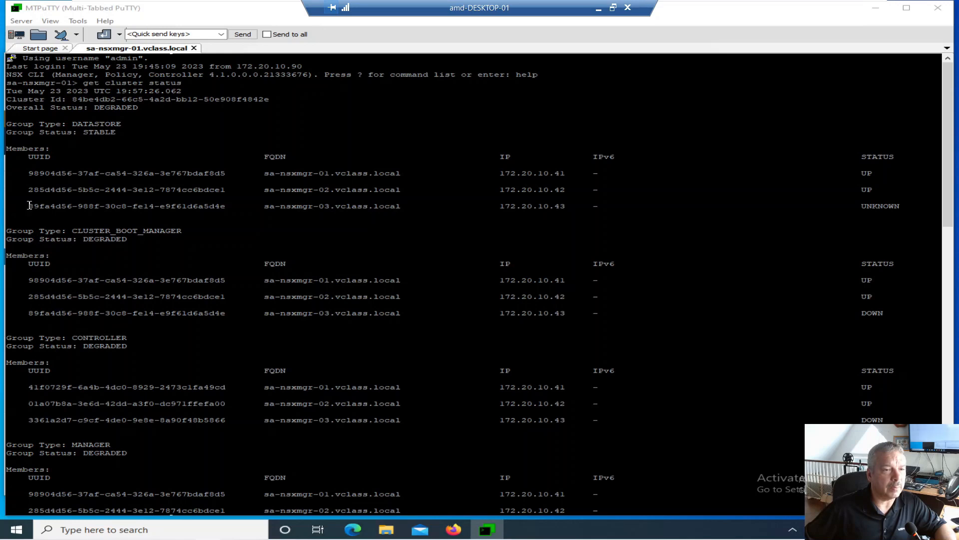
double_click(92, 206)
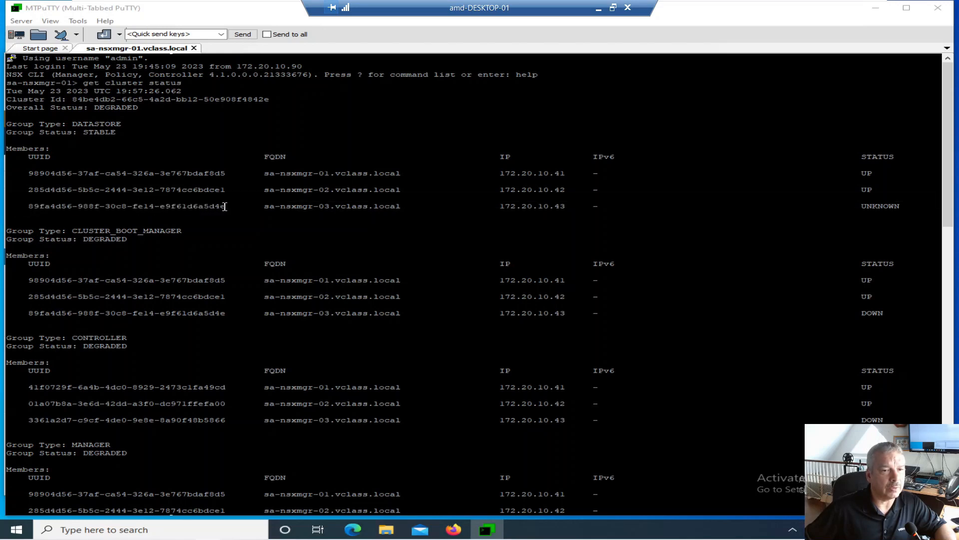
double_click(129, 205)
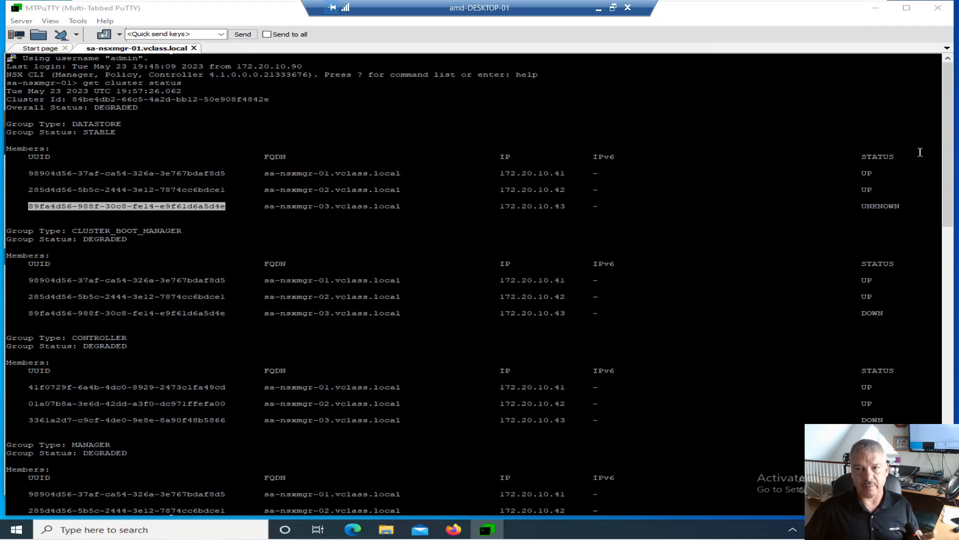
scroll("down", 3)
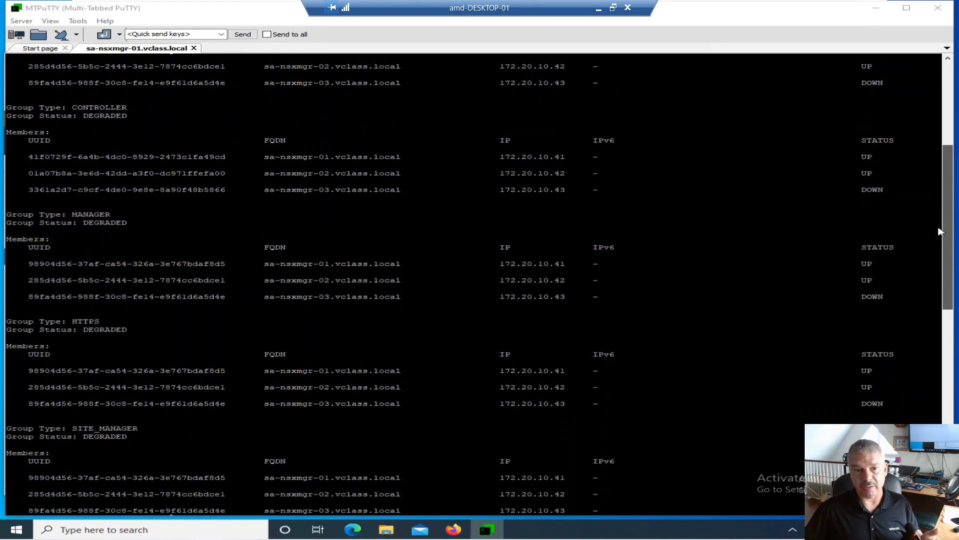
scroll("down", 3)
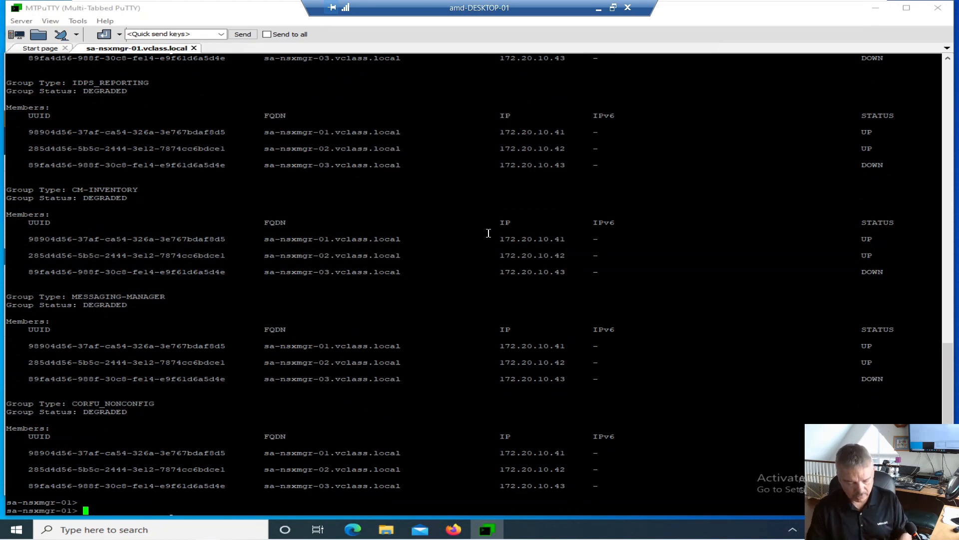
Enter 'detach node 89fa4d56-988f-30c8-fe14-e9f61d6a5d4e' at the sa-nsxmgr-01 CLI prompt
type("detach")
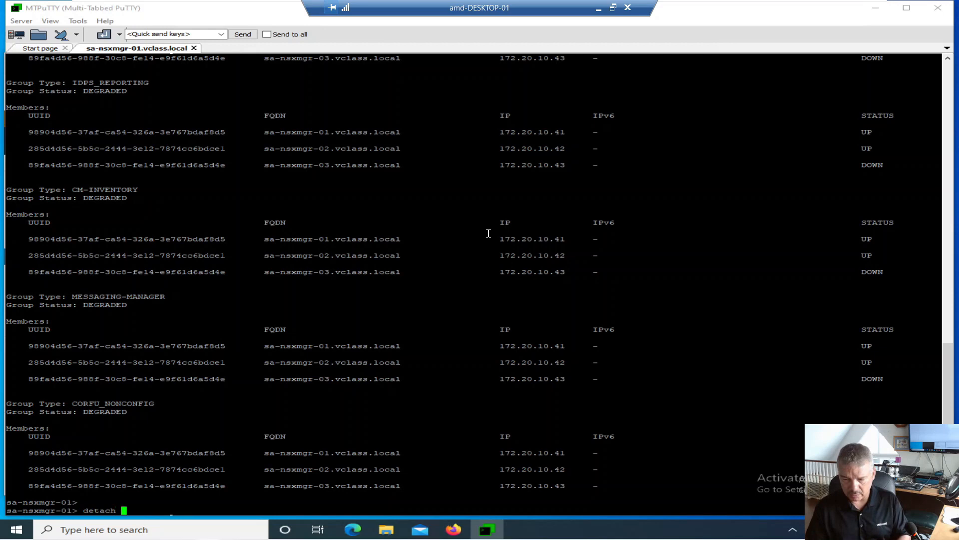
type("node")
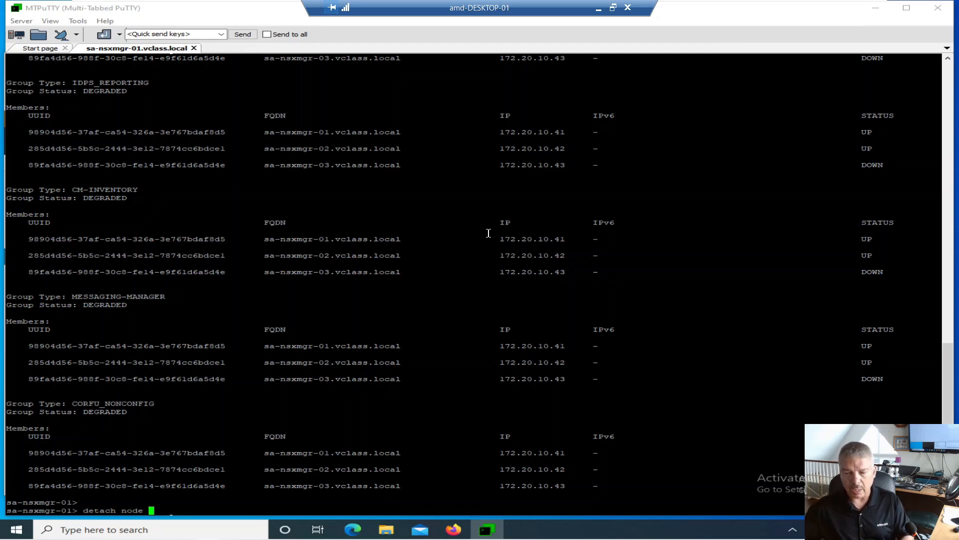
mouse_move(205, 482)
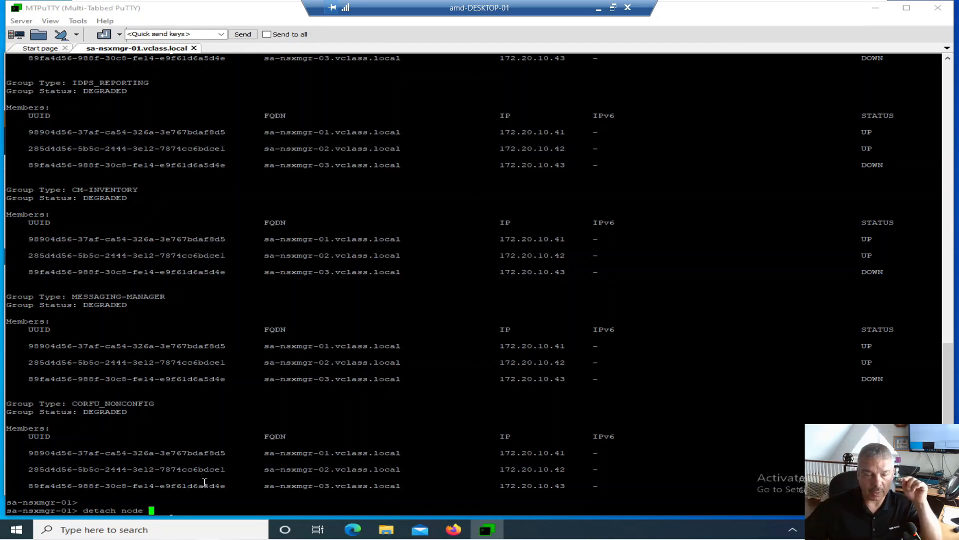
type("89fa4d56-988f-30c8-fe14-e9f61d6a5d4e")
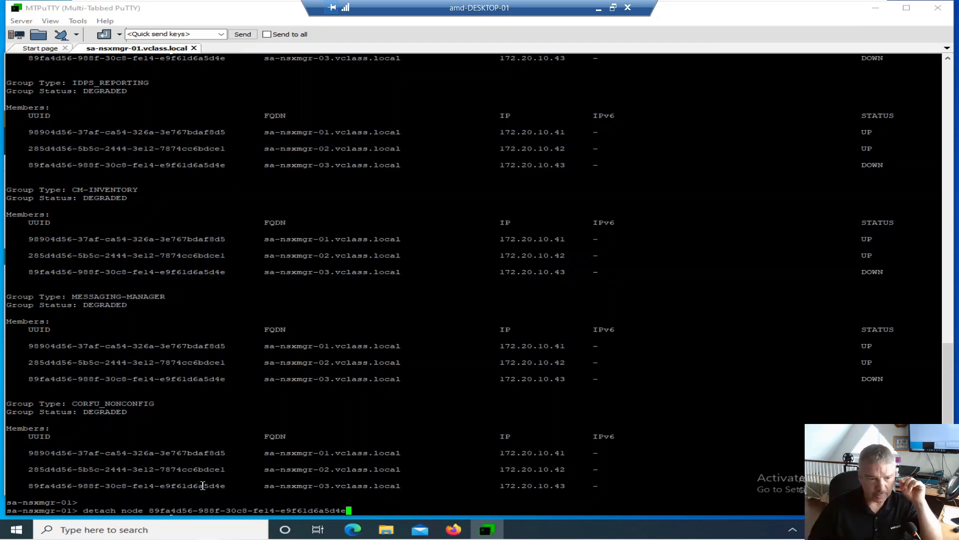
scroll("down", 3)
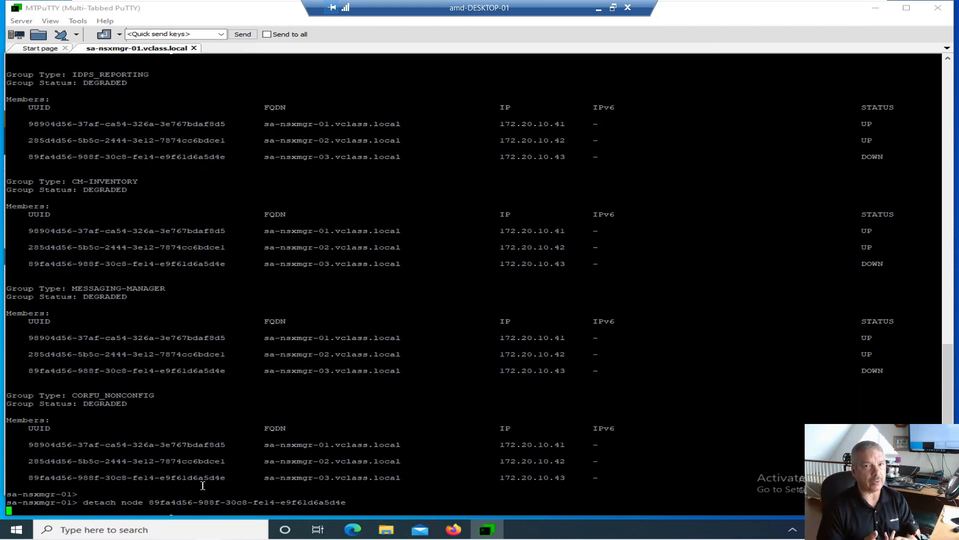
Submit the detach node command so sa-nsxmgr-03 is reported as detached from the cluster
key("Return")
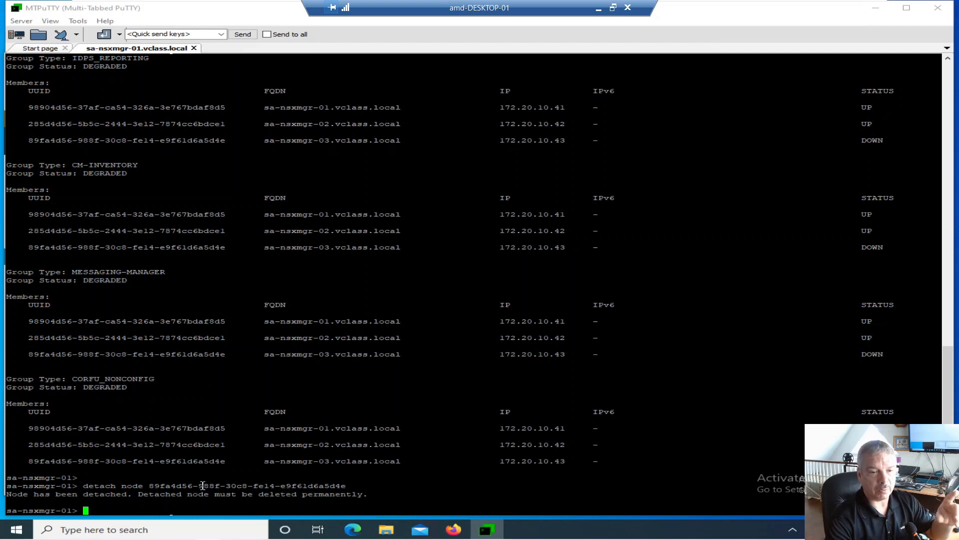
Run get cluster status on sa-nsxmgr-01 and review that all groups are STABLE with only managers 01 and 02
type("detach node 89fa4d56-988f-30c8-fe14-e9f61d6a5d4e")
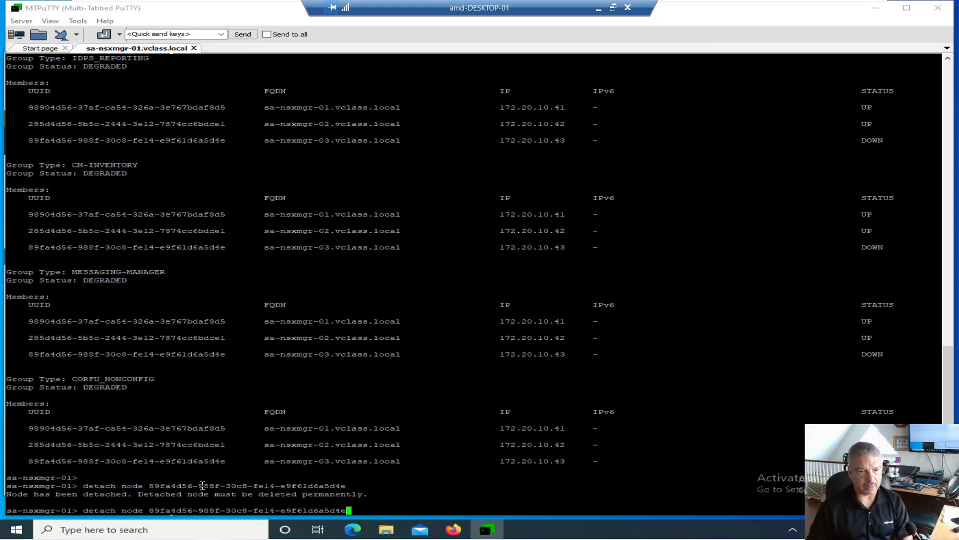
key("Return")
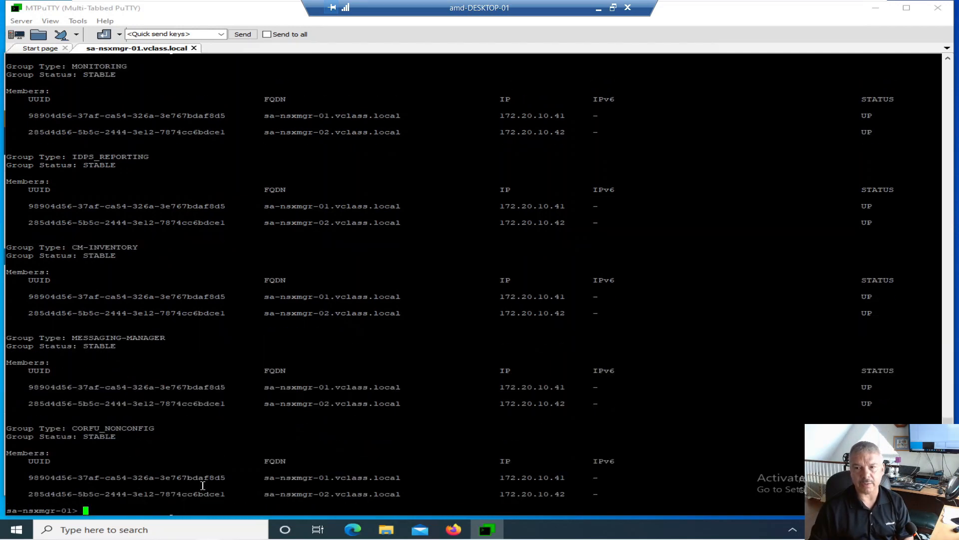
mouse_move(219, 389)
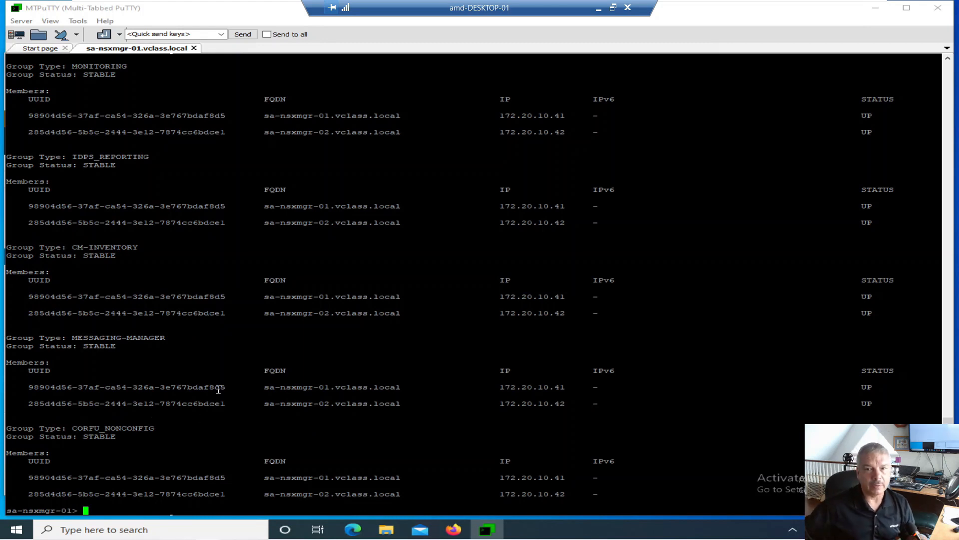
mouse_move(939, 411)
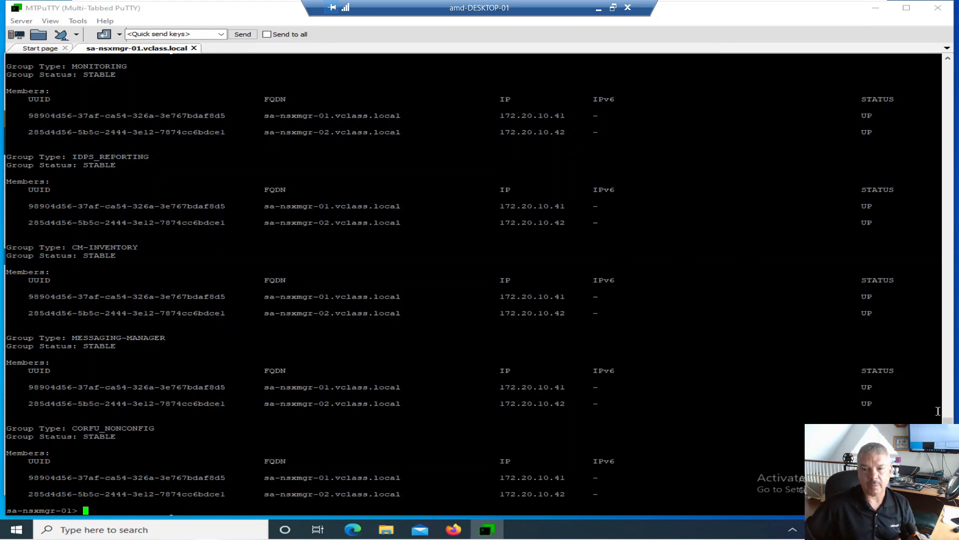
scroll("up", 3)
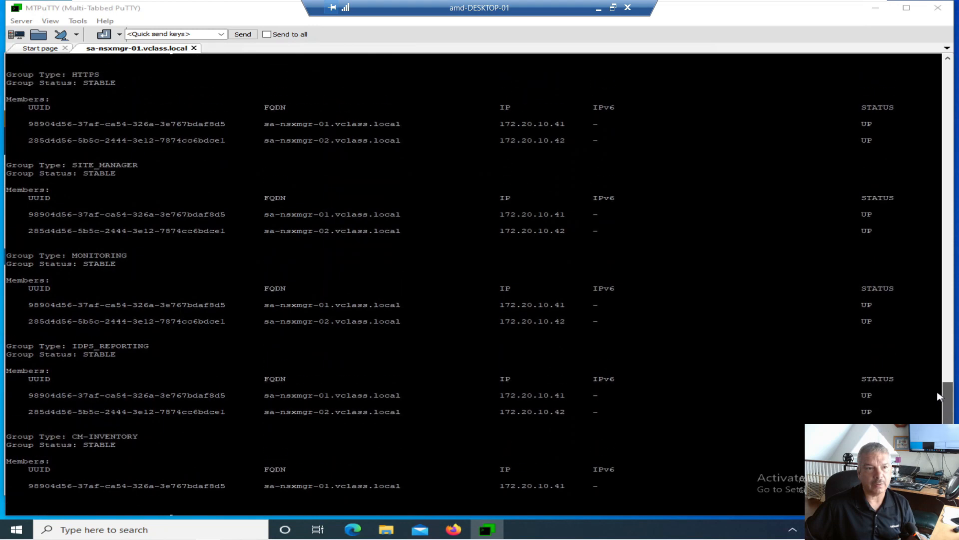
scroll("up", 3)
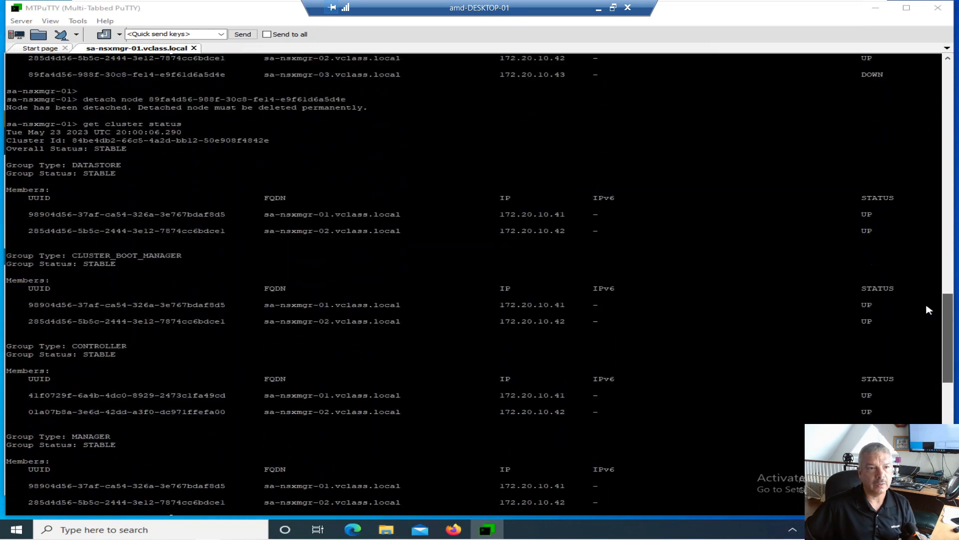
scroll("up", 3)
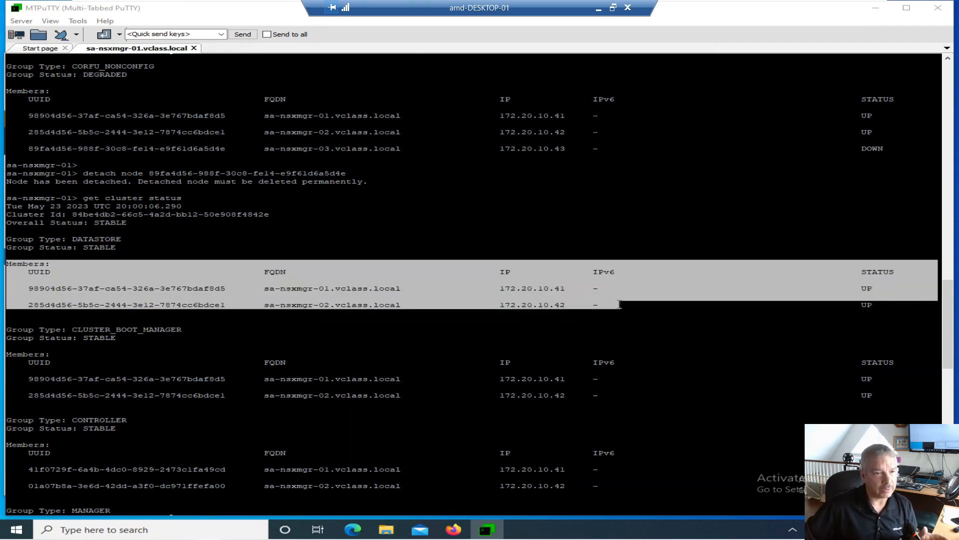
mouse_move(124, 366)
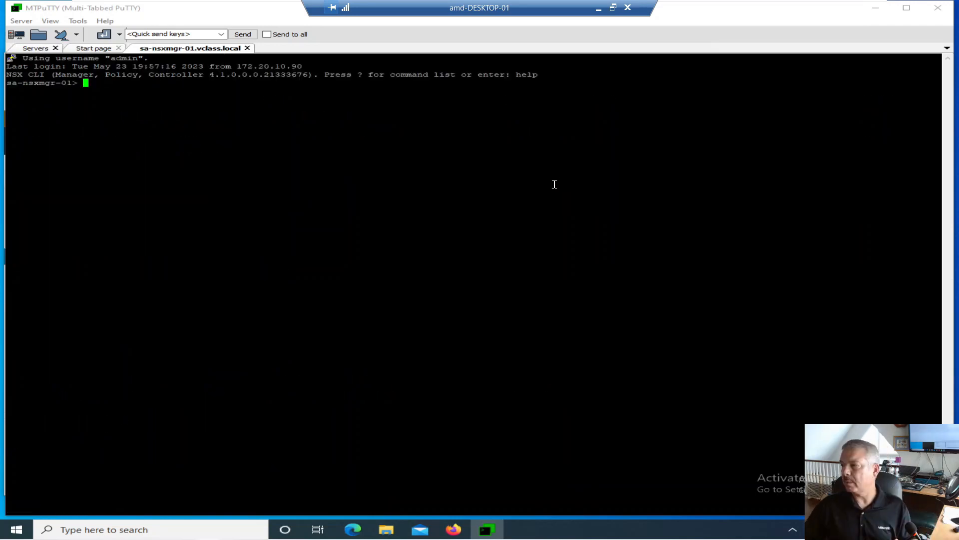
mouse_move(531, 187)
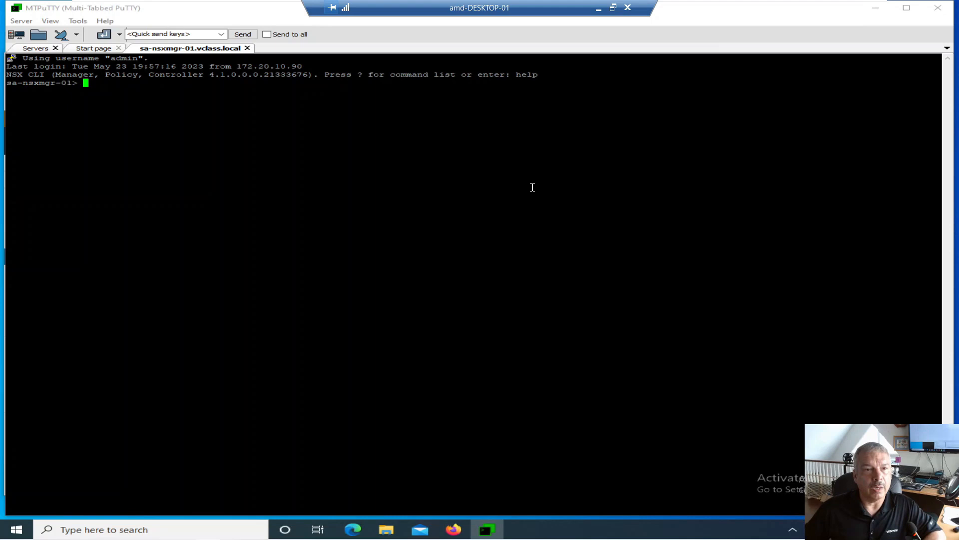
mouse_move(270, 84)
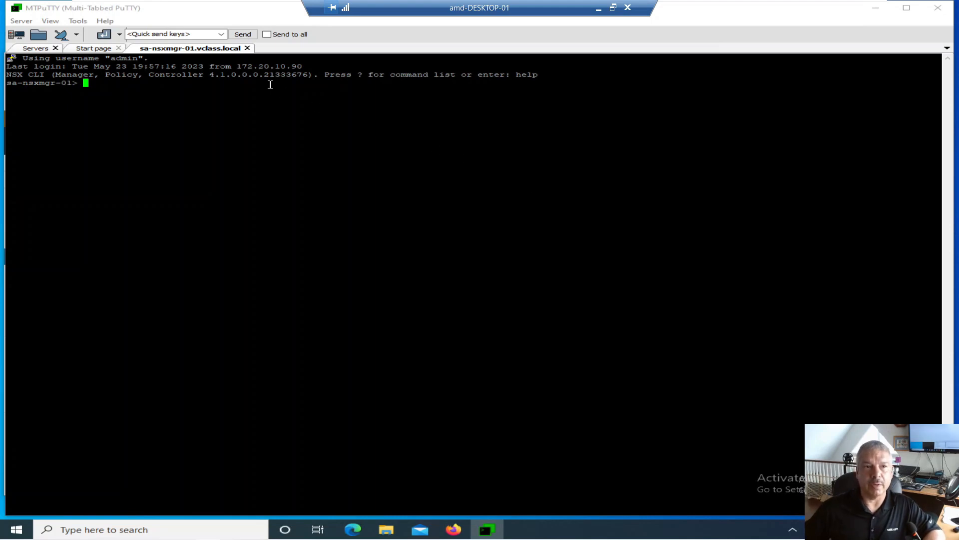
Connect to the saved sa-nsxmgr-03.vclass.local session from the Servers list
left_click(36, 48)
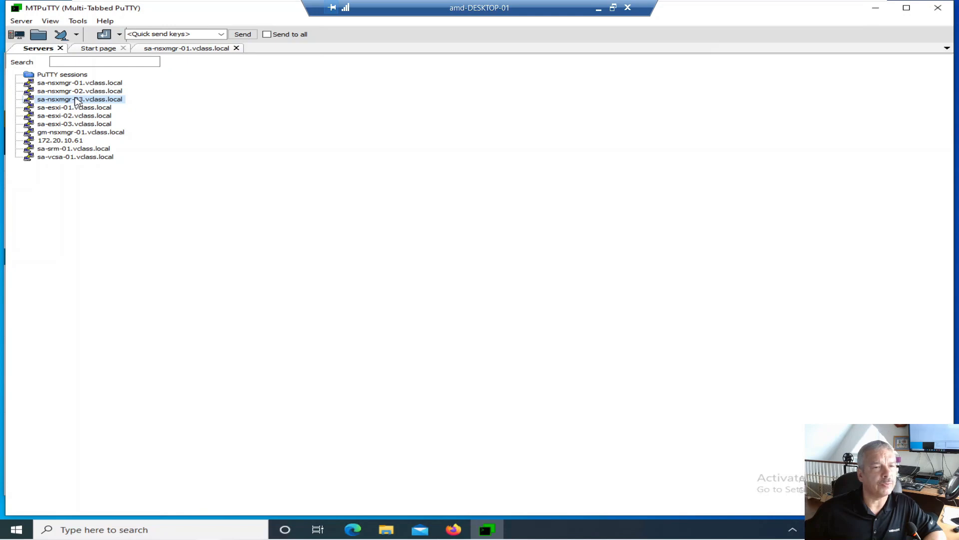
double_click(78, 98)
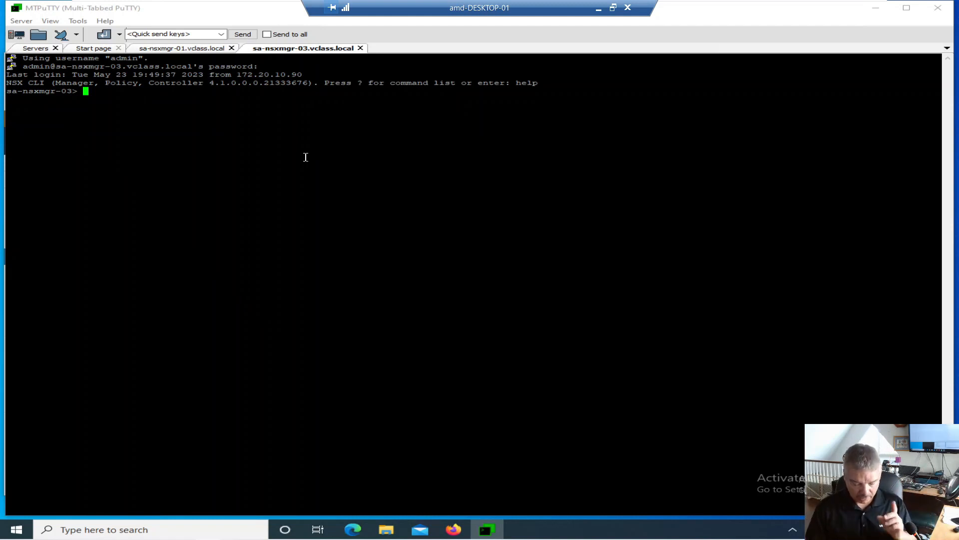
Run get cluster status on sa-nsxmgr-03, showing it as the only STABLE member
type("get")
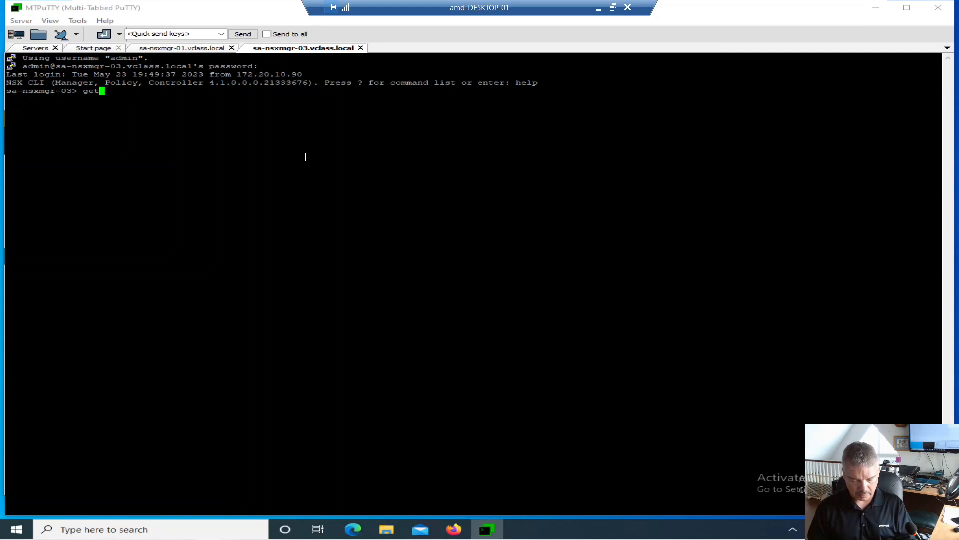
type("cluster conf")
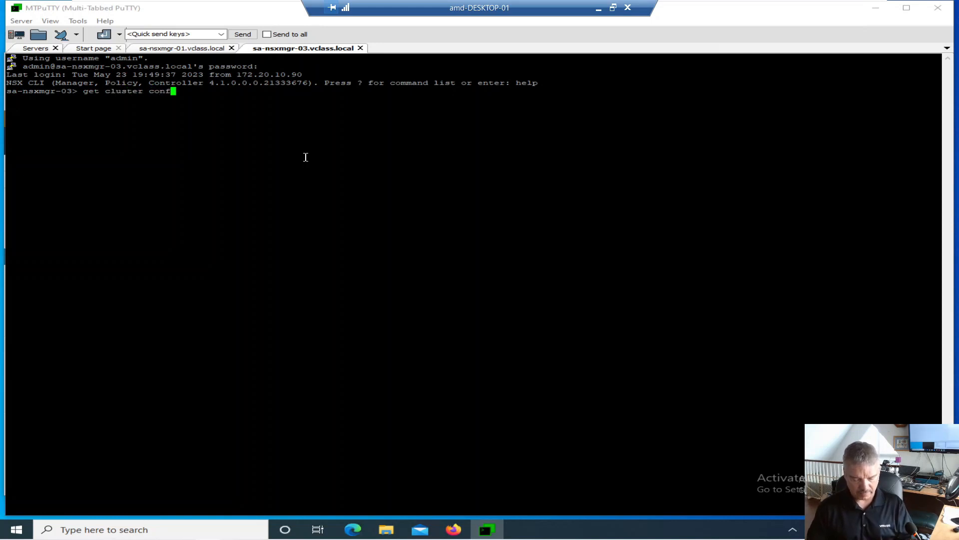
key("Backspace")
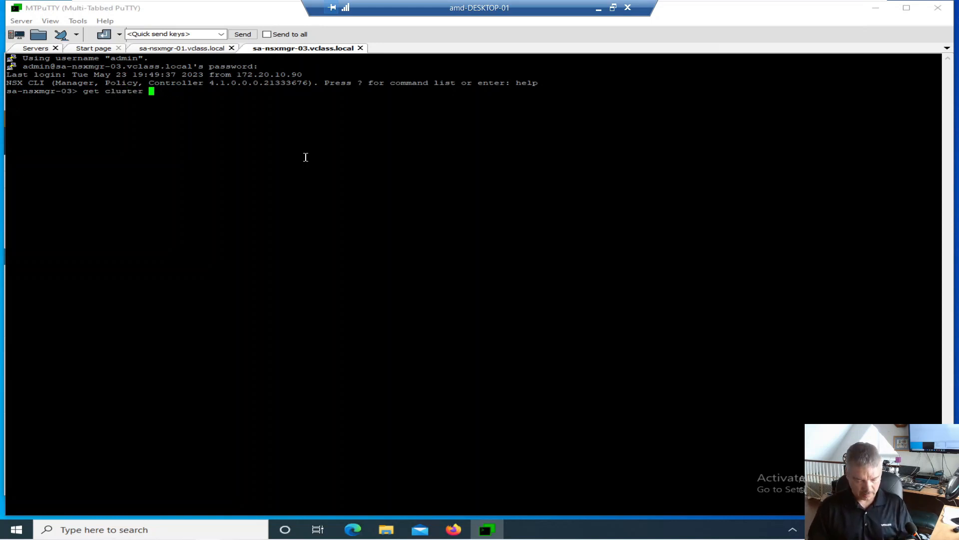
type("status")
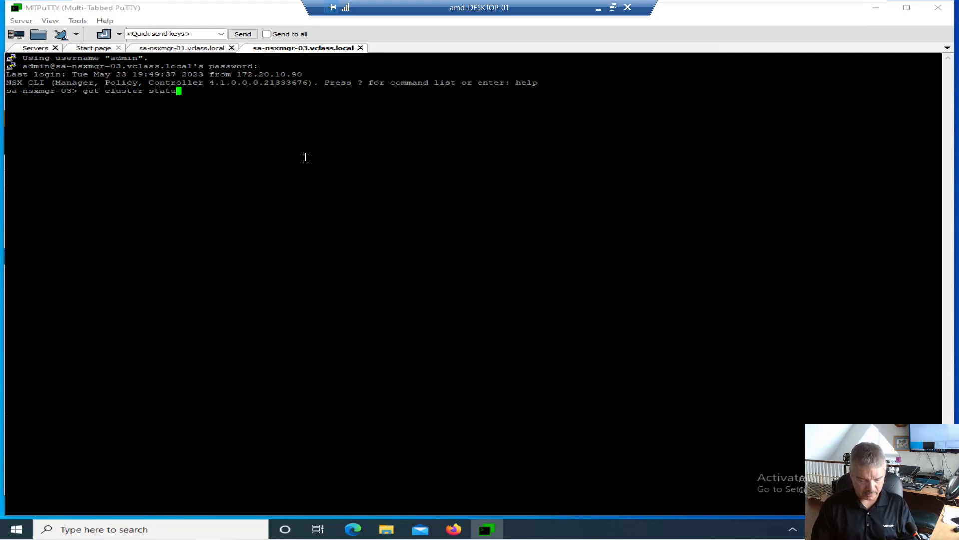
key("Return")
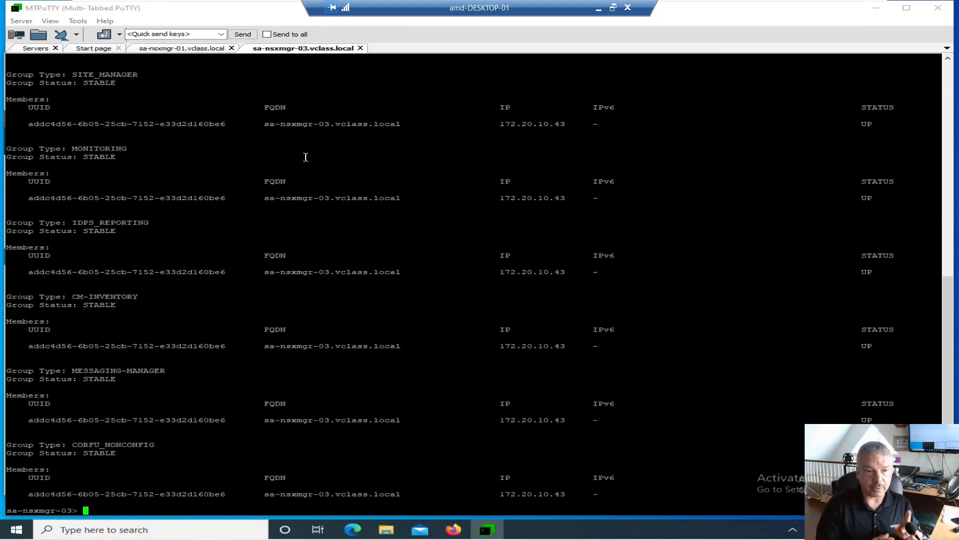
Begin the join command on sa-nsxmgr-03 targeting 172.20.10.41 with a cluster-id option
type("join")
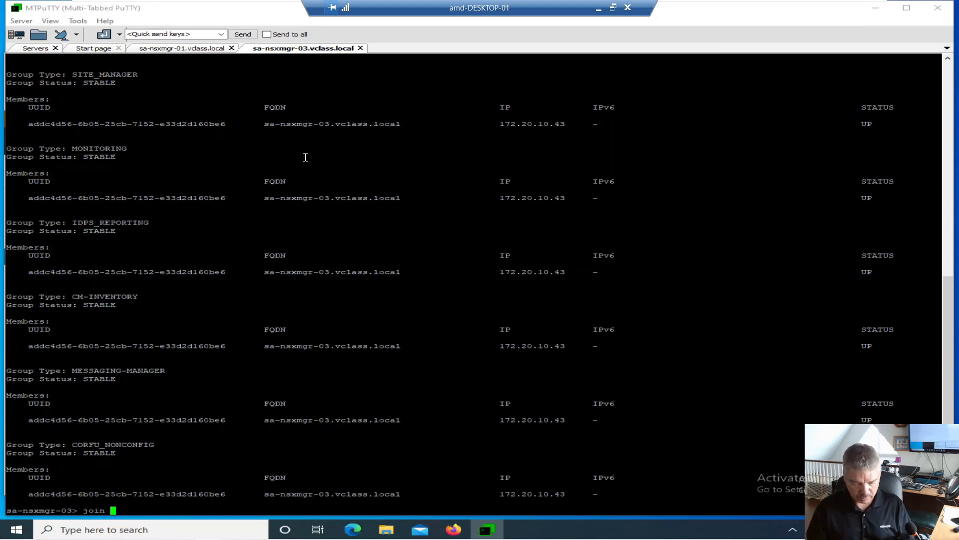
type("172.20.10.")
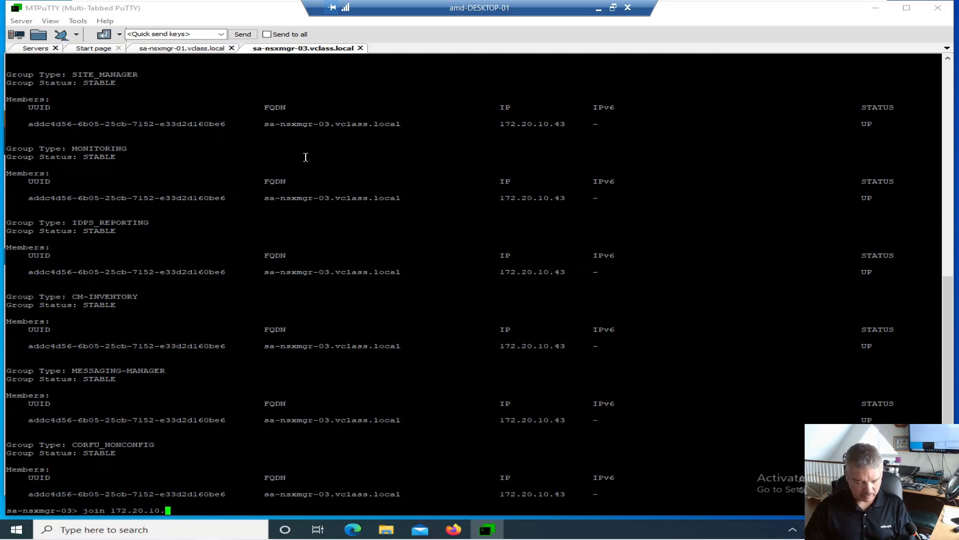
type("41")
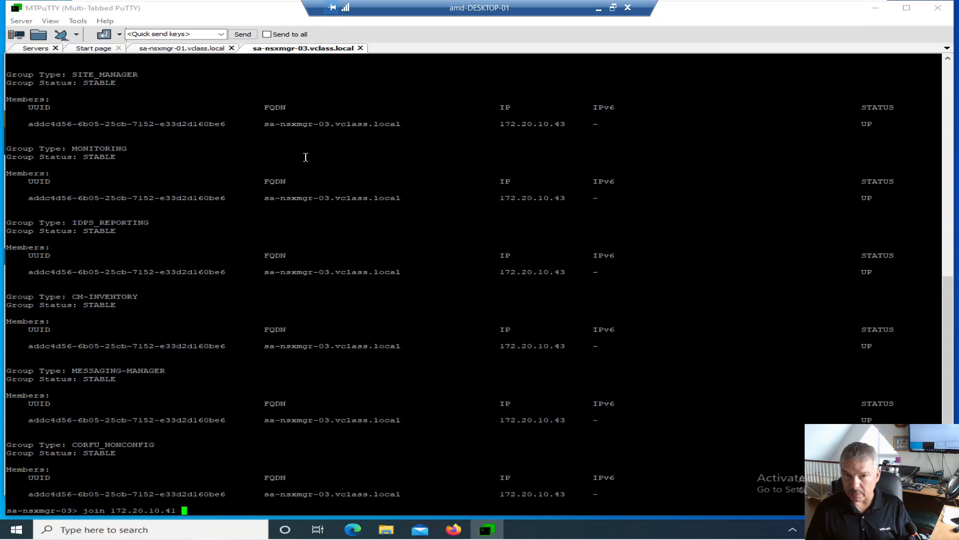
type("cluster")
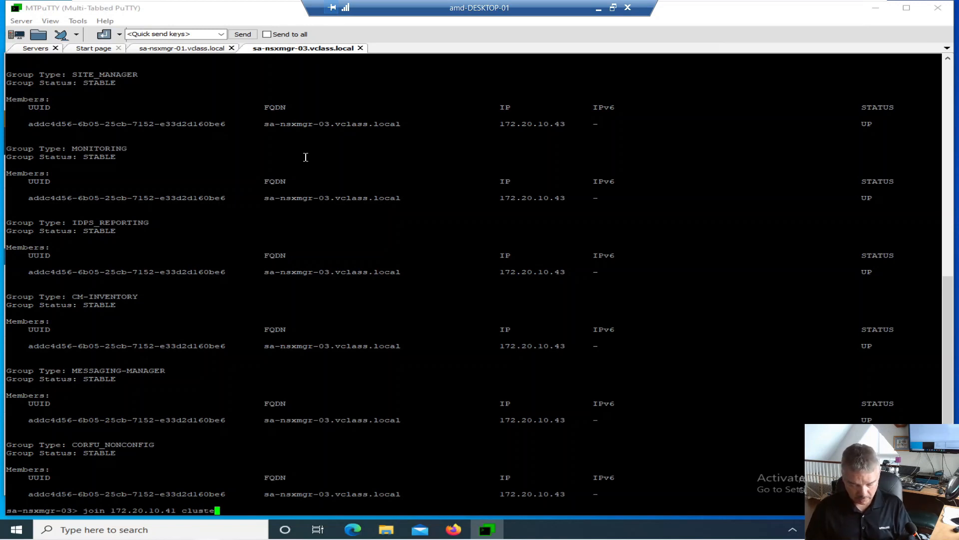
type("r-d")
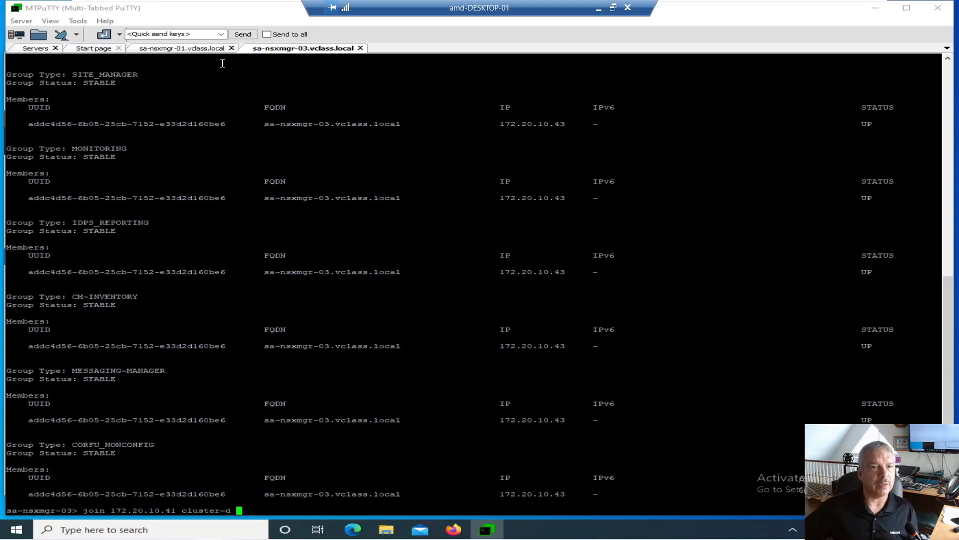
Run get cluster config on sa-nsxmgr-01 to reveal Cluster Id 84be4db2-66c5-4a2d-bb12-50e908f4842e
left_click(184, 48)
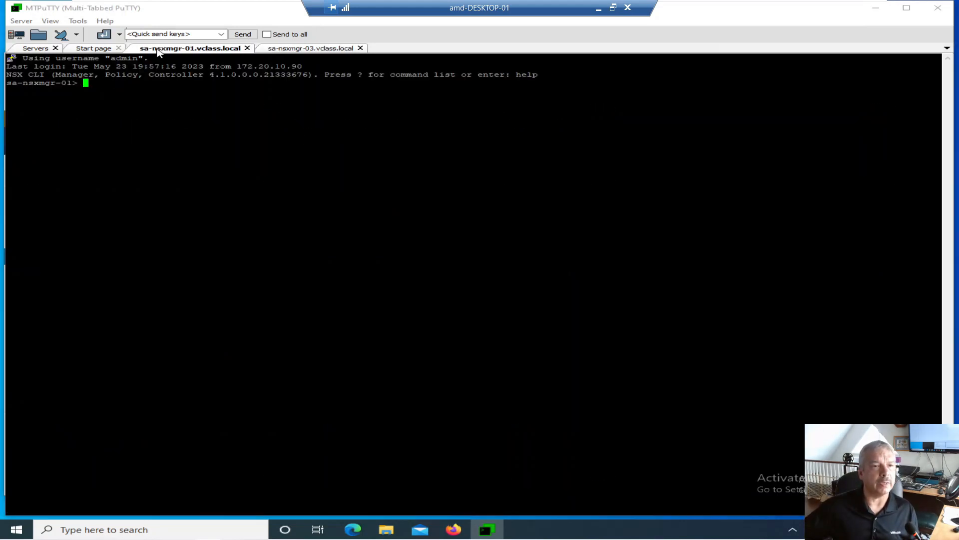
mouse_move(288, 227)
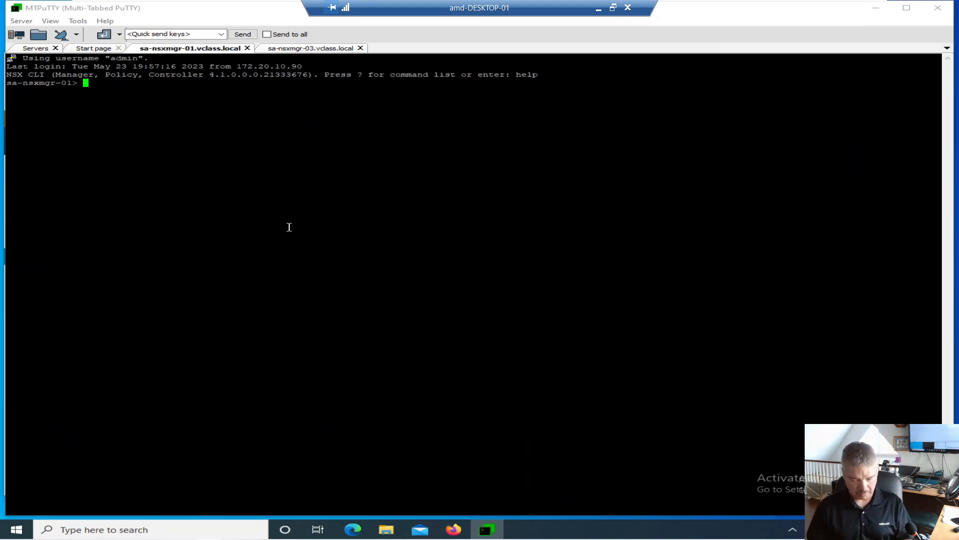
type("get cluste")
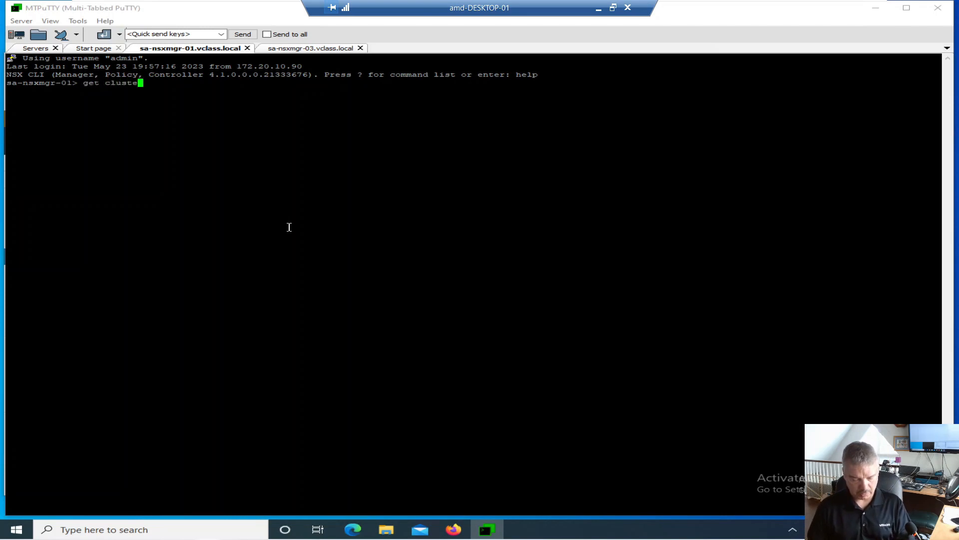
type("config")
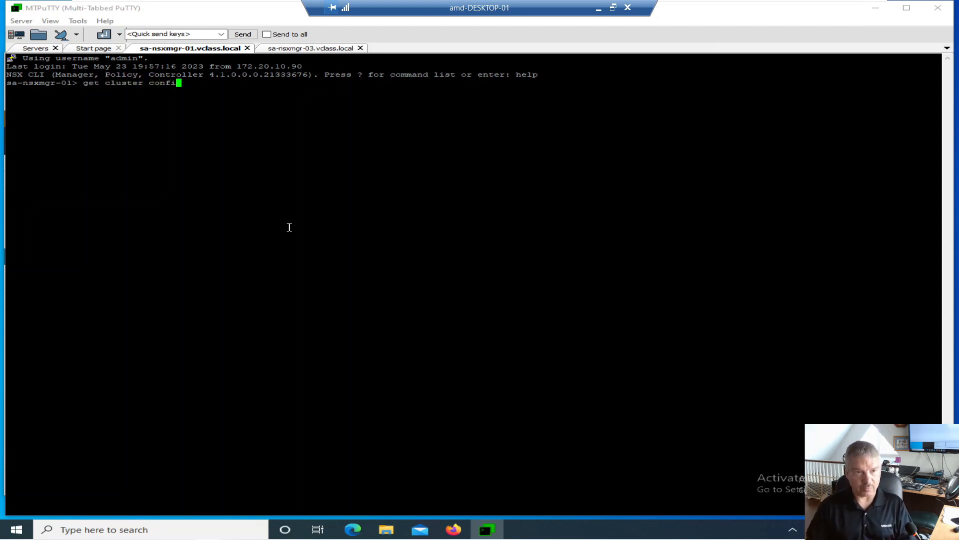
key("Return")
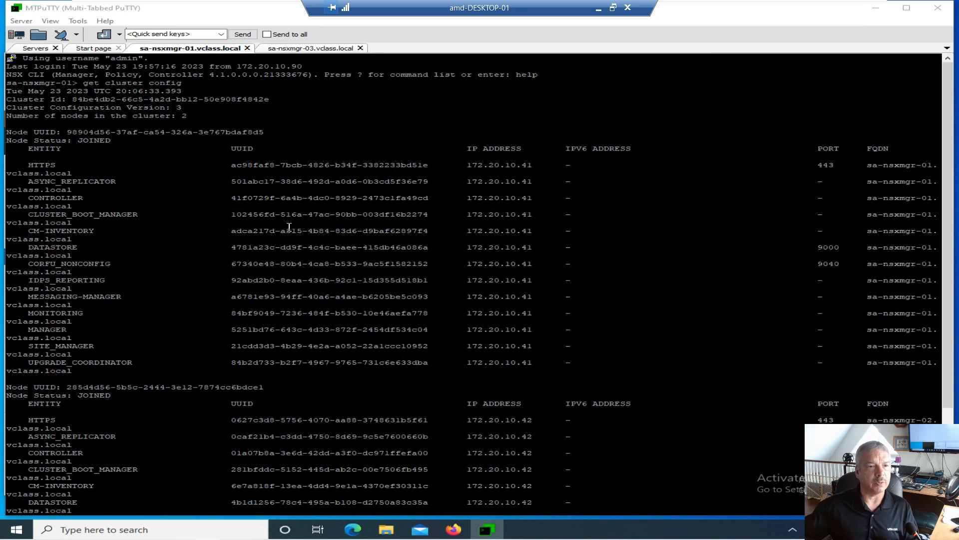
mouse_move(228, 132)
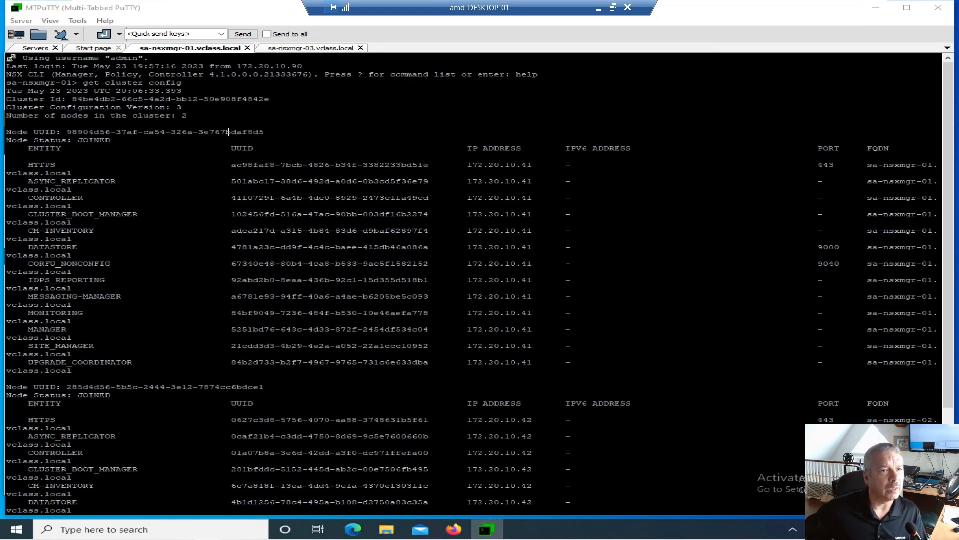
mouse_move(111, 149)
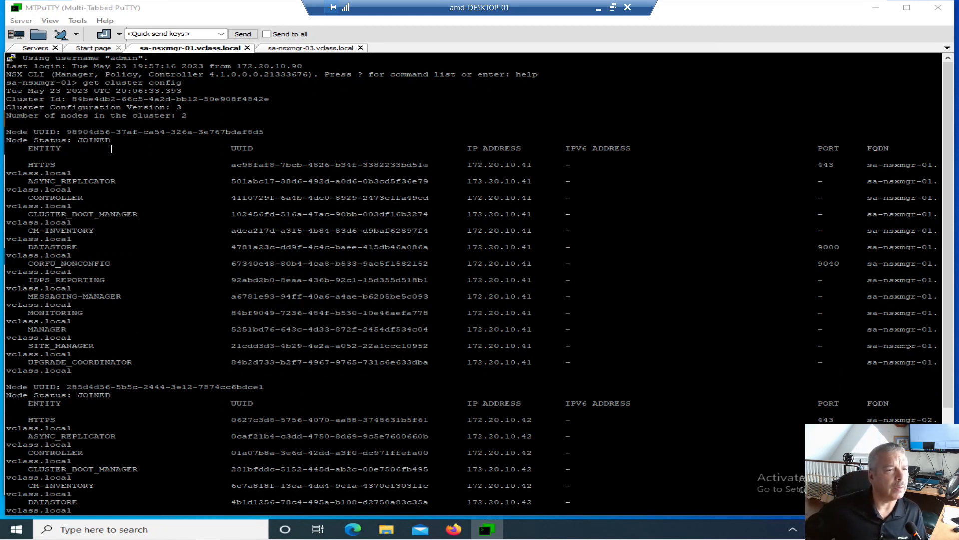
mouse_move(73, 118)
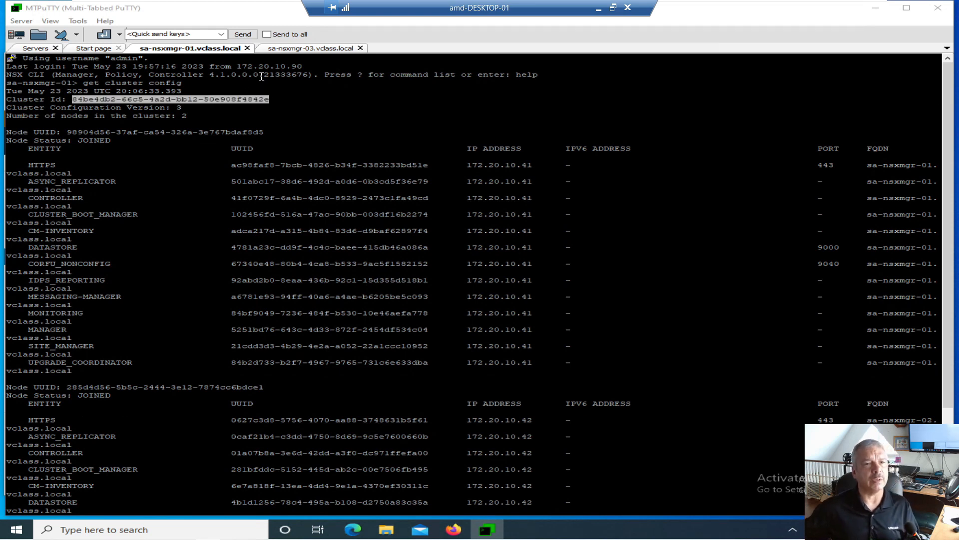
mouse_move(285, 50)
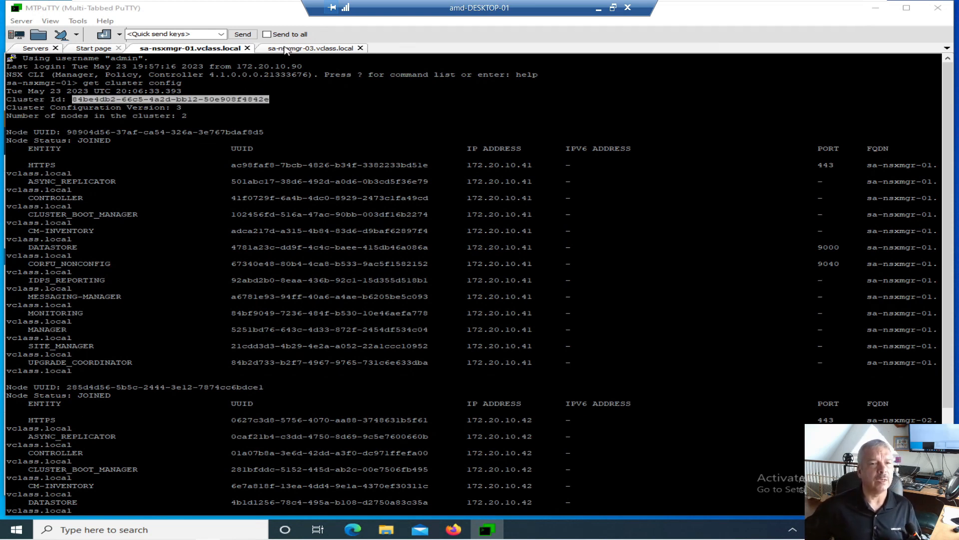
Add cluster ID 84be4db2-66c5-4a2d-bb12-50e908f4842e and the thumbprint option to manager03's join command
left_click(309, 48)
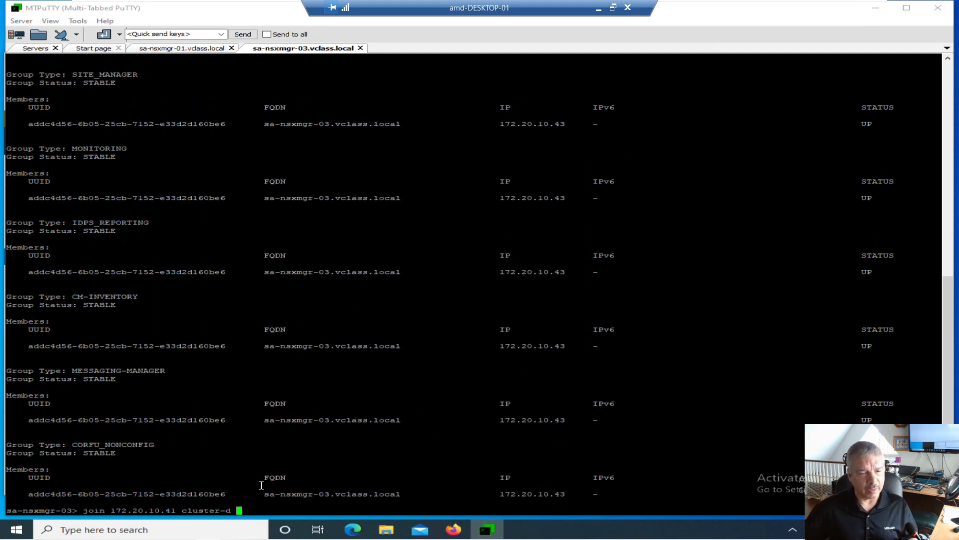
type("84be4db2-66c5-4a2d-bb12-50e908f4842e")
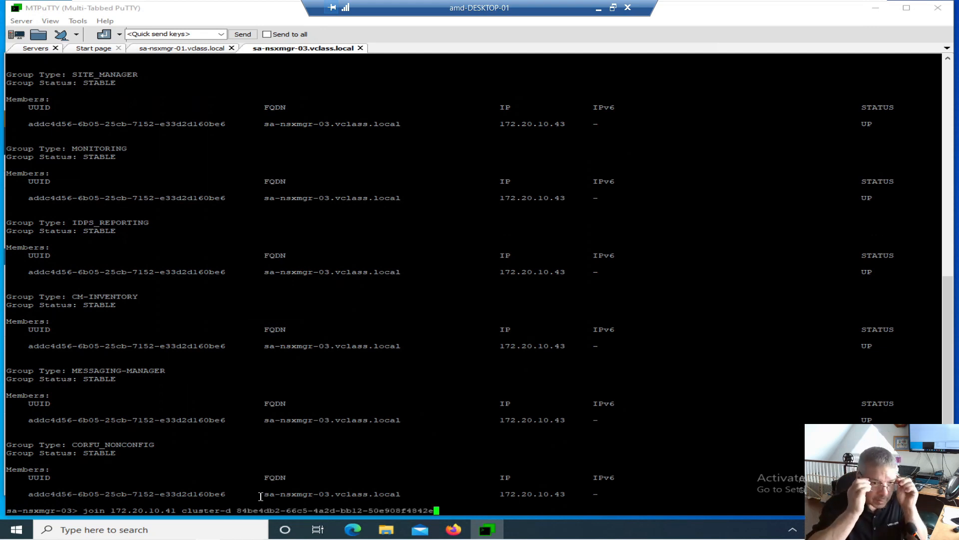
key("backspace")
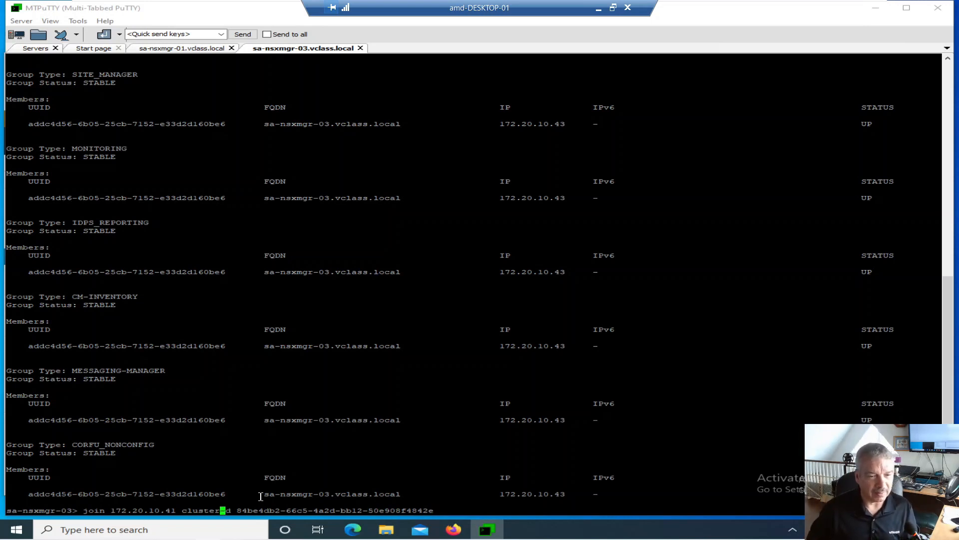
type("i")
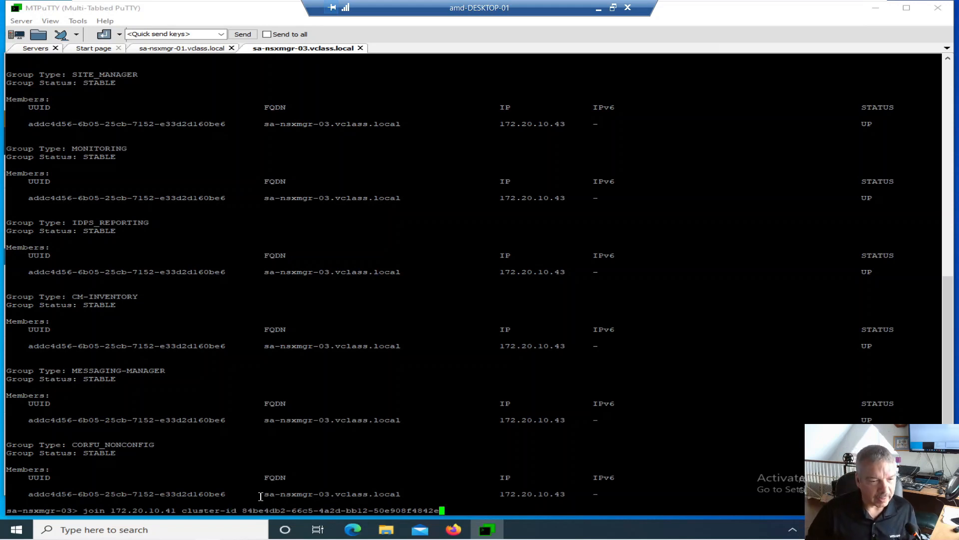
type("thumbprint")
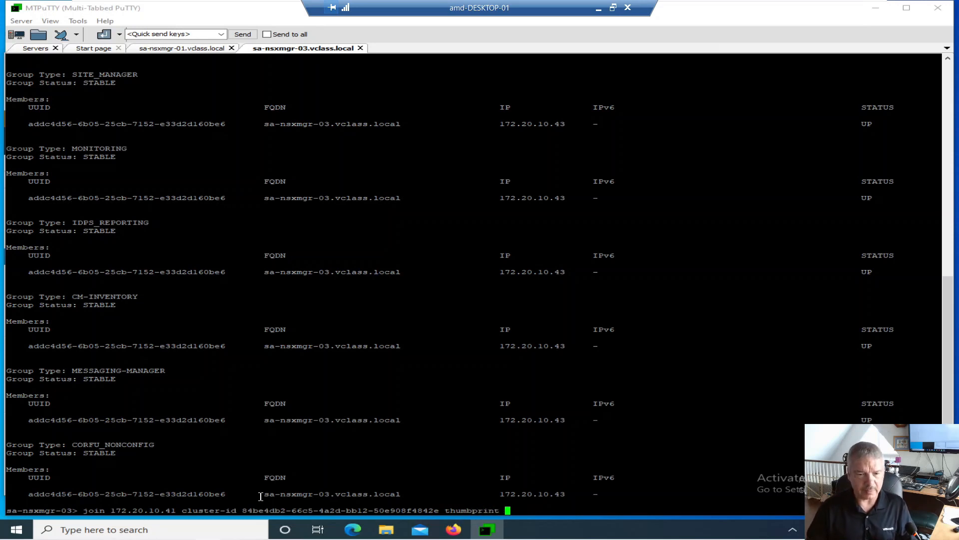
mouse_move(93, 312)
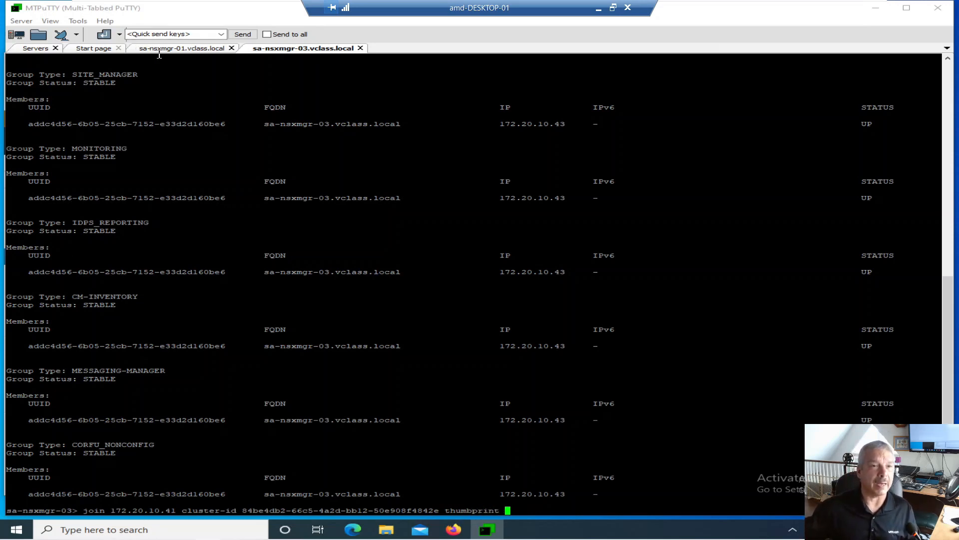
Run get certificate api thumbprint on sa-nsxmgr-01, returning the thumbprint beginning ba1c1c4084
left_click(181, 48)
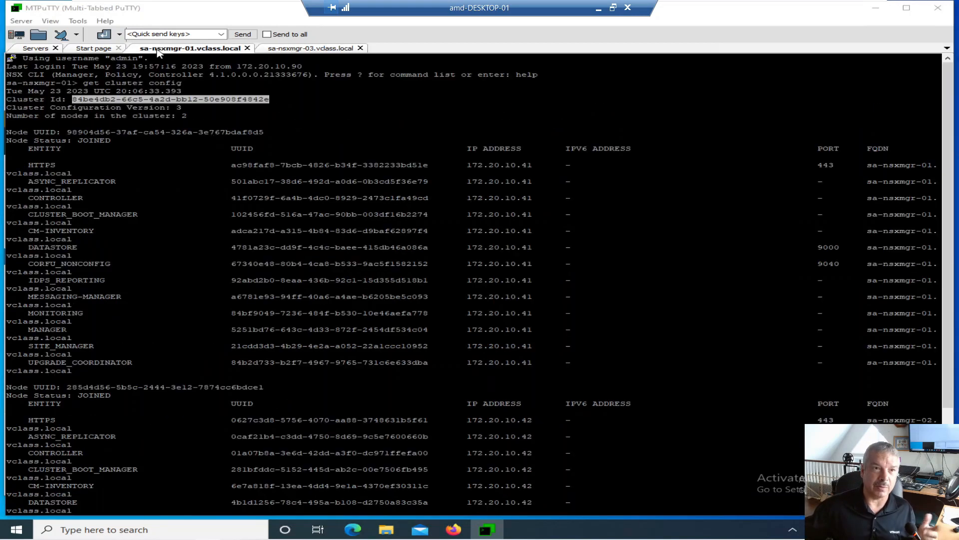
scroll("down", 3)
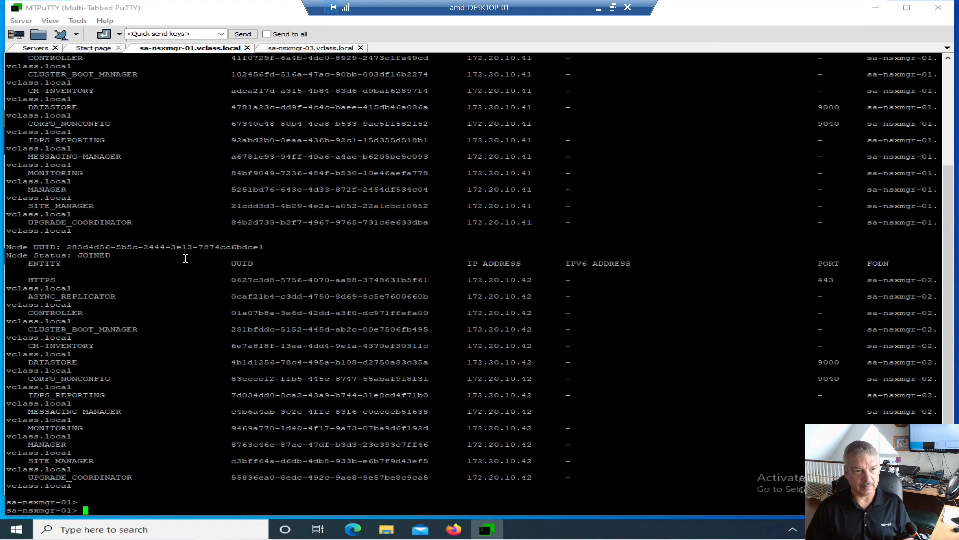
type("get")
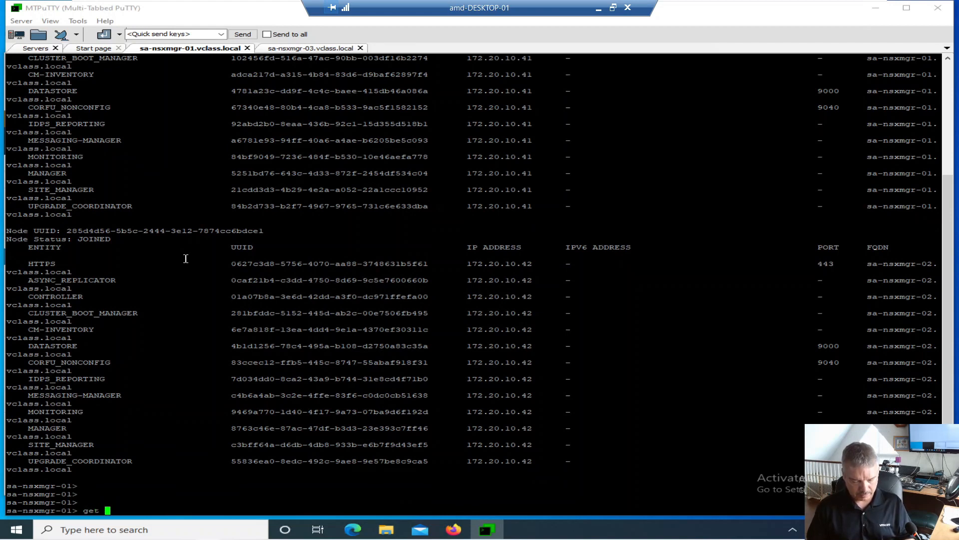
type("certificate")
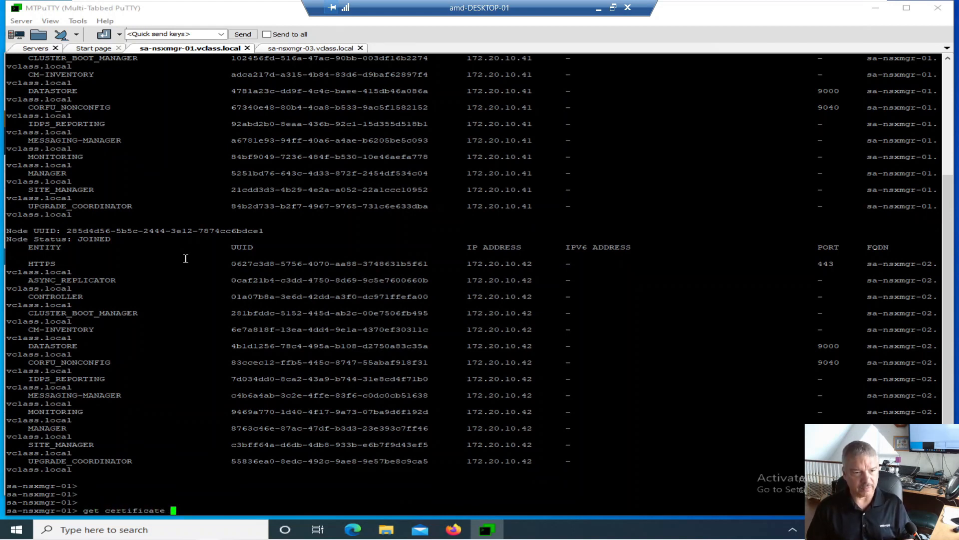
type("api")
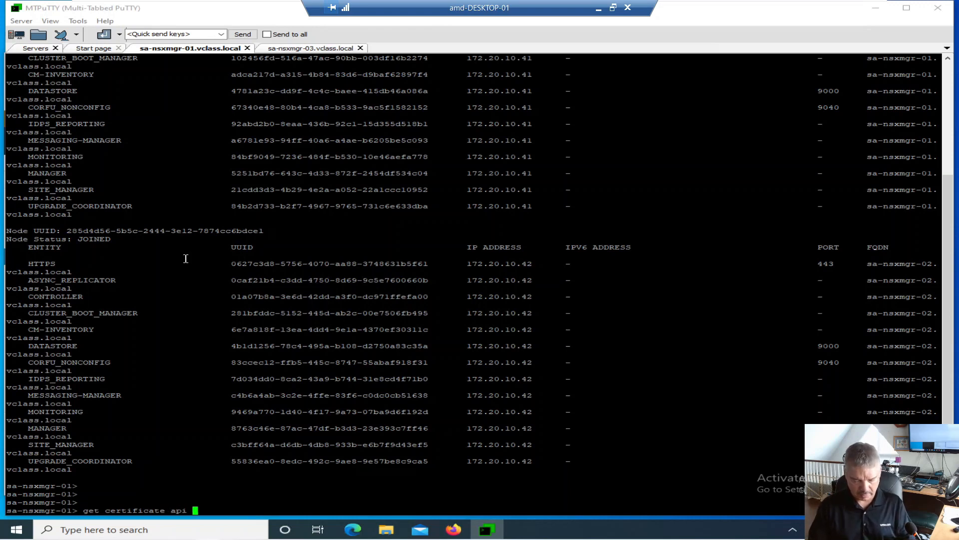
key("Return")
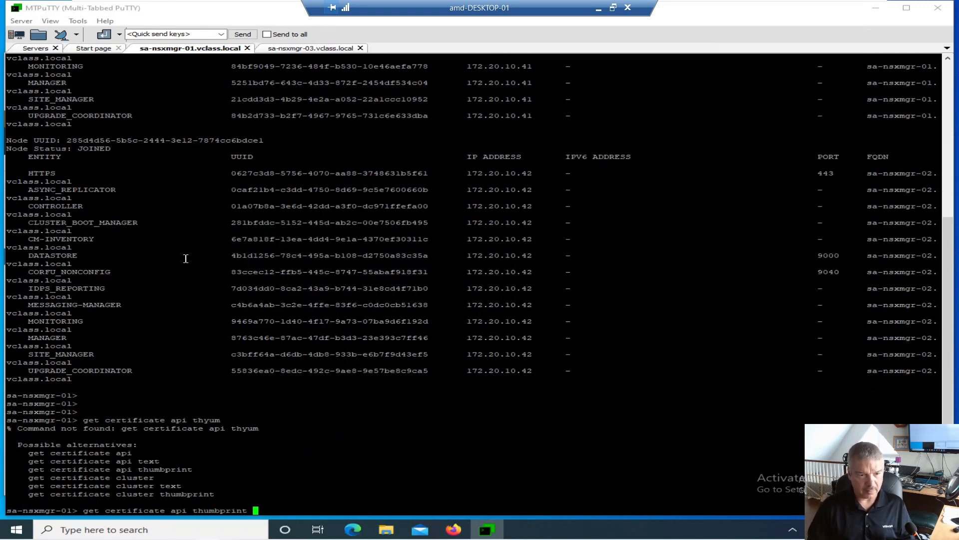
key("Return")
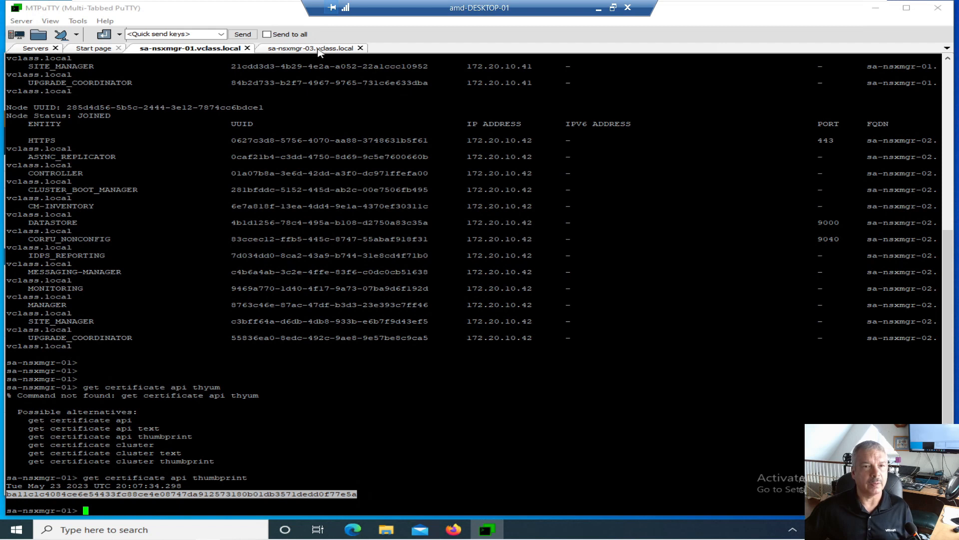
Complete manager03's join command with the thumbprint and admin credentials, and answer 'y' to the data-loss warning
left_click(309, 48)
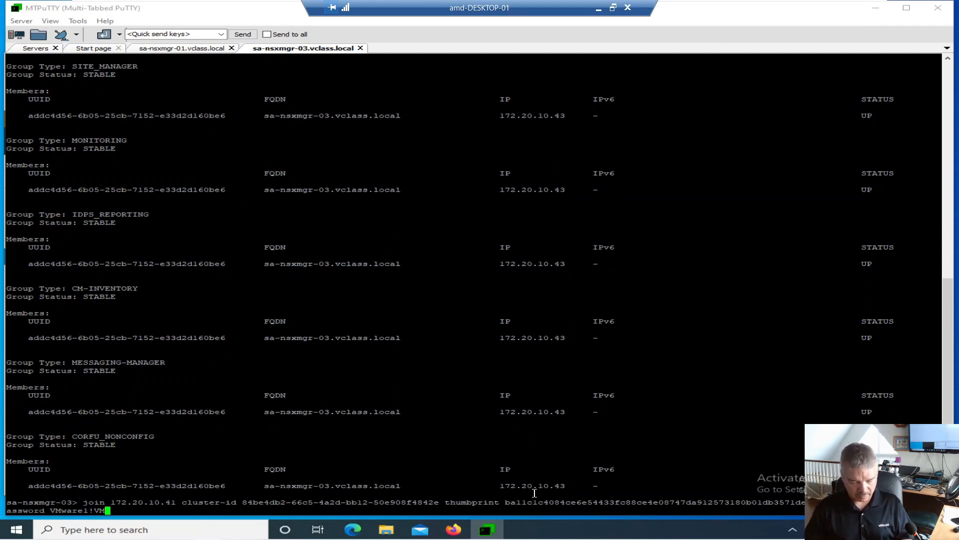
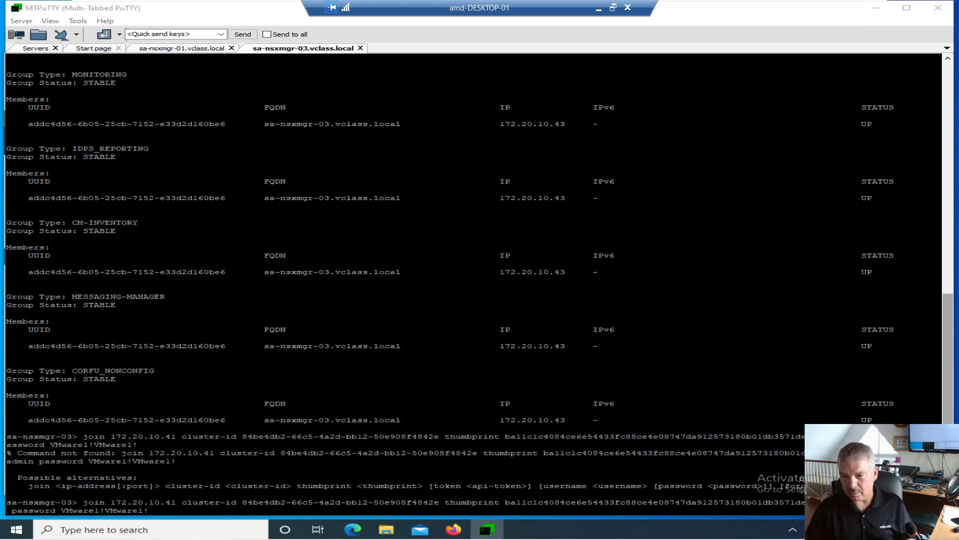
key("Return")
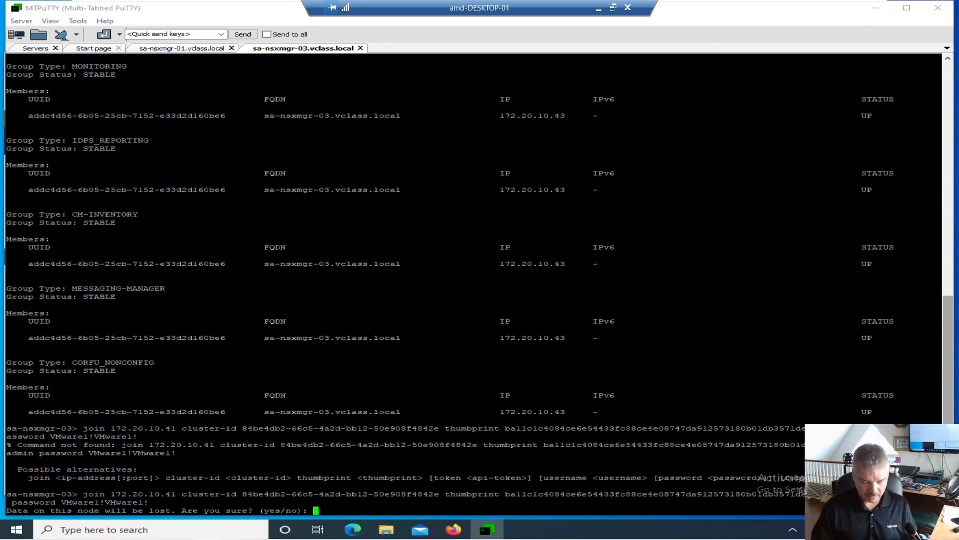
type("y")
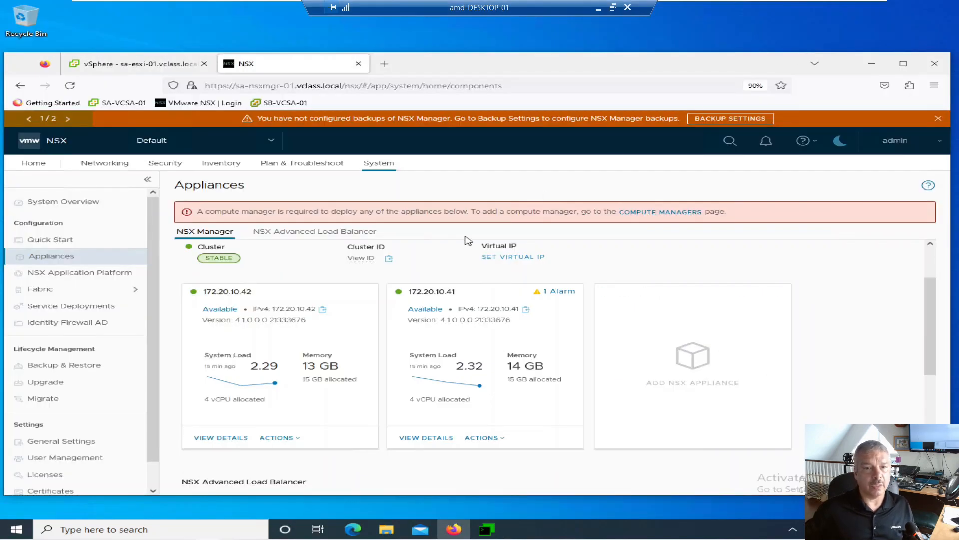
mouse_move(717, 182)
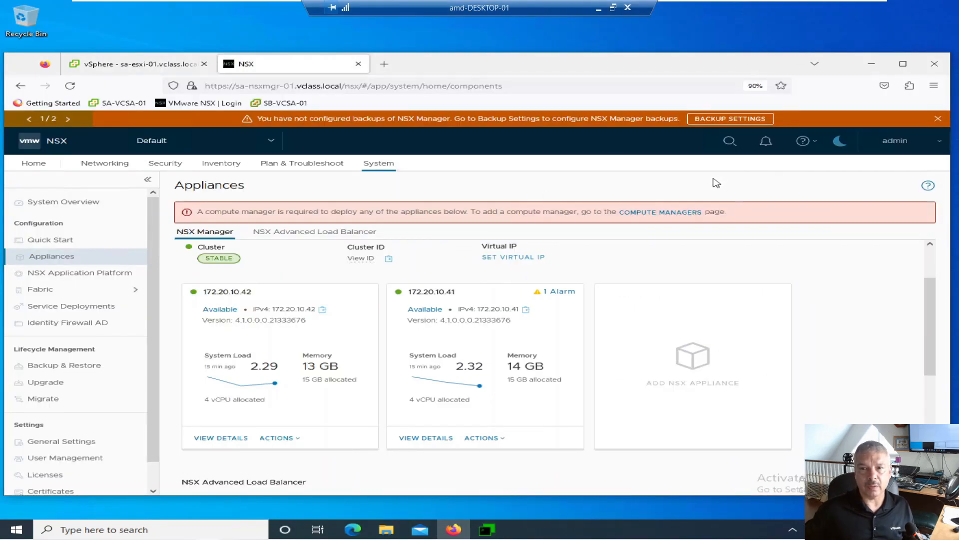
mouse_move(632, 254)
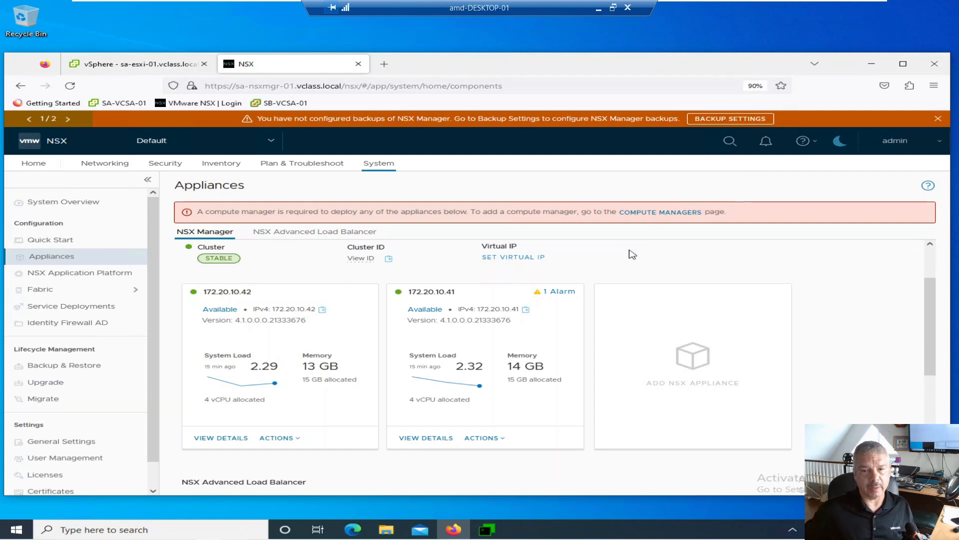
mouse_move(283, 285)
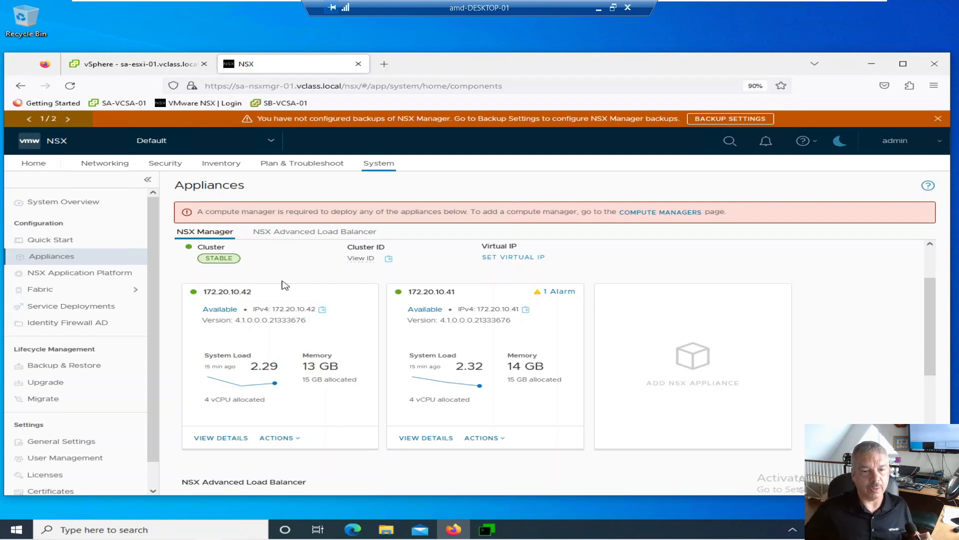
Return to the sa-nsxmgr-03 terminal session where the join is reported successful
left_click(487, 530)
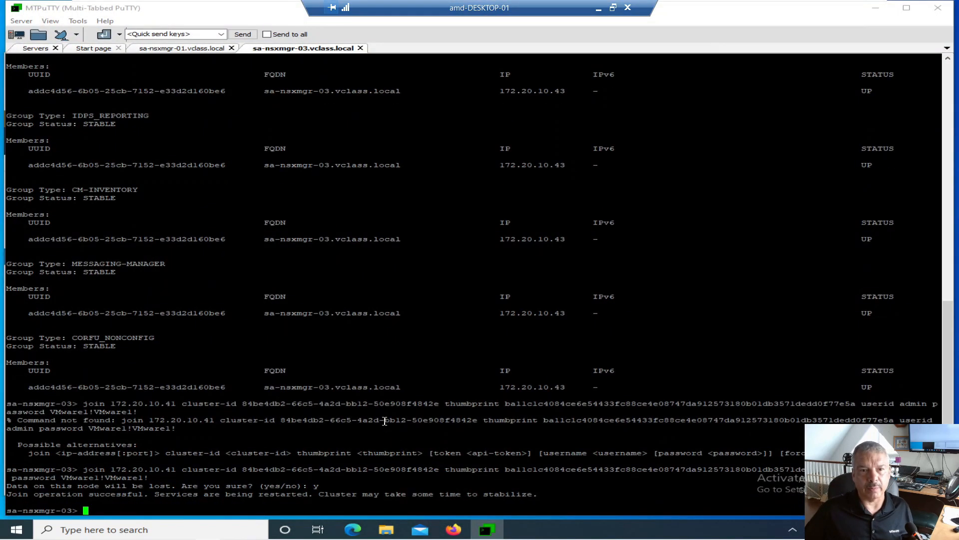
mouse_move(135, 519)
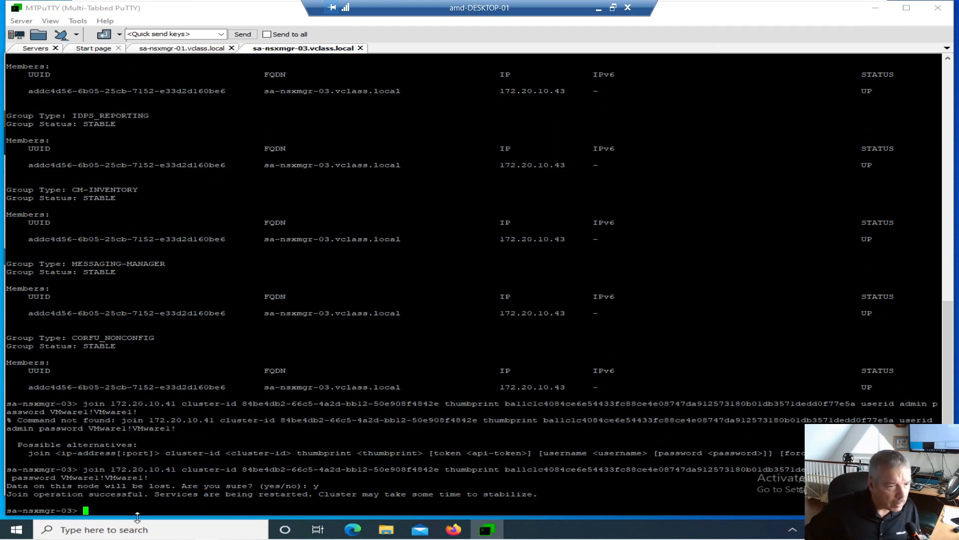
mouse_move(162, 497)
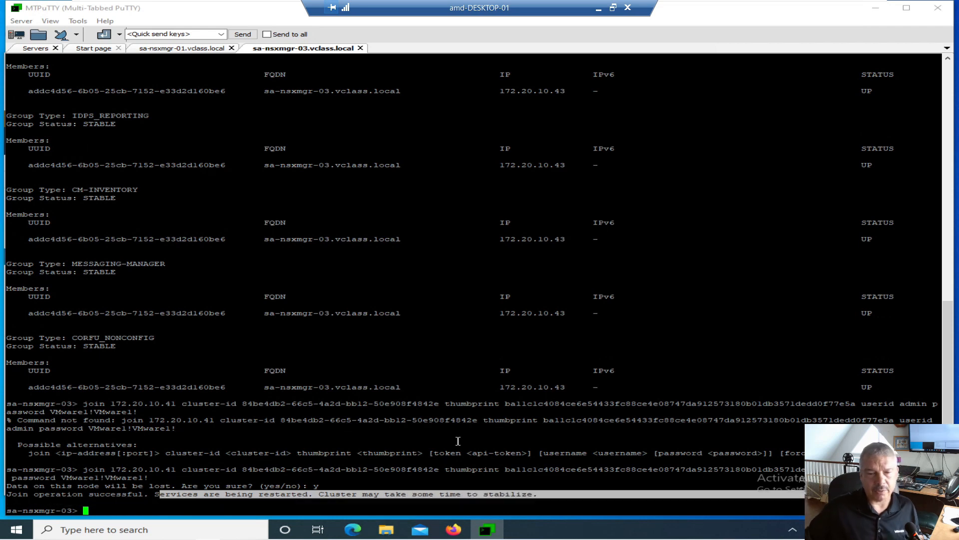
Start a new 'get' command at sa-nsxmgr-03's prompt after the successful join
type("get")
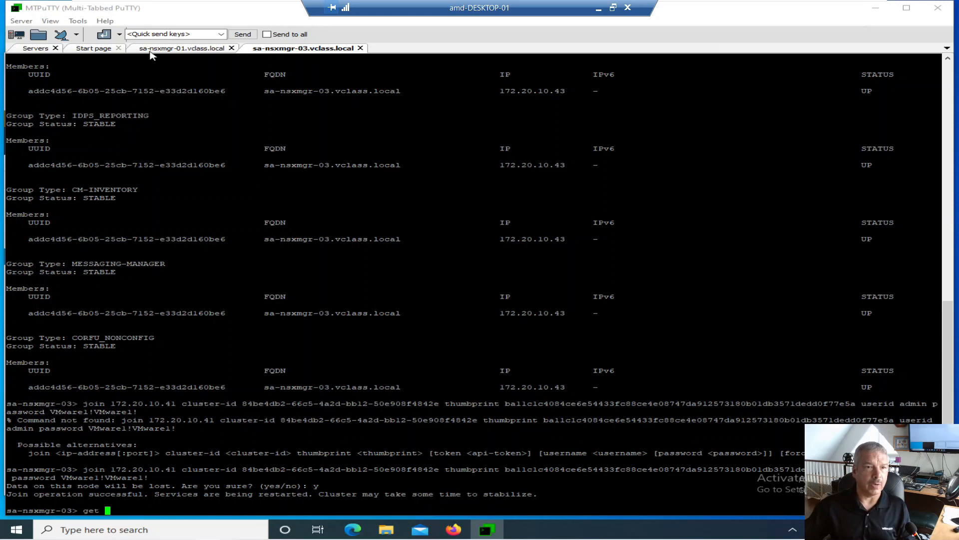
Run get cluster status on sa-nsxmgr-01 to see the cluster DEGRADED with manager03 down
left_click(181, 48)
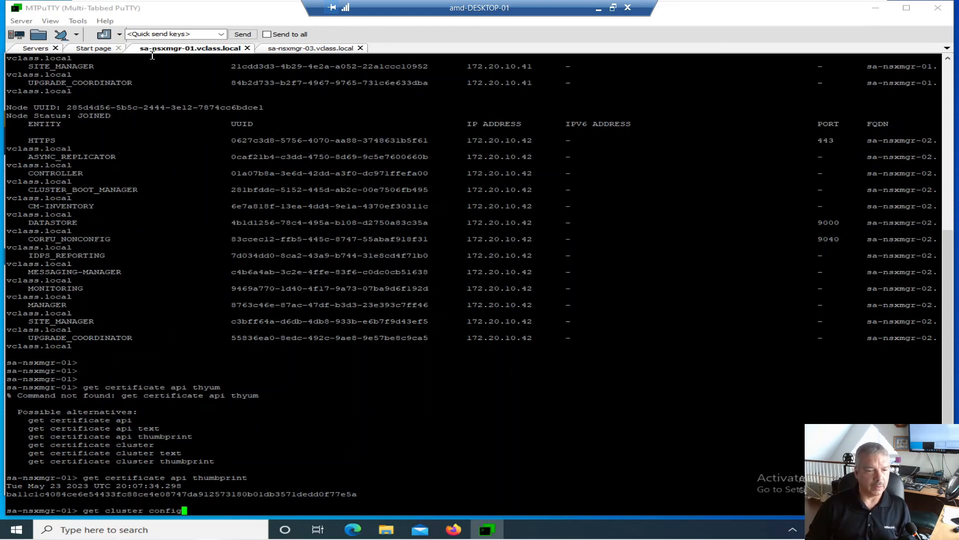
key("BackSpace")
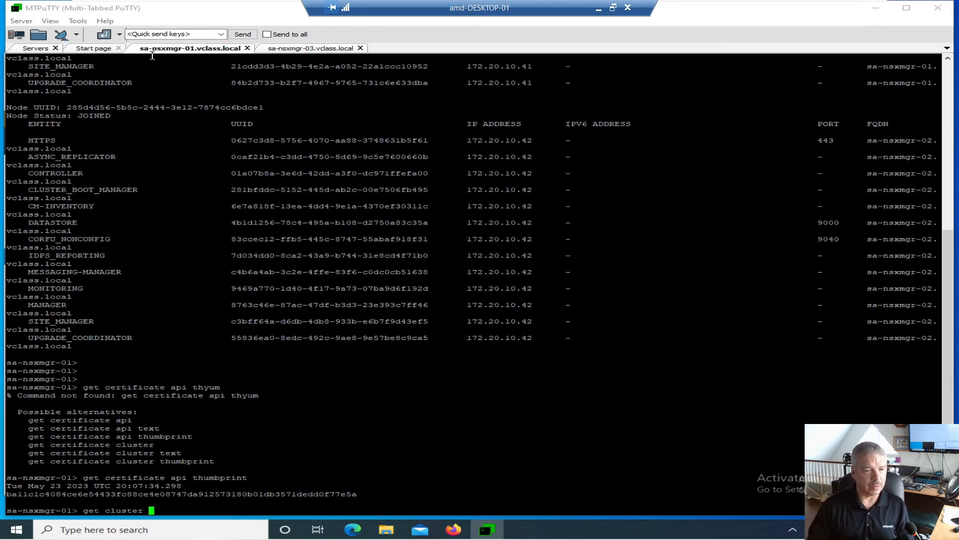
type("status")
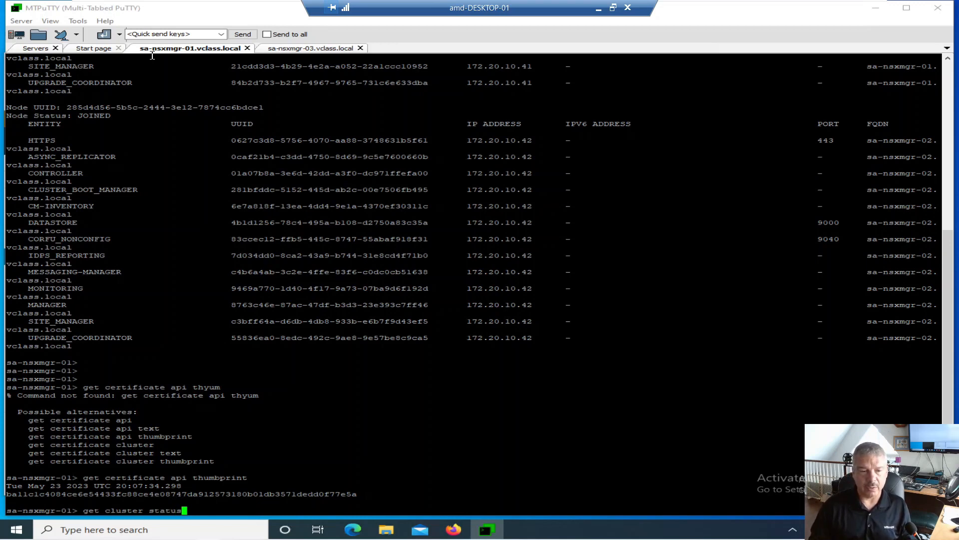
key("Return")
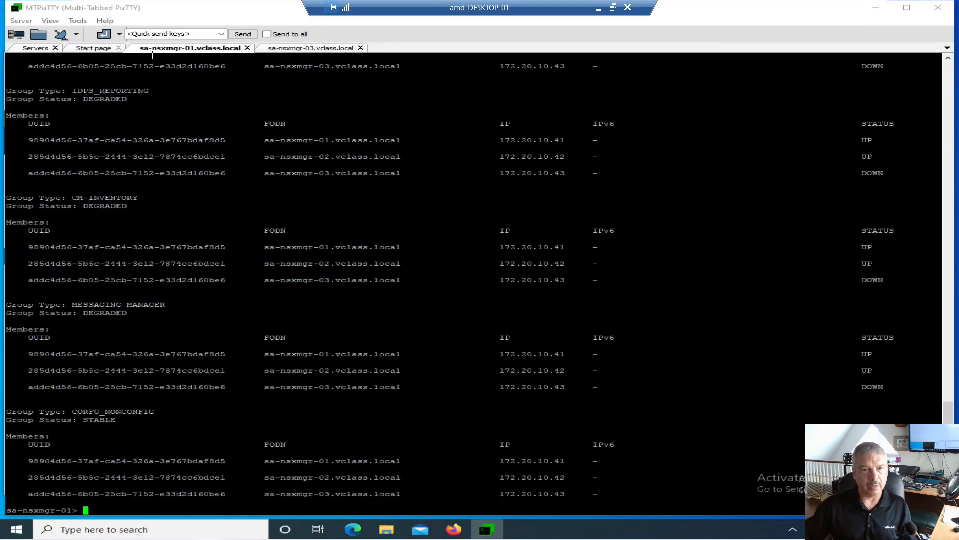
mouse_move(252, 141)
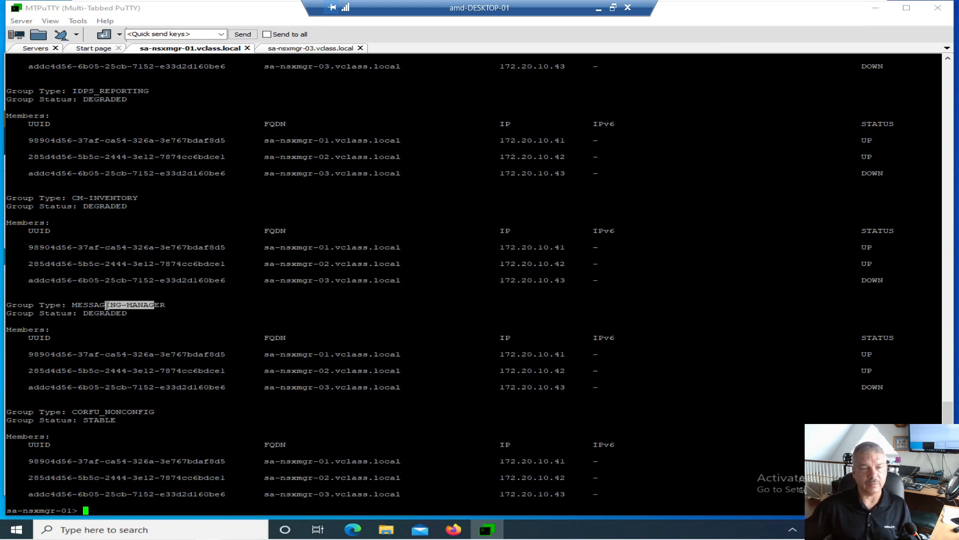
Review the degraded MESSAGING-MANAGER and remaining groups, then return to the sa-nsxmgr-03 session
double_click(871, 387)
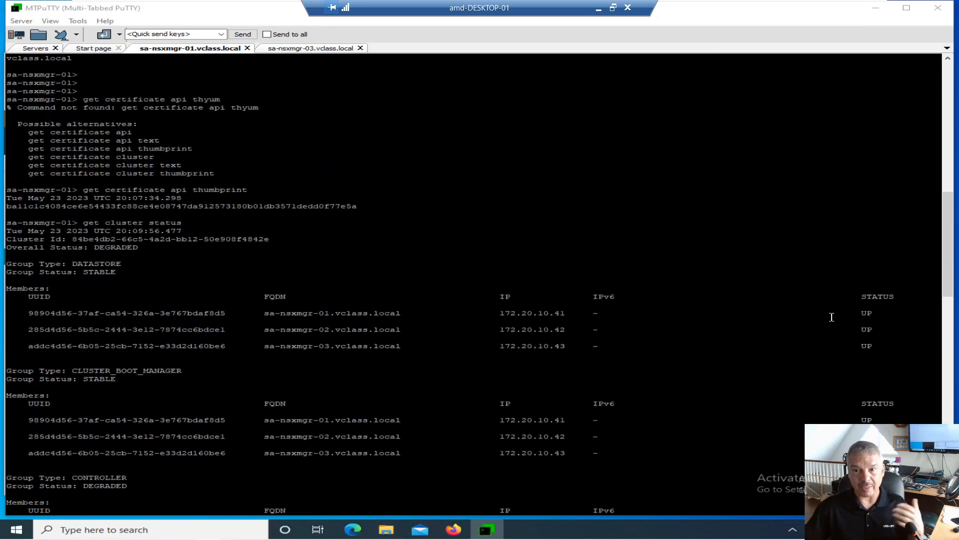
mouse_move(631, 316)
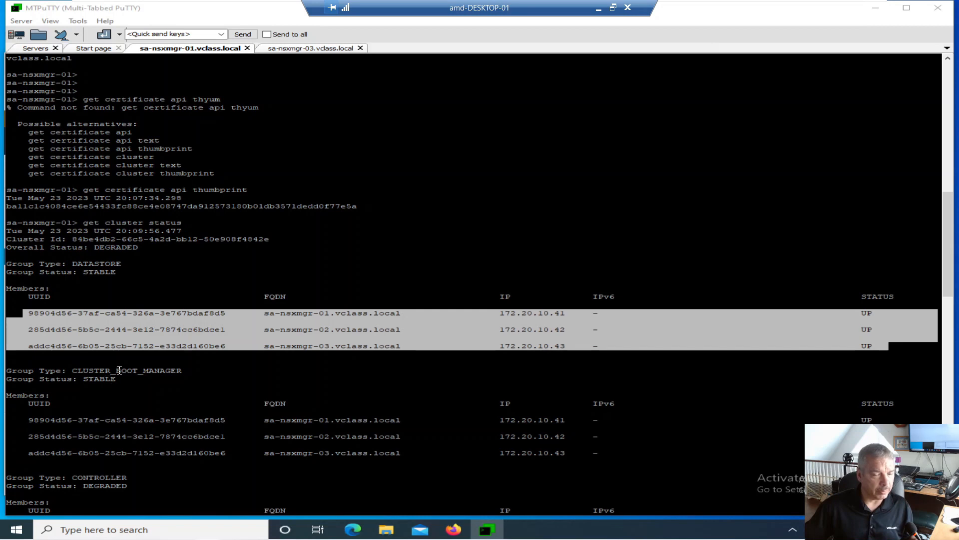
scroll("down", 3)
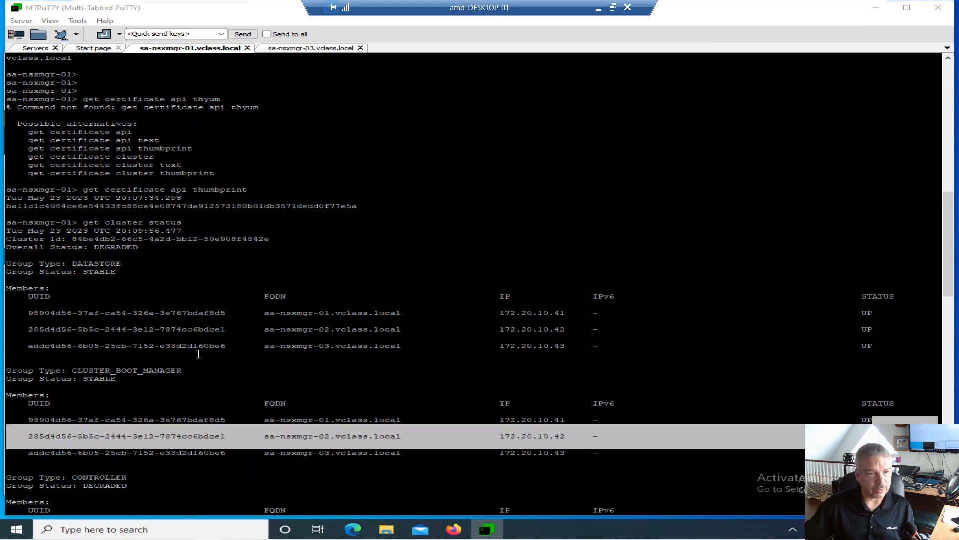
scroll("down", 3)
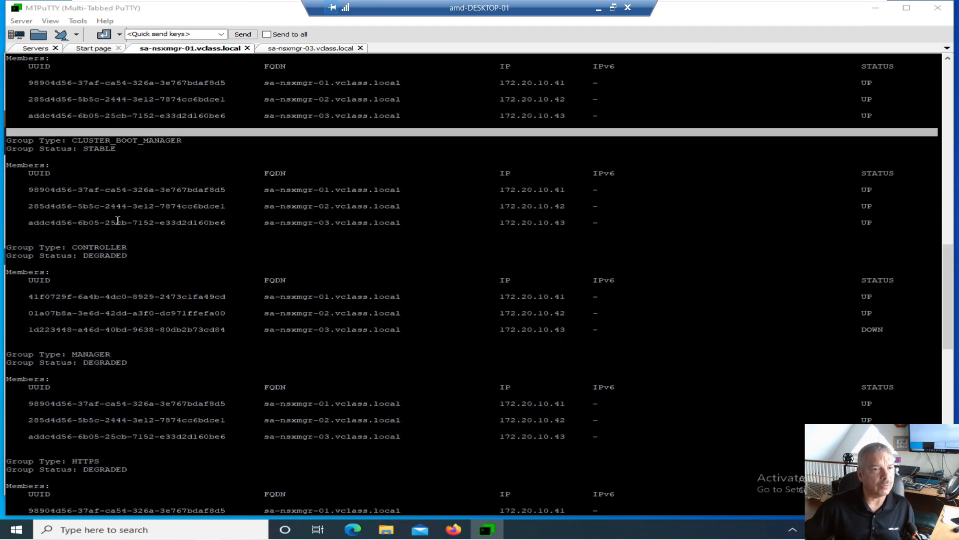
mouse_move(80, 147)
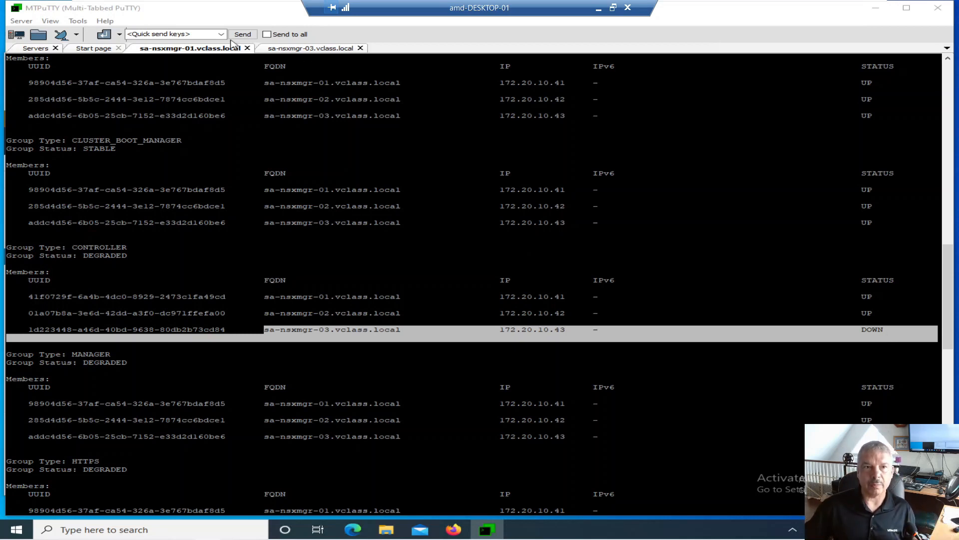
left_click(306, 48)
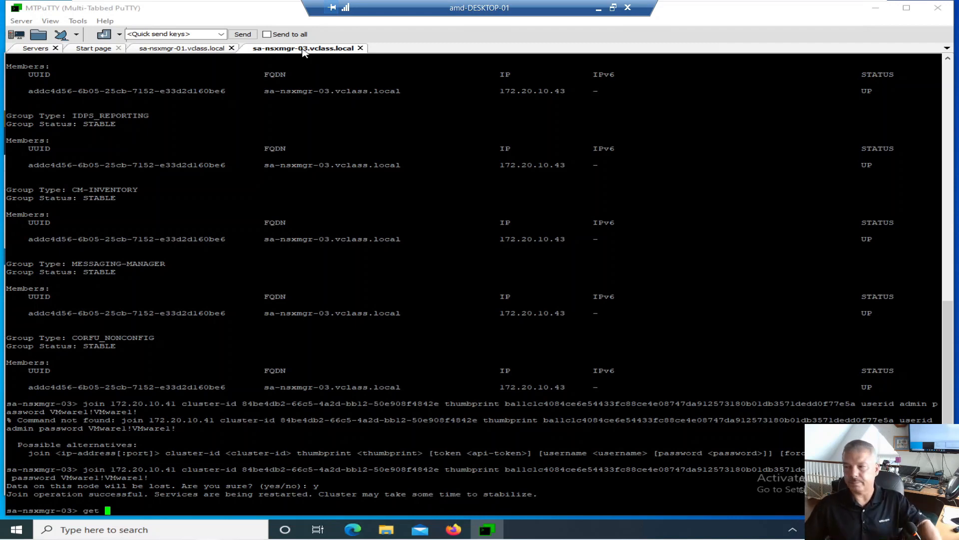
Run 'get cluster status' on sa-nsxmgr-03 after glancing at the manager01 session
type("cluster status")
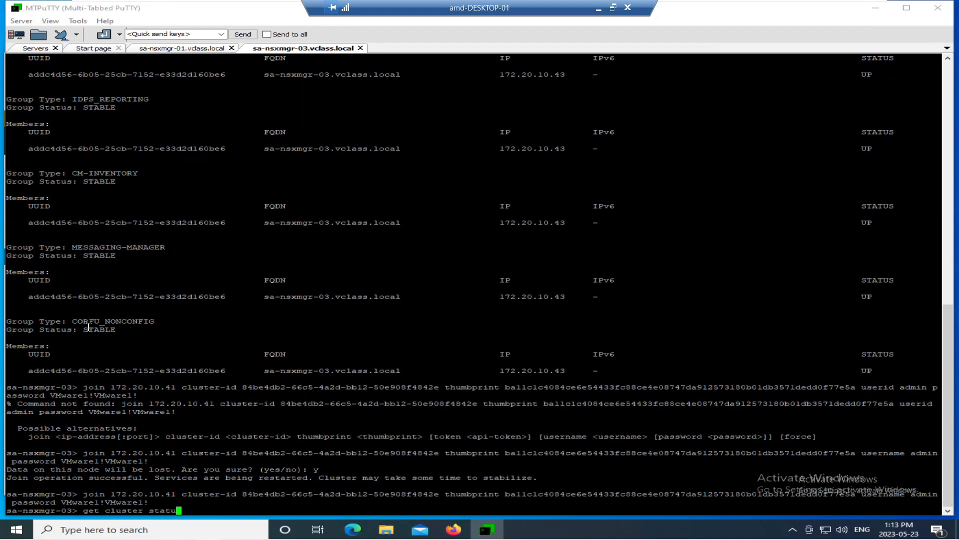
left_click(182, 48)
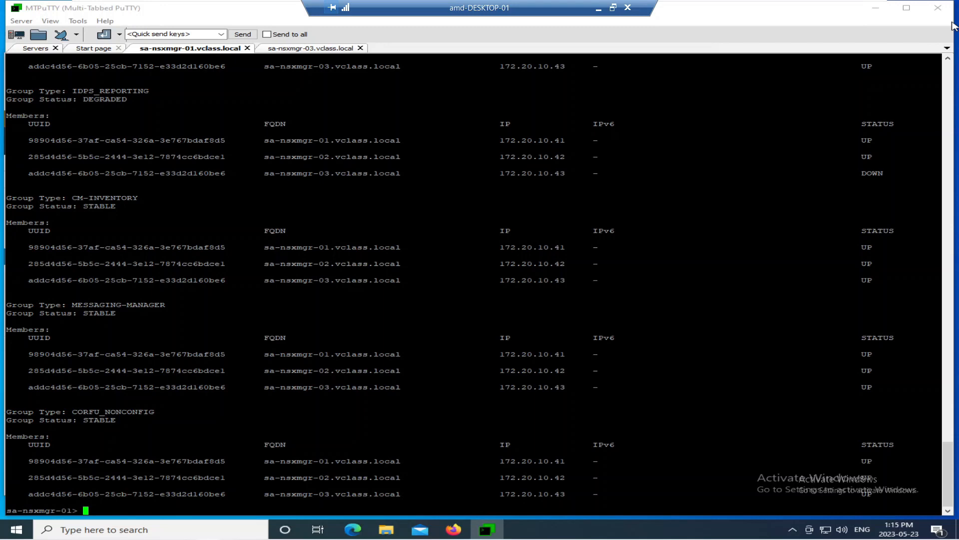
left_click(308, 48)
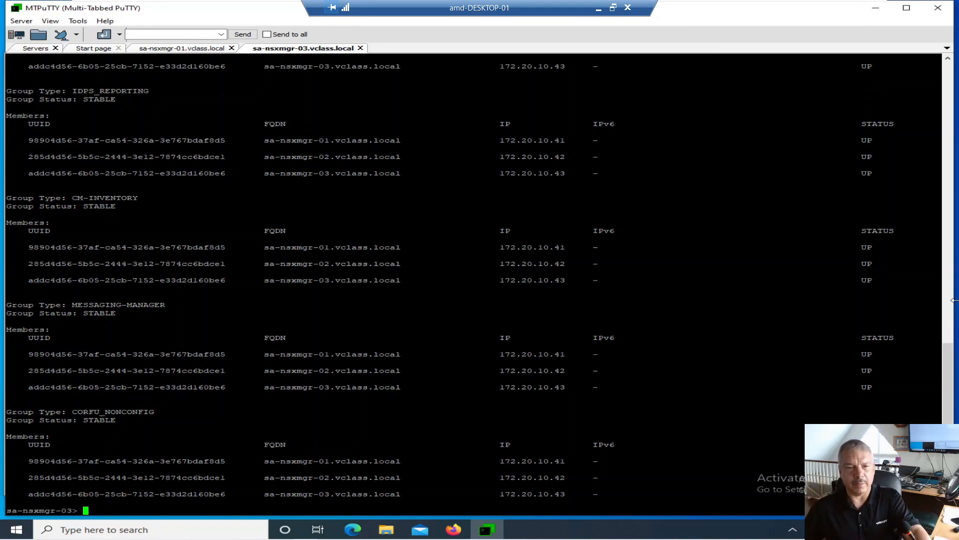
mouse_move(335, 277)
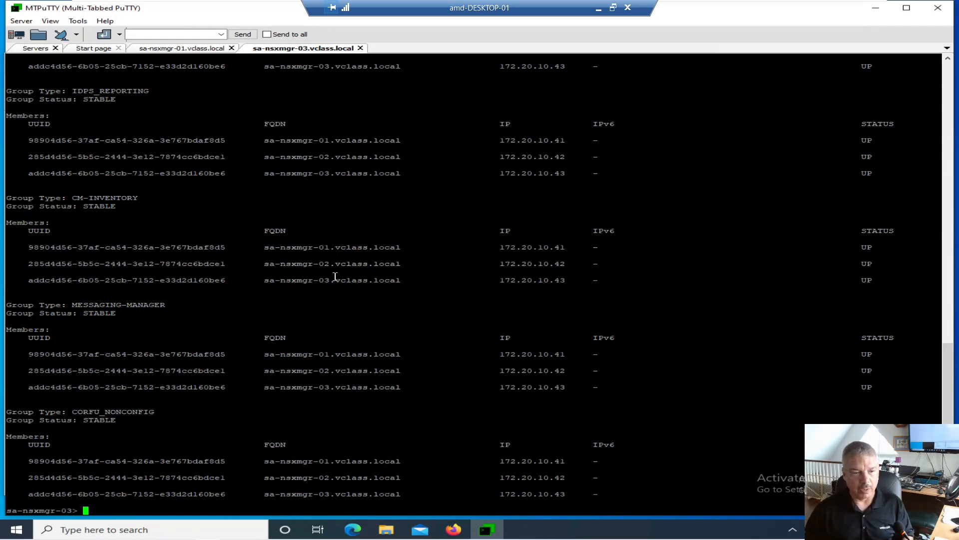
type("get cluster status")
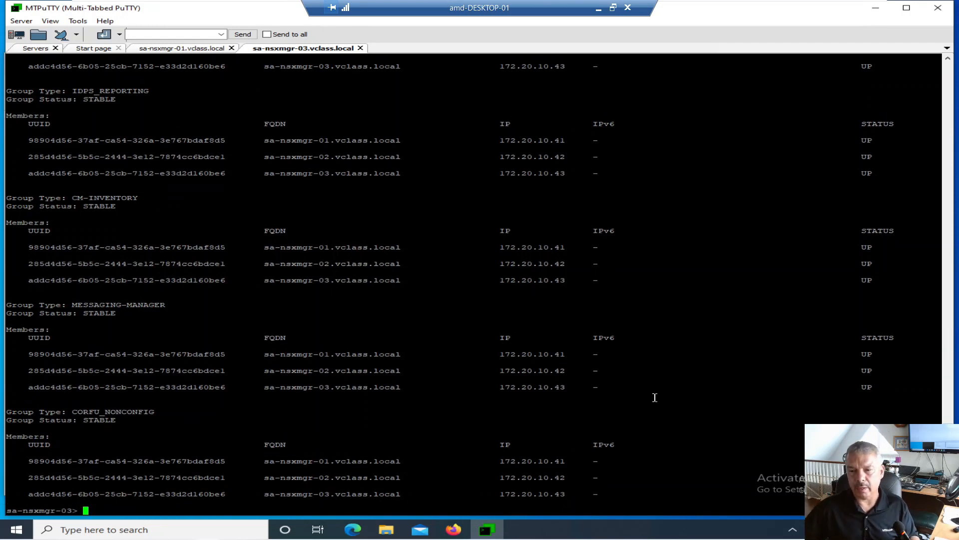
Review the STABLE output showing all three managers UP, then begin quitting MTPuTTY
scroll("up", 3)
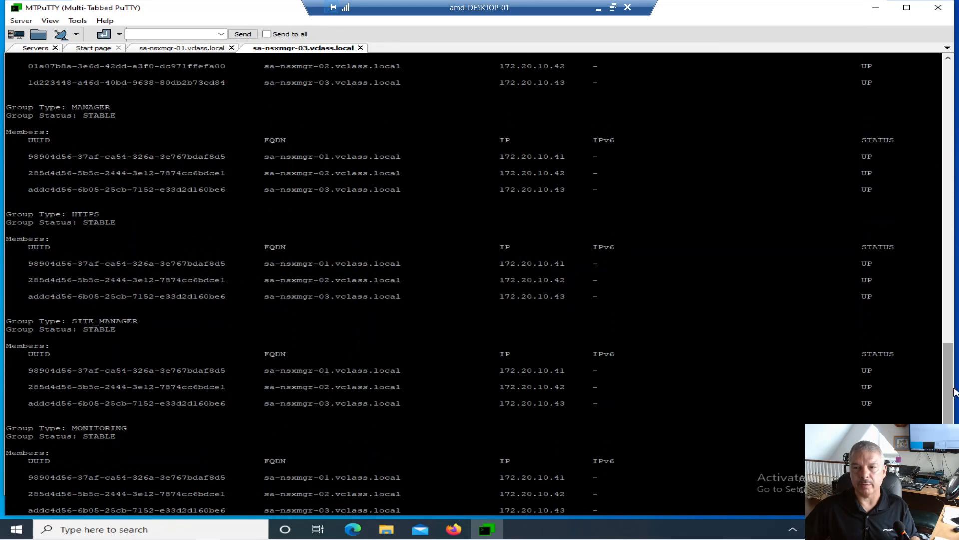
scroll("up", 3)
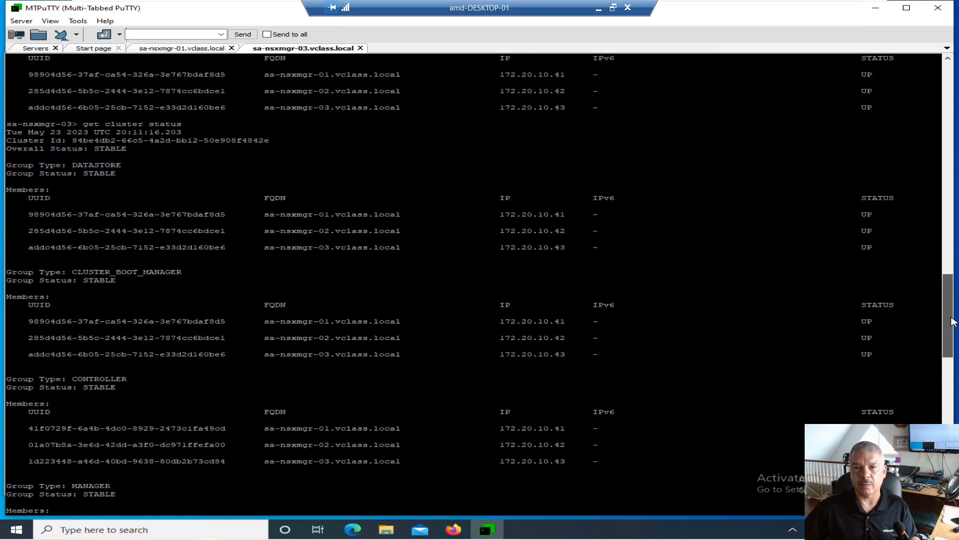
scroll("up", 3)
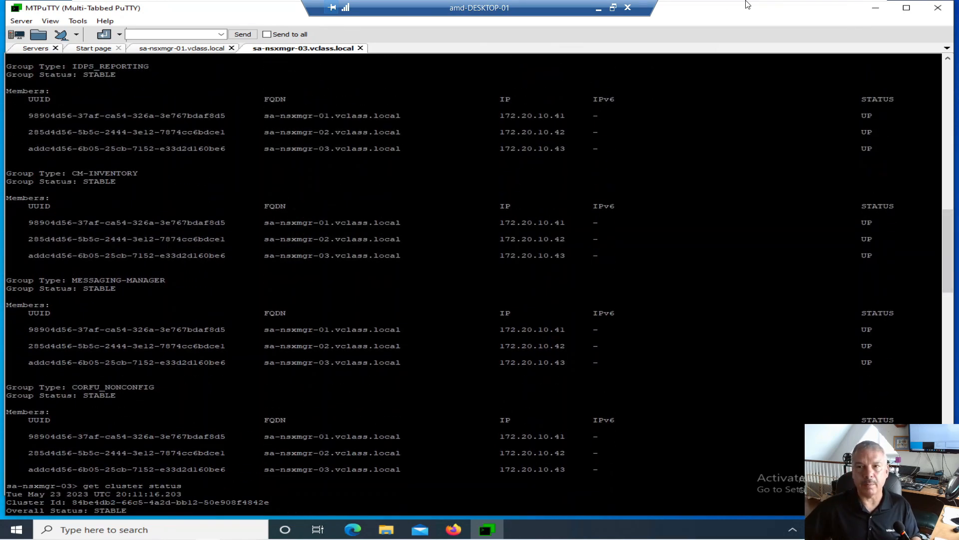
left_click(937, 7)
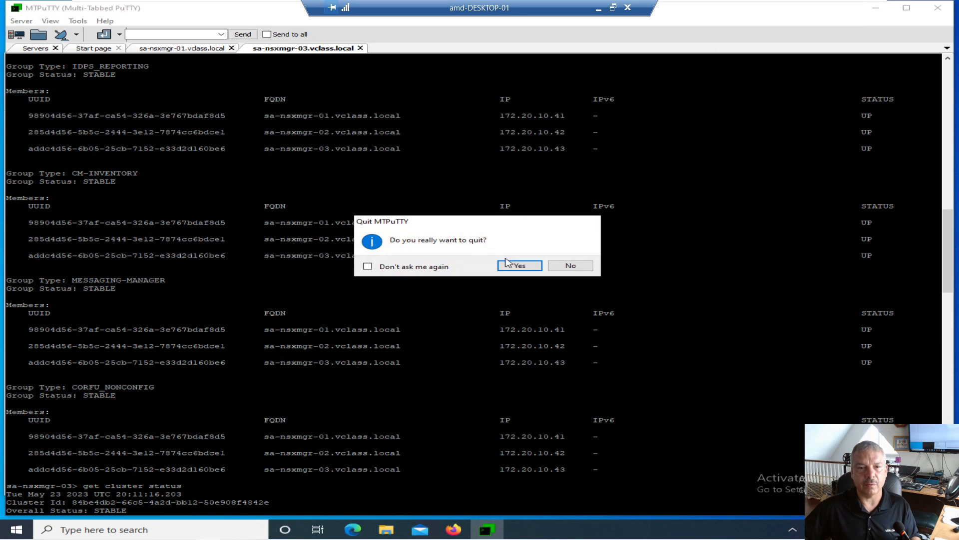
Confirm quitting MTPuTTY and review the Appliances page with managers .41, .42 and .43 Available
left_click(519, 264)
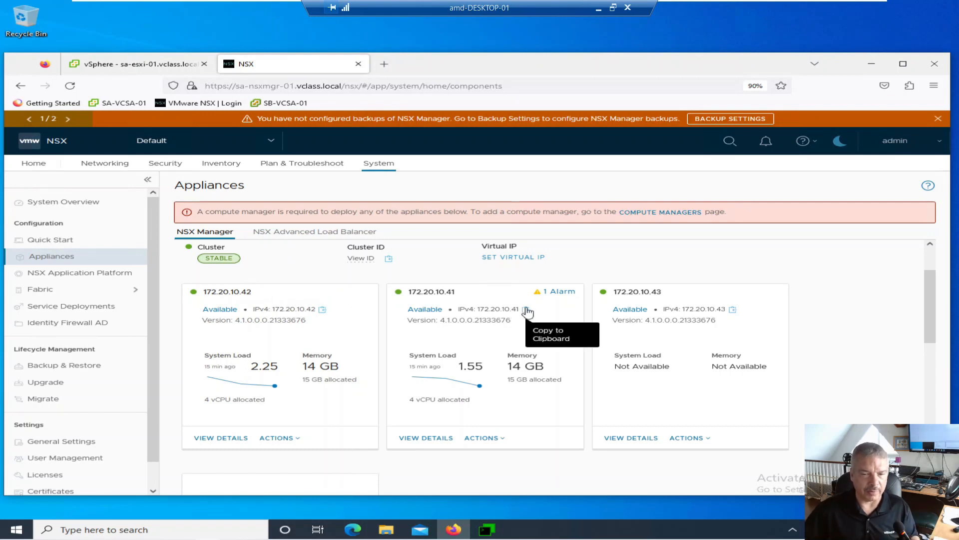
mouse_move(535, 312)
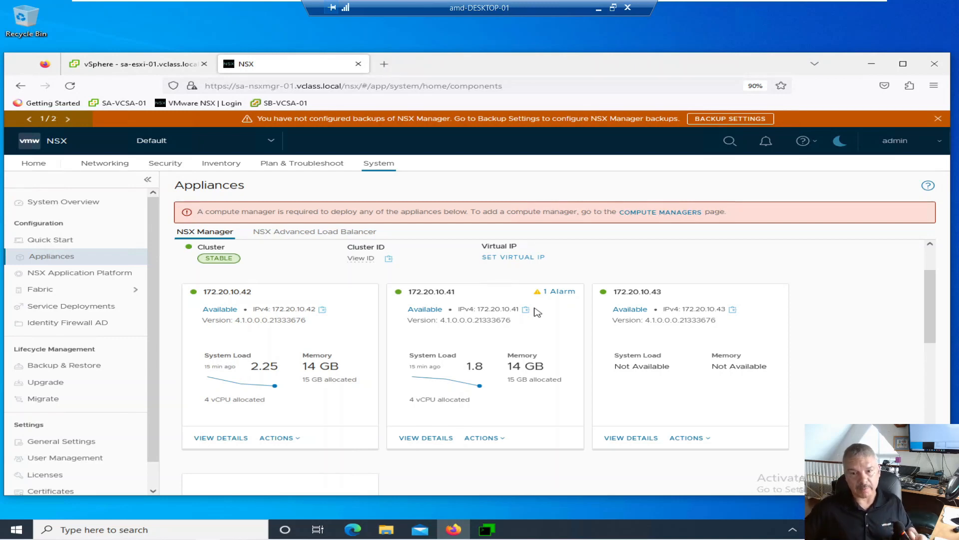
mouse_move(685, 439)
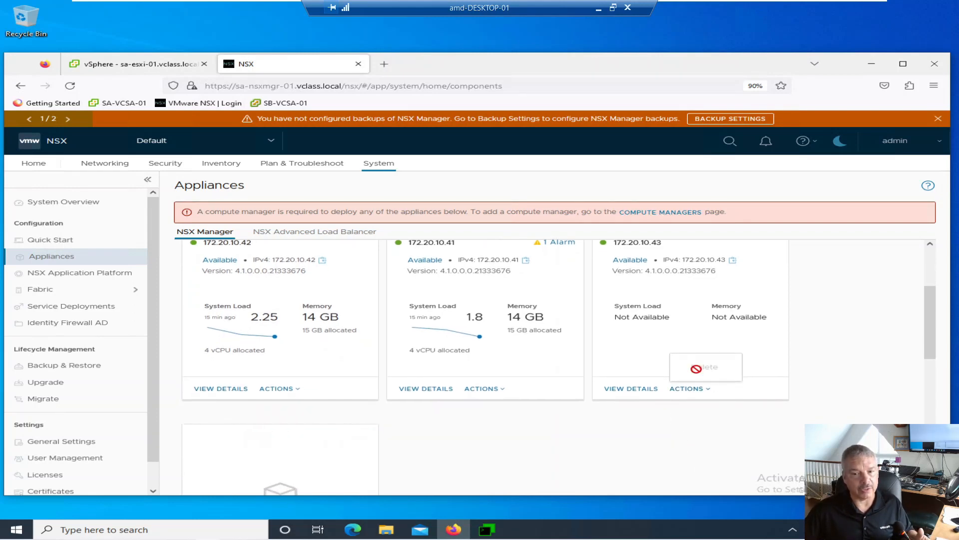
scroll("up", 3)
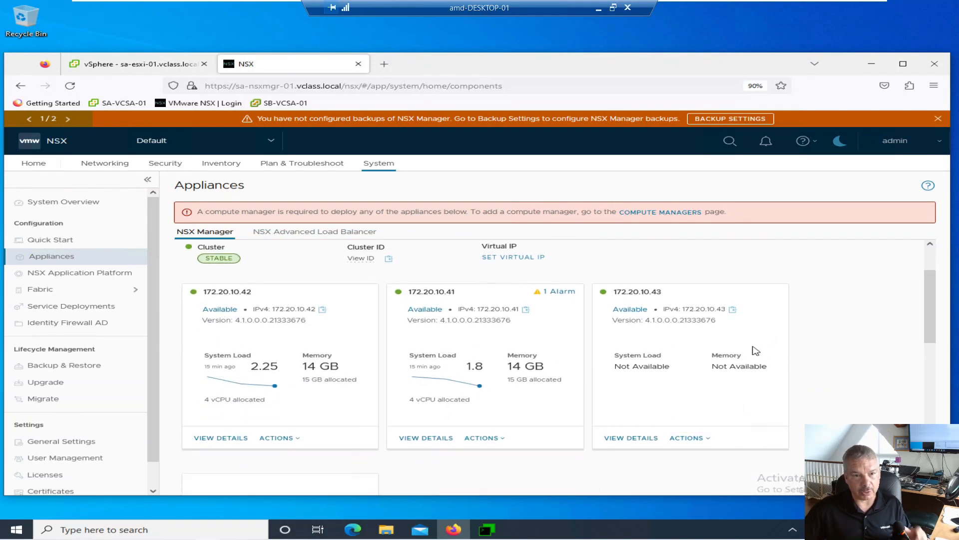